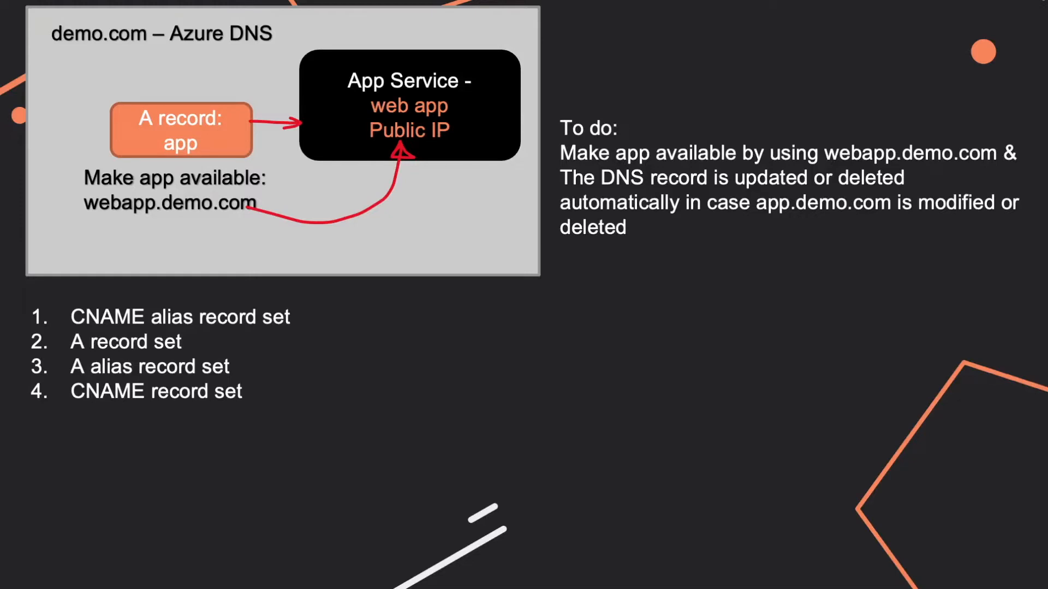
mouse_move(135, 50)
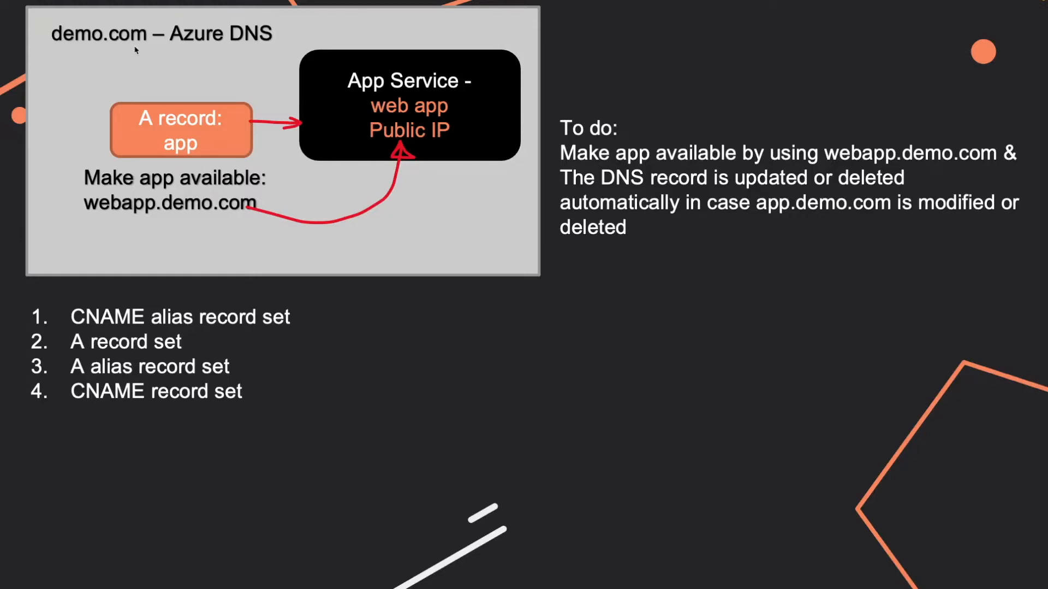
mouse_move(207, 148)
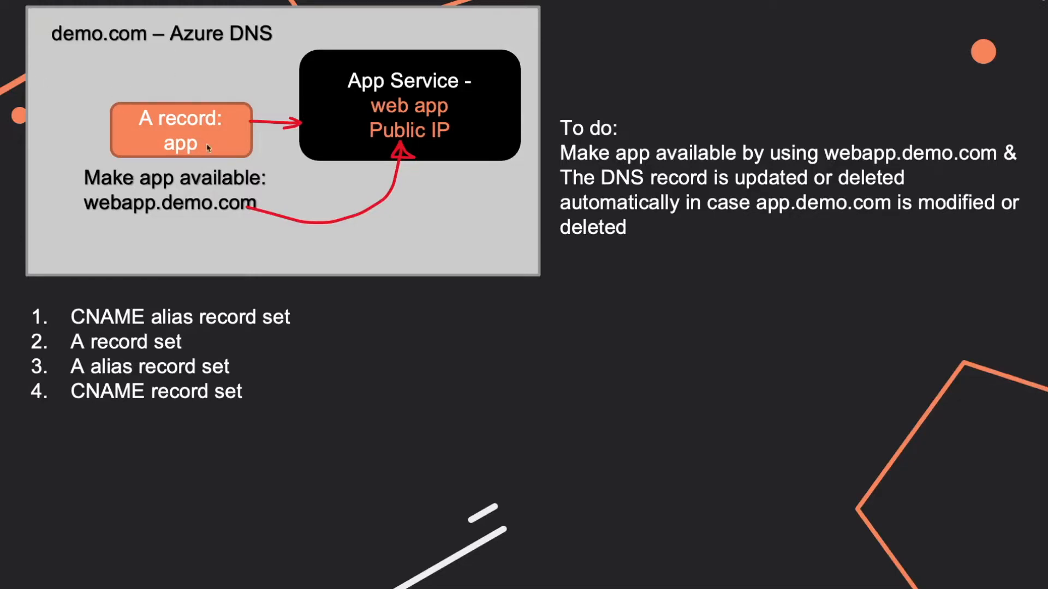
mouse_move(217, 115)
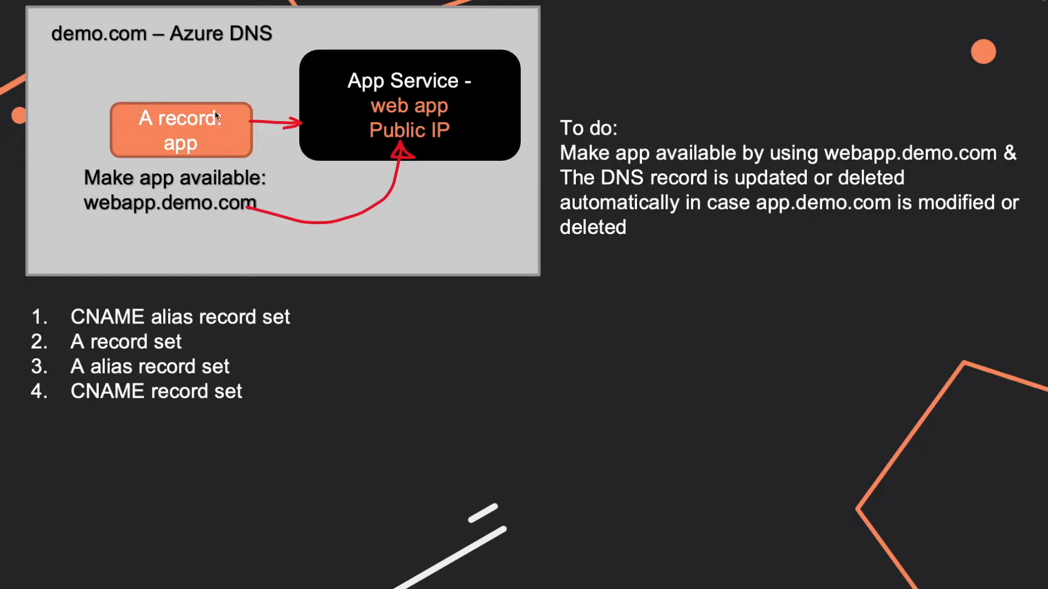
mouse_move(193, 153)
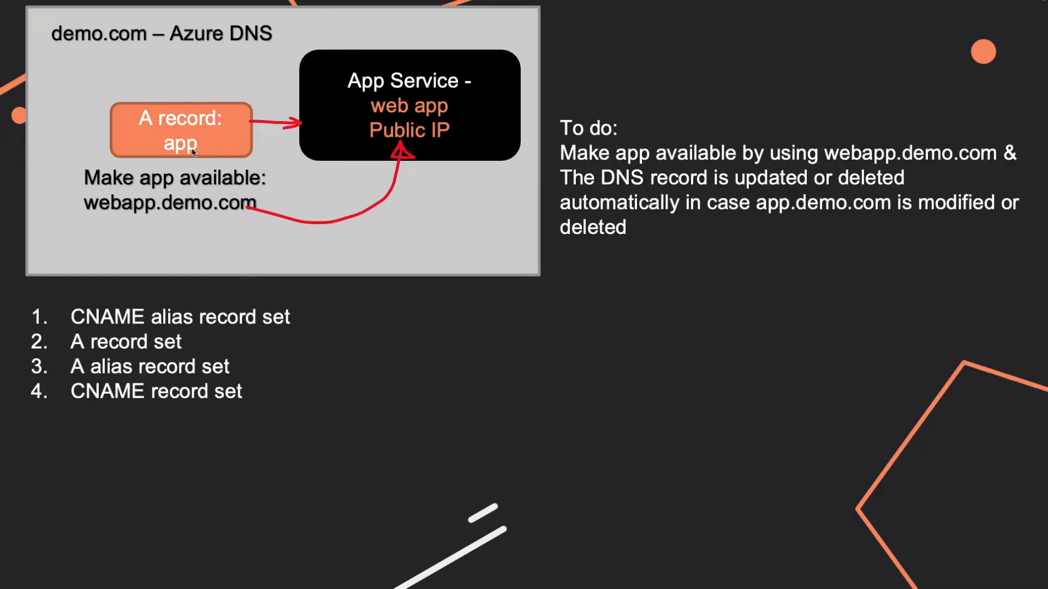
mouse_move(138, 175)
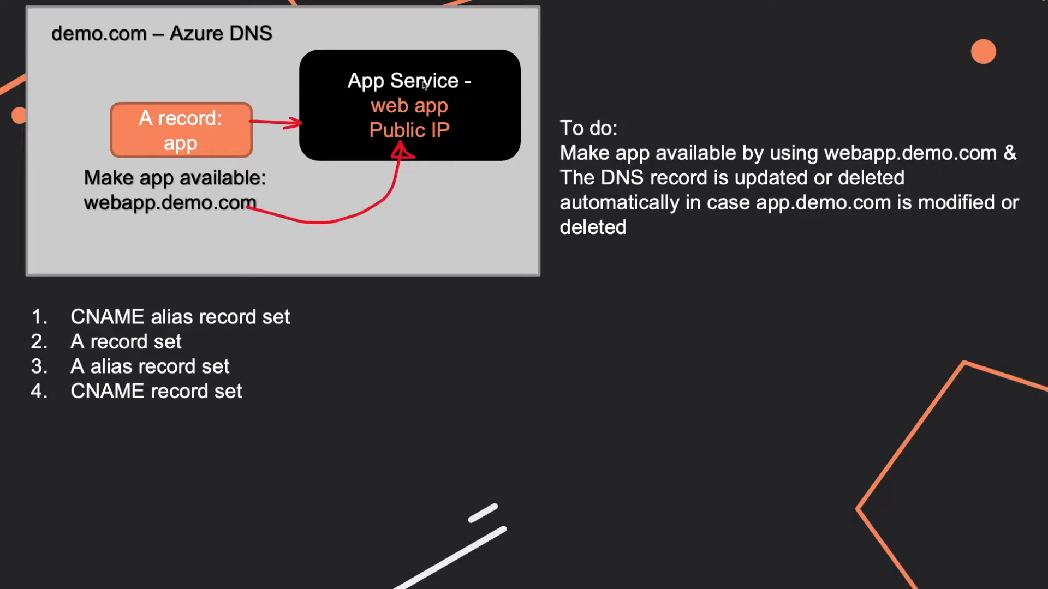
mouse_move(424, 114)
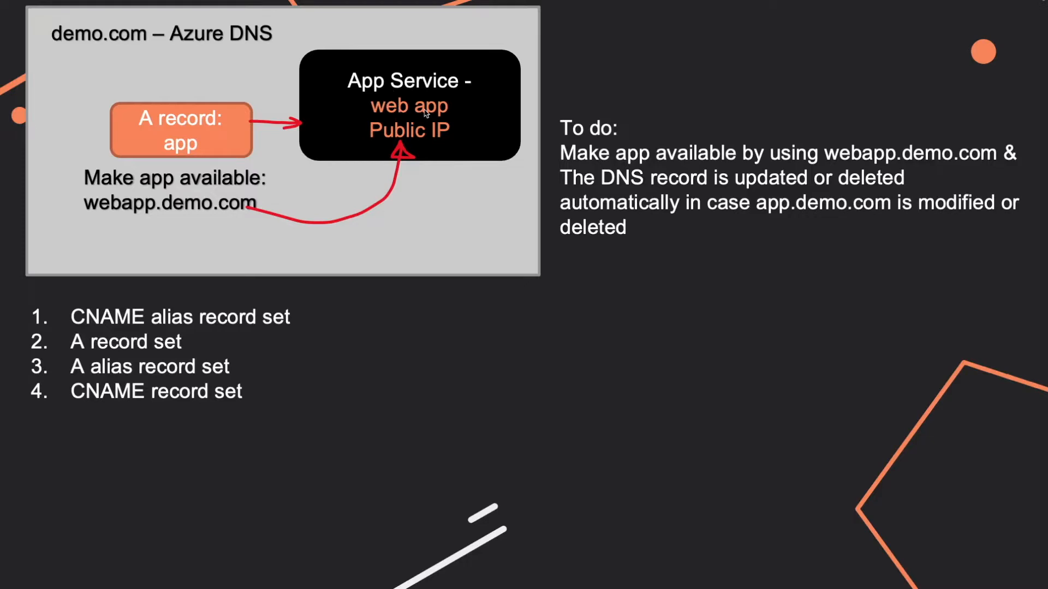
mouse_move(418, 115)
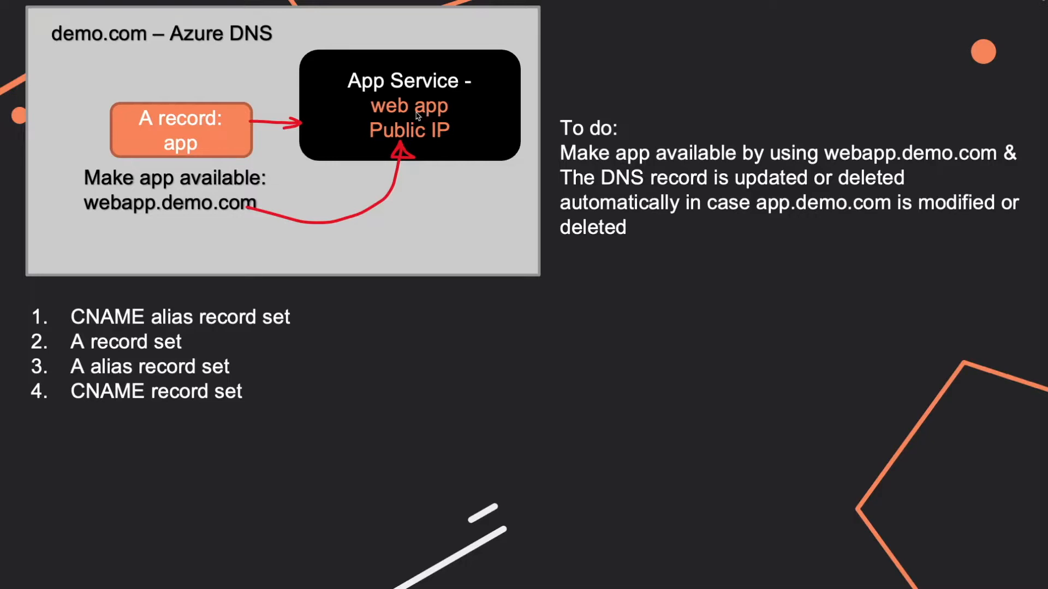
mouse_move(120, 234)
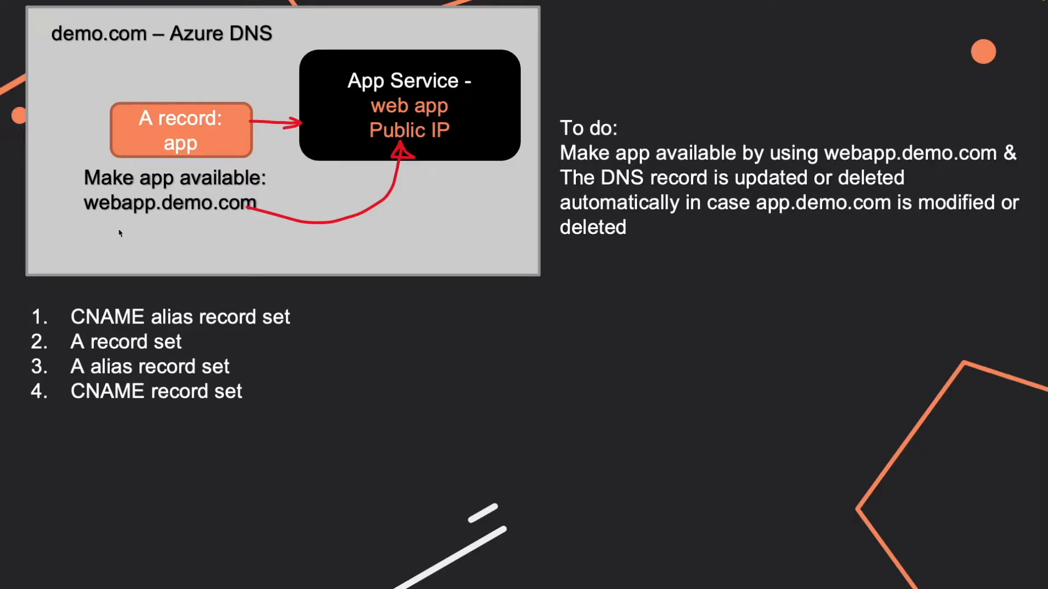
mouse_move(108, 216)
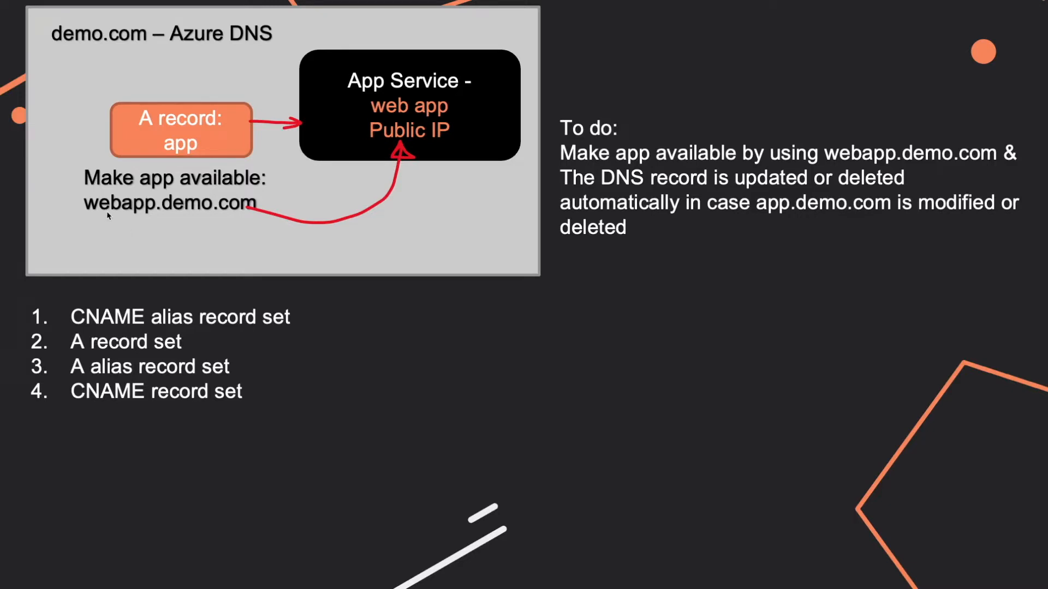
mouse_move(242, 215)
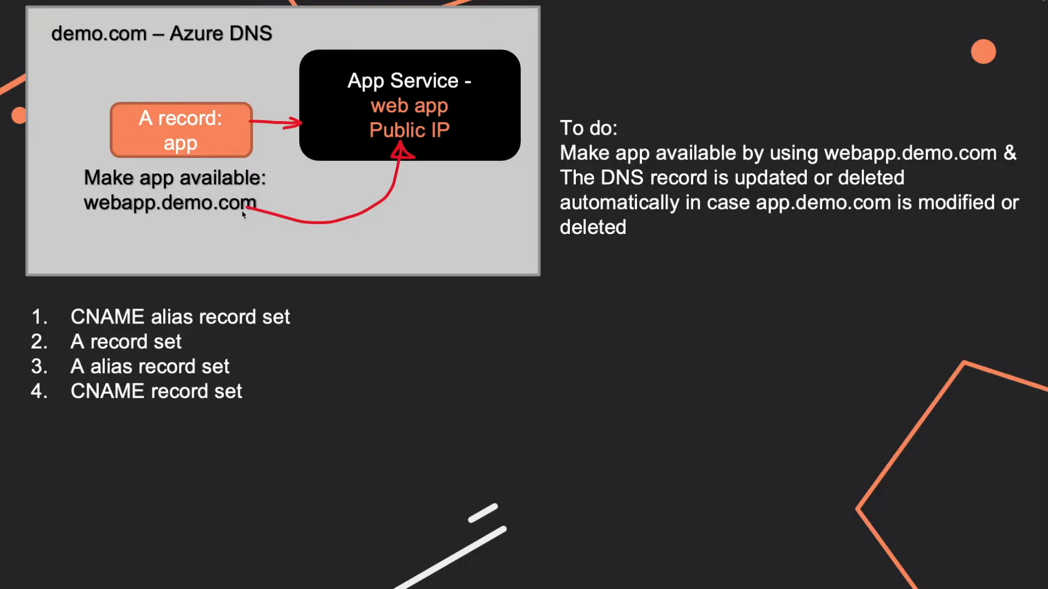
mouse_move(367, 123)
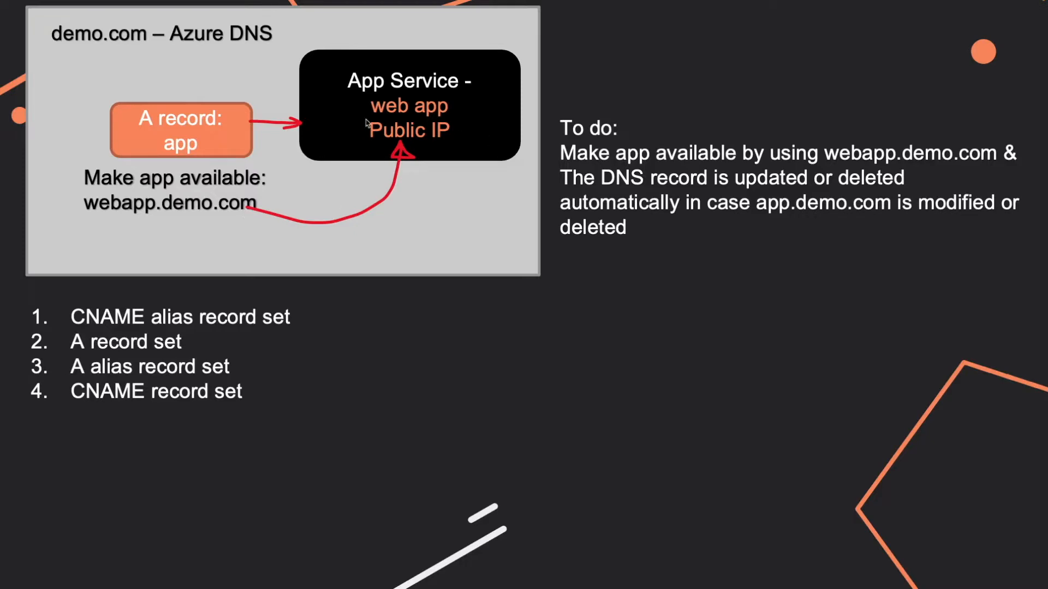
mouse_move(430, 100)
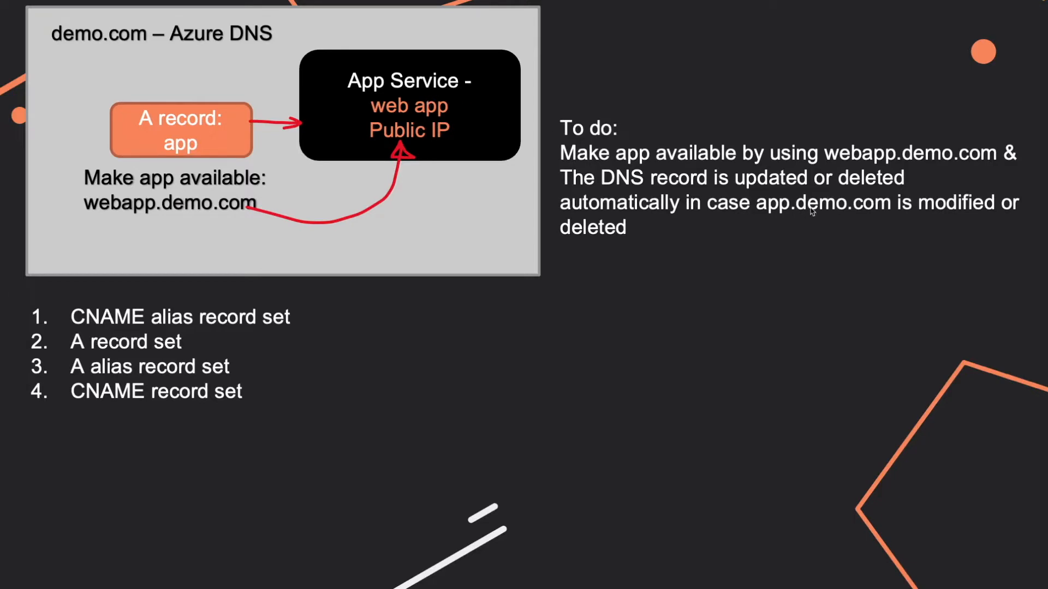
mouse_move(857, 213)
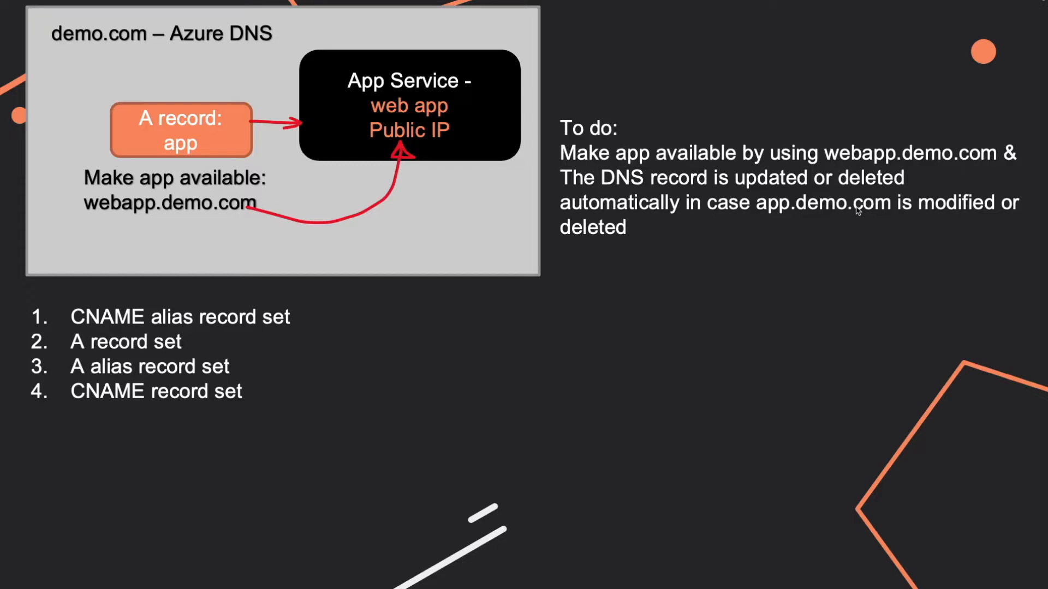
mouse_move(698, 207)
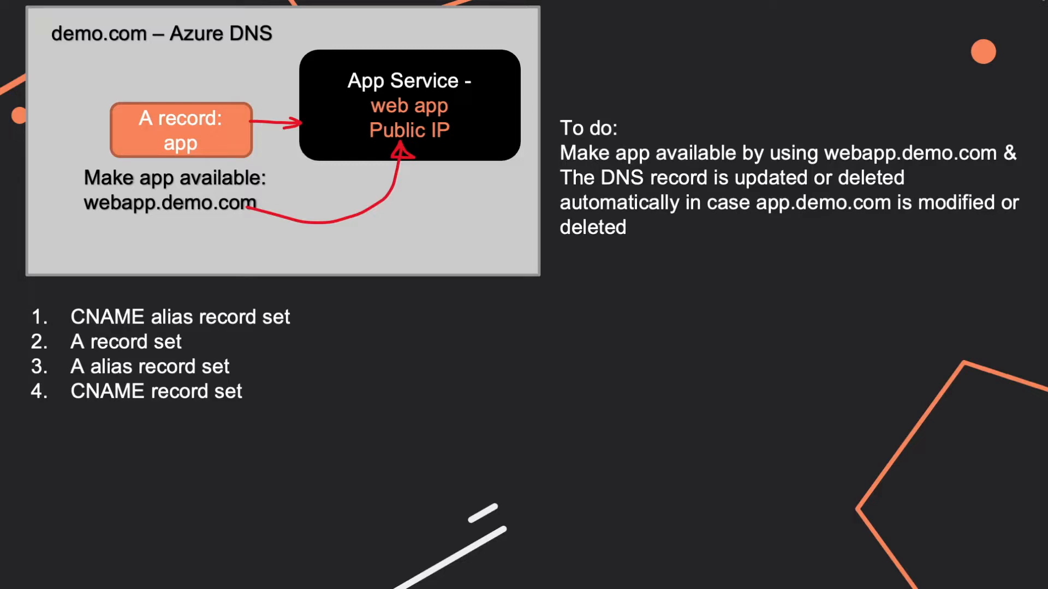
mouse_move(7, 271)
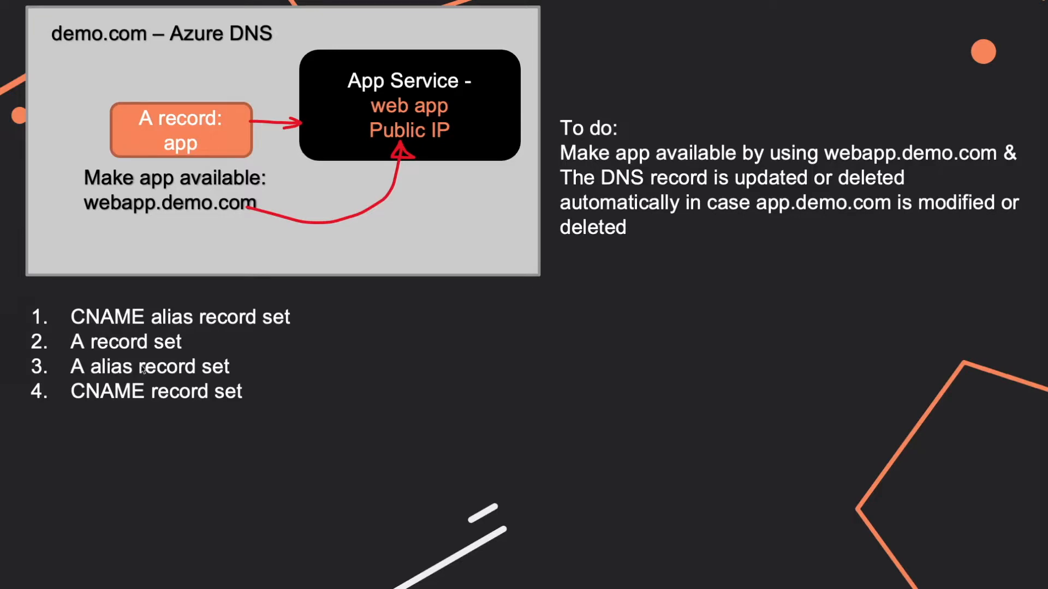
mouse_move(195, 329)
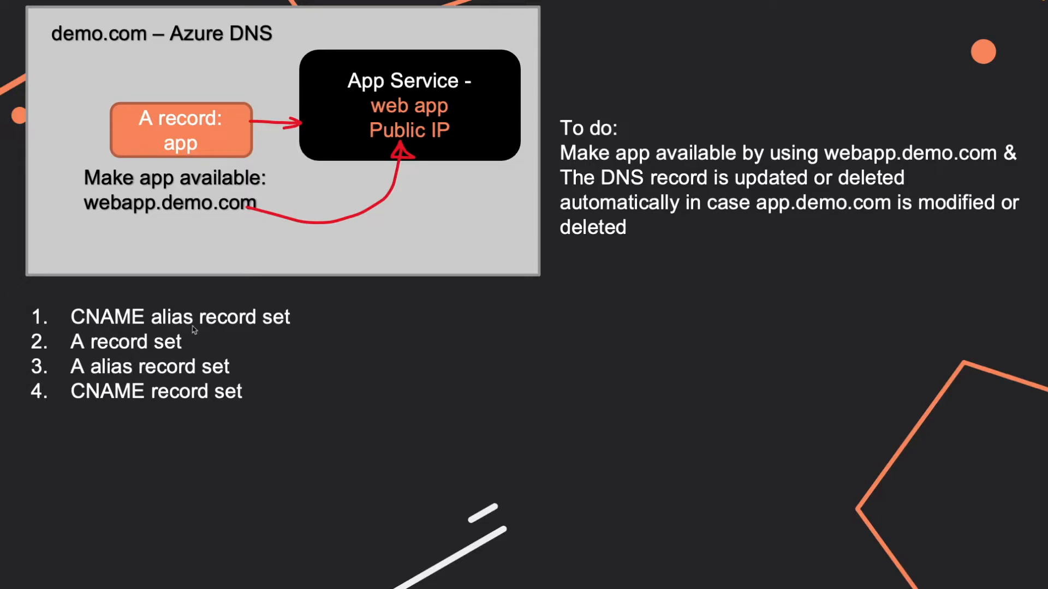
mouse_move(190, 401)
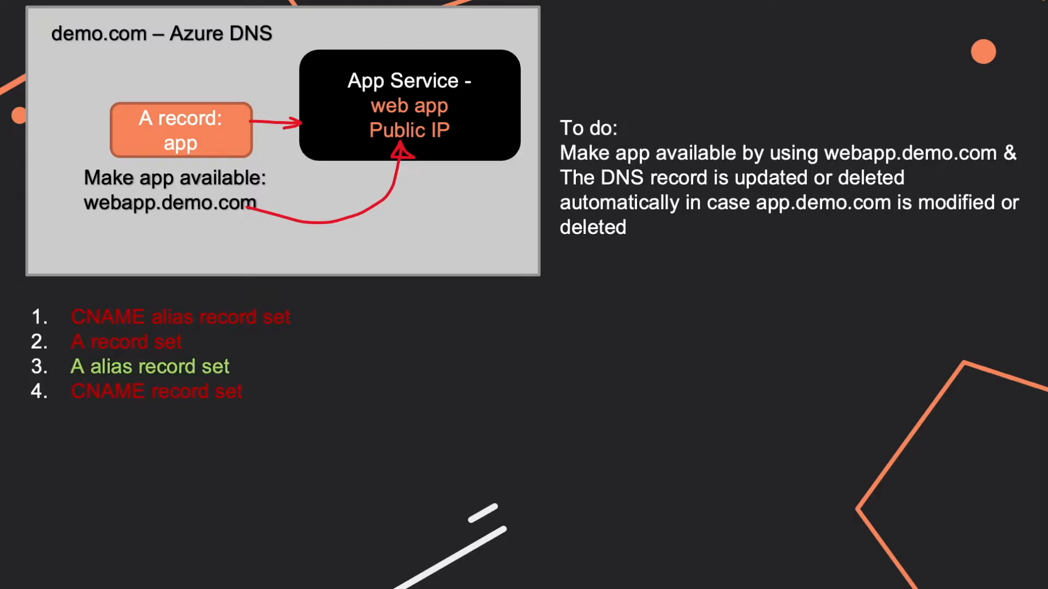
mouse_move(190, 379)
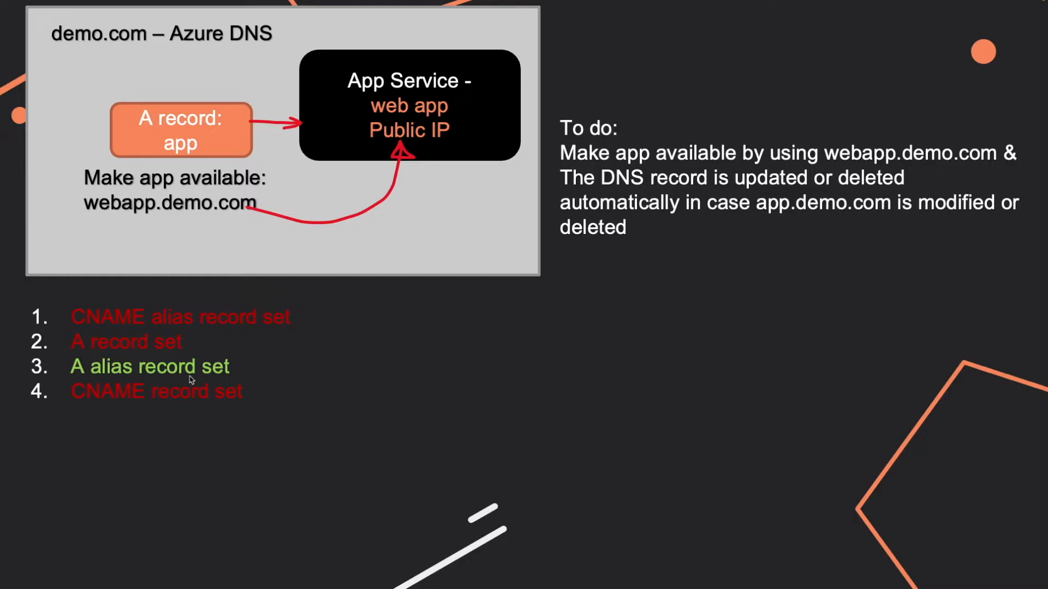
mouse_move(175, 386)
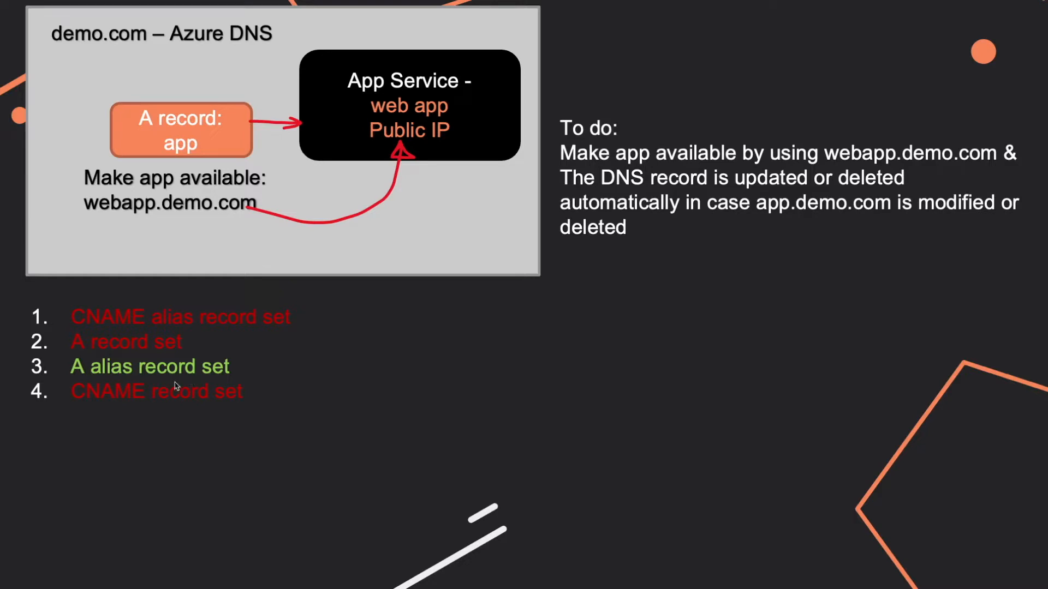
mouse_move(185, 382)
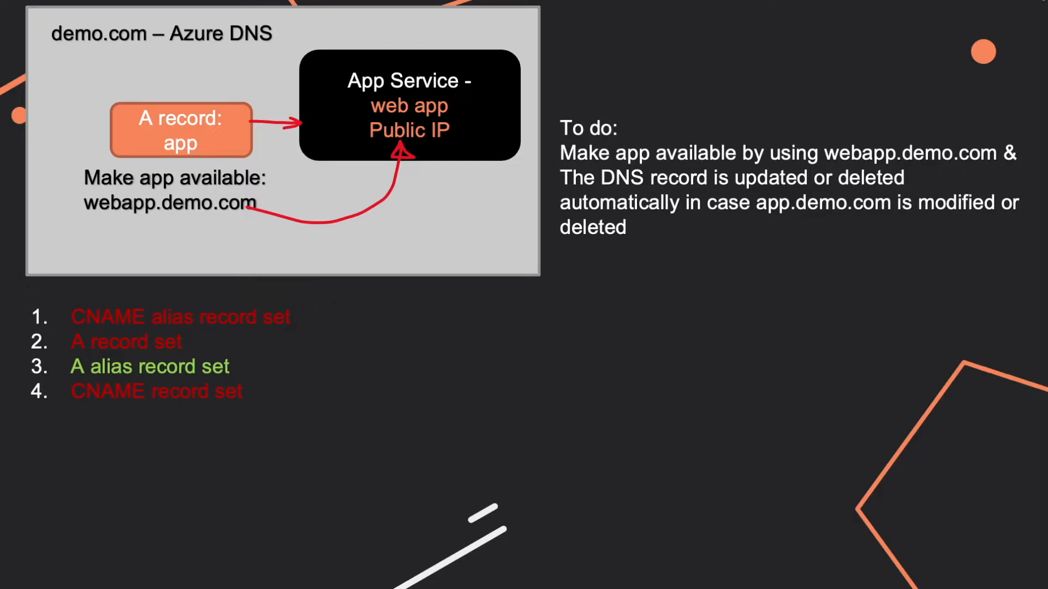
mouse_move(428, 407)
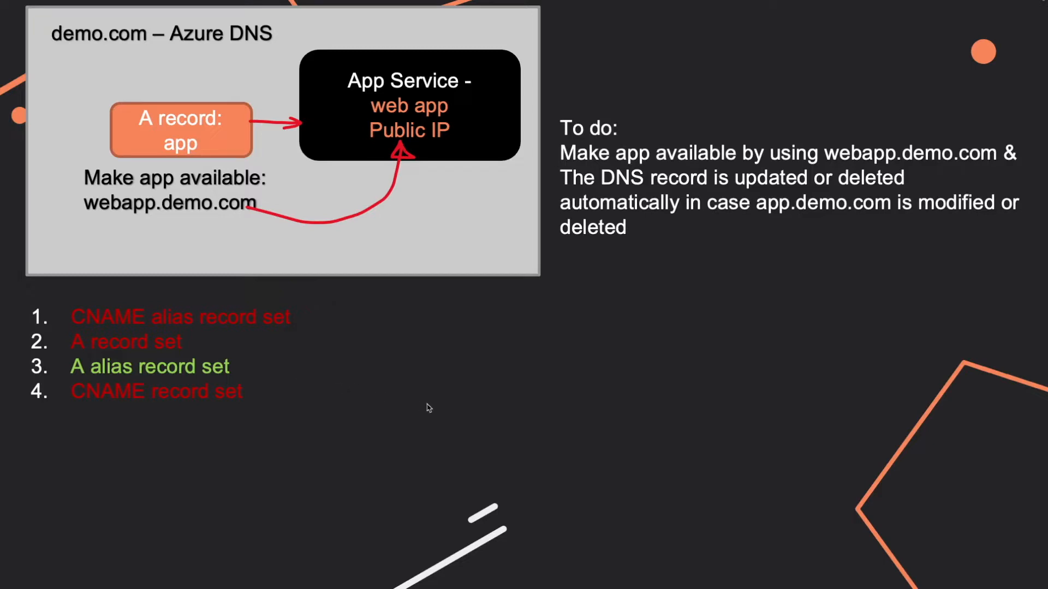
mouse_move(50, 301)
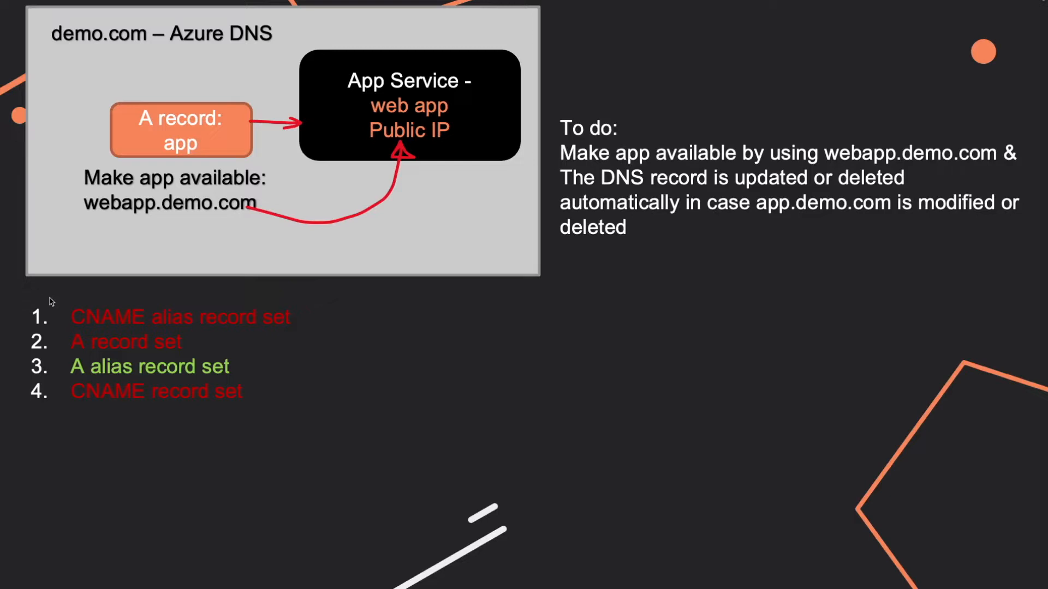
mouse_move(906, 239)
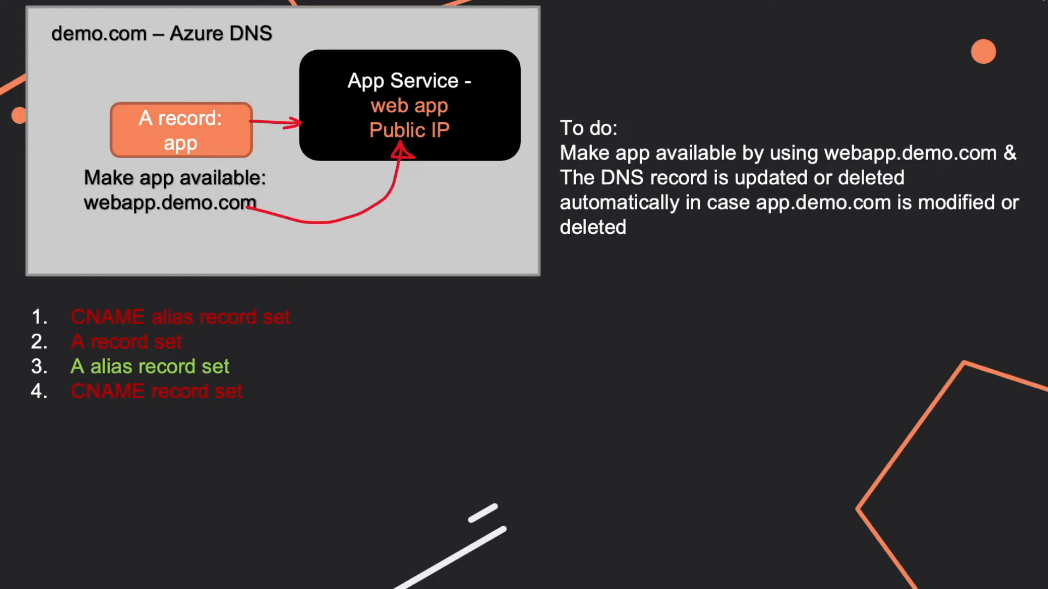
mouse_move(105, 377)
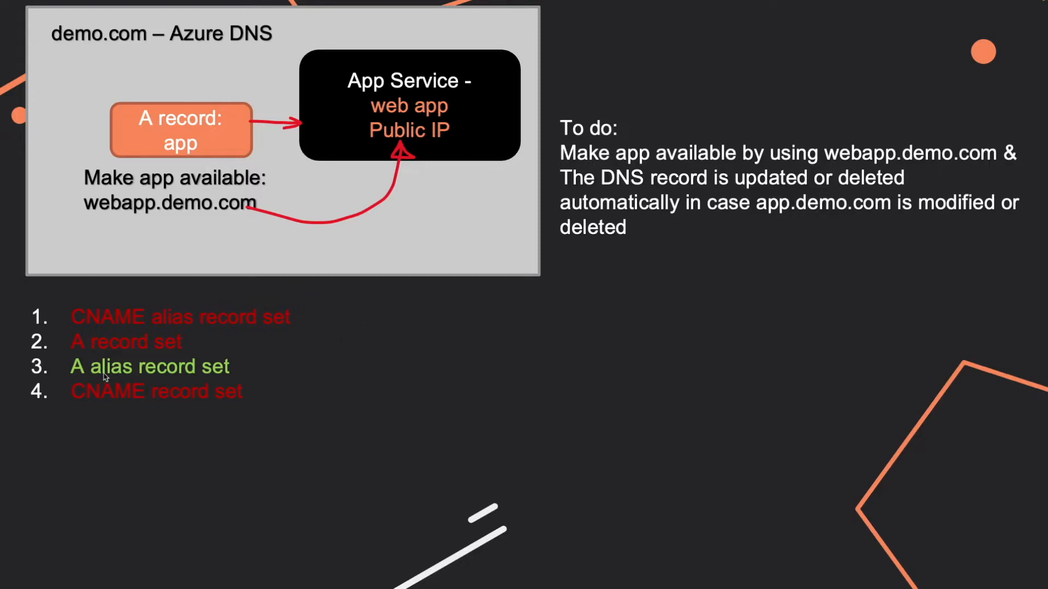
mouse_move(111, 375)
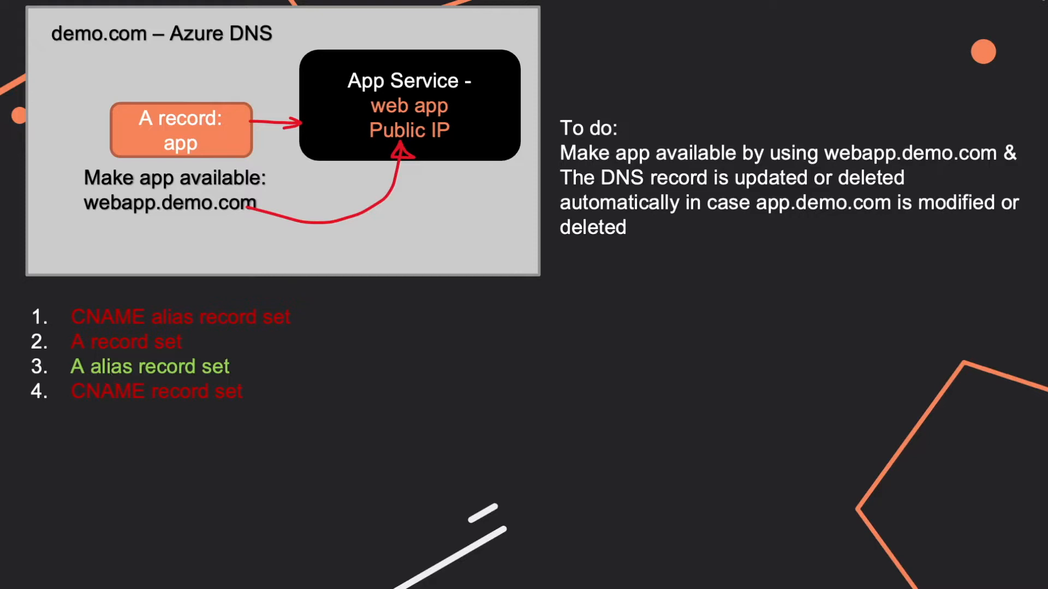
mouse_move(137, 326)
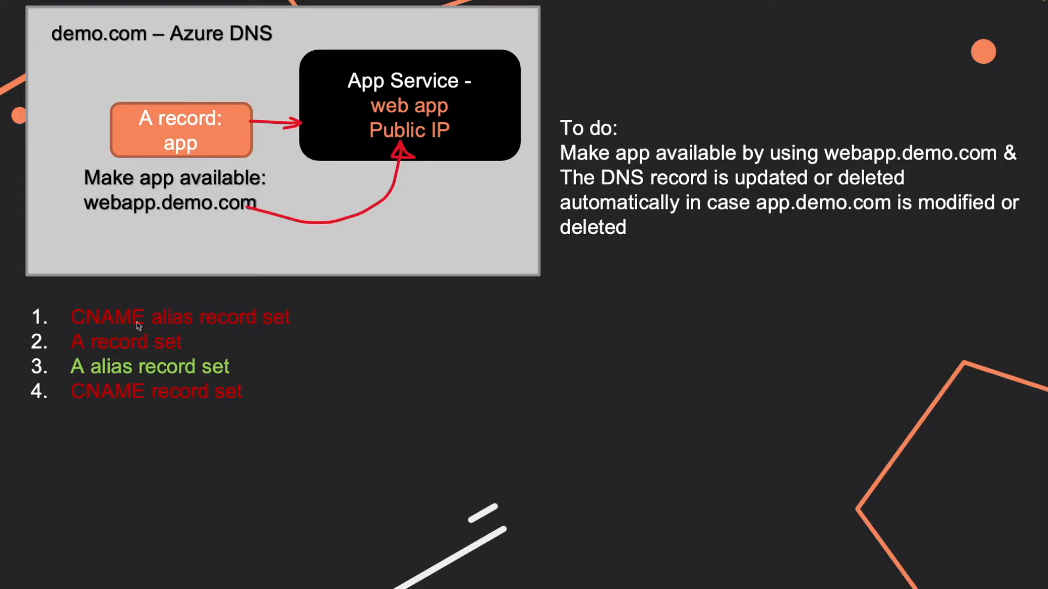
mouse_move(159, 332)
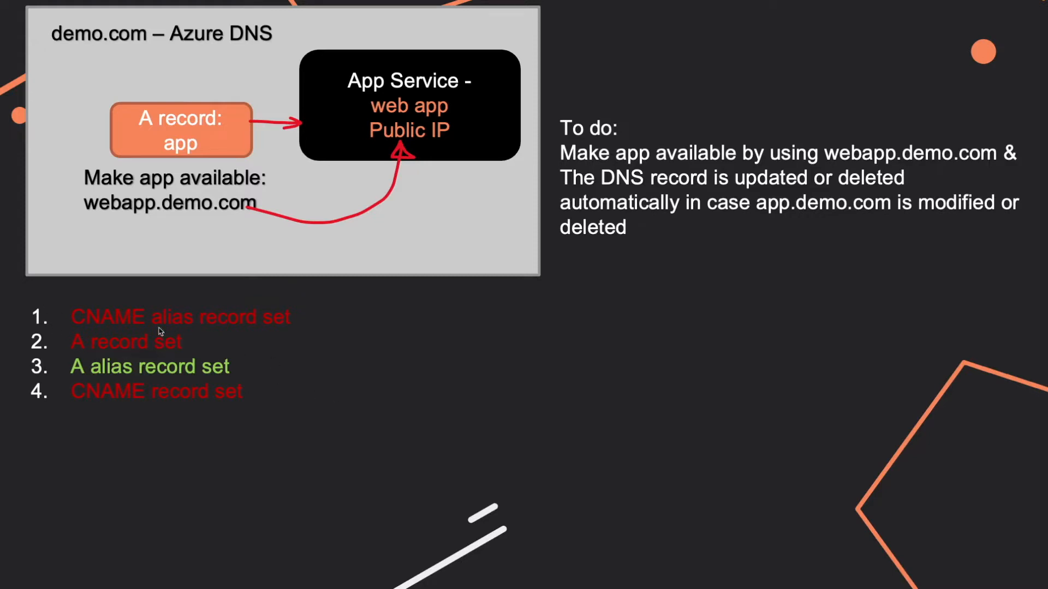
mouse_move(190, 328)
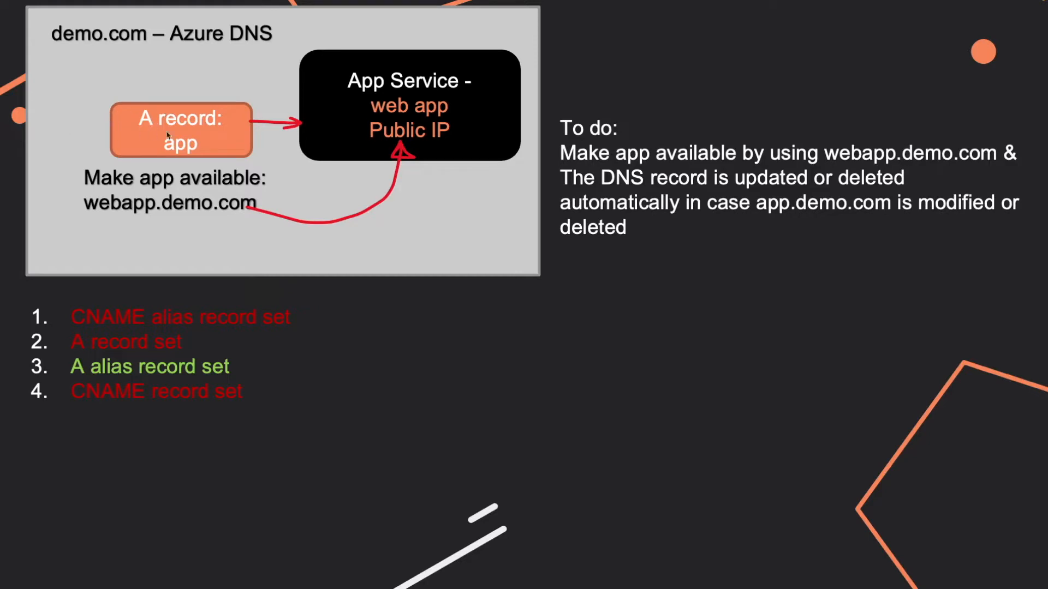
mouse_move(248, 130)
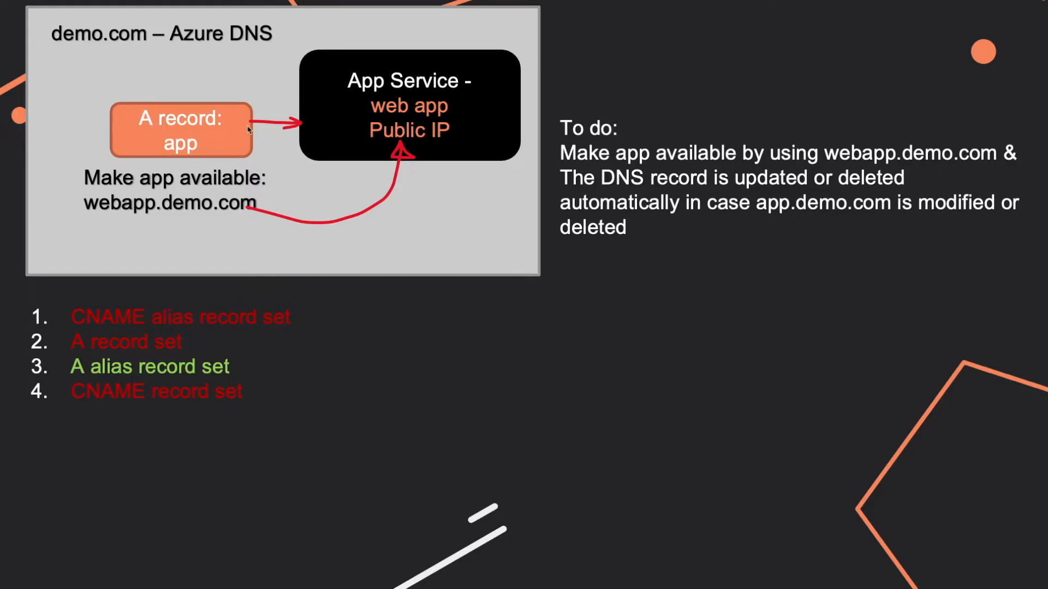
mouse_move(190, 137)
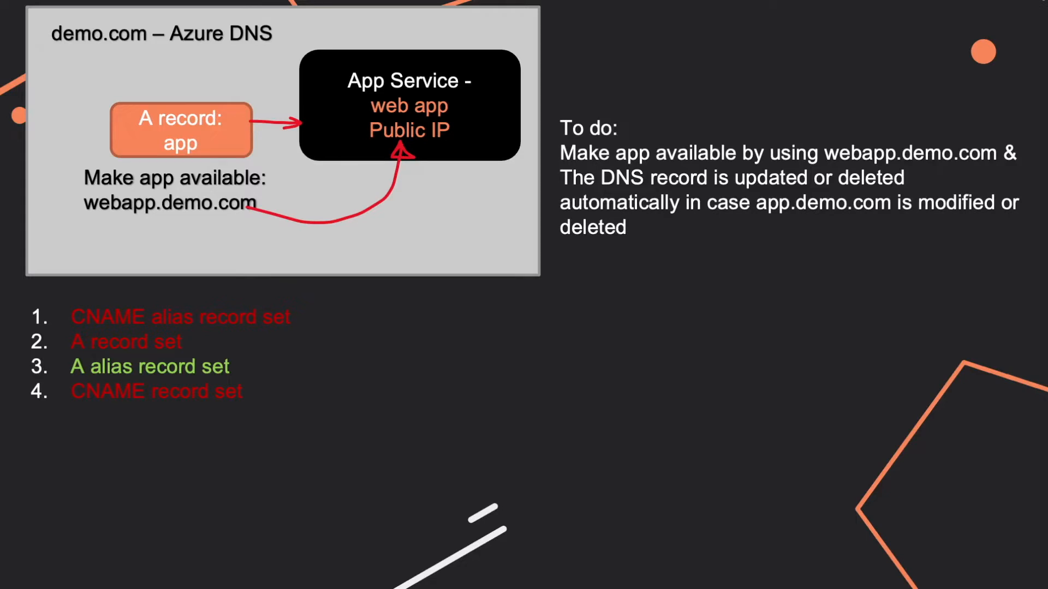
mouse_move(179, 326)
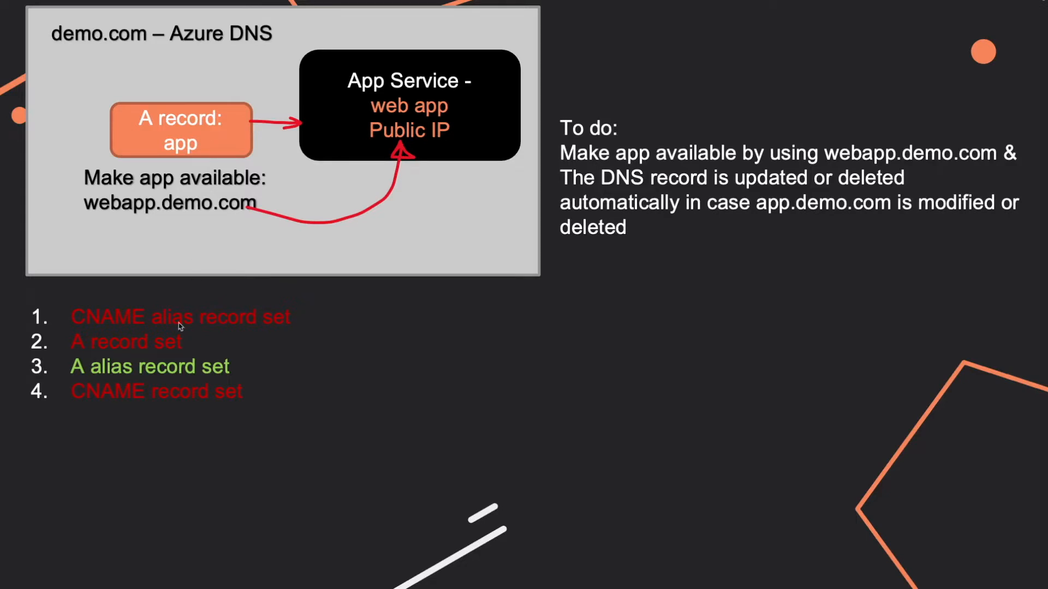
mouse_move(69, 368)
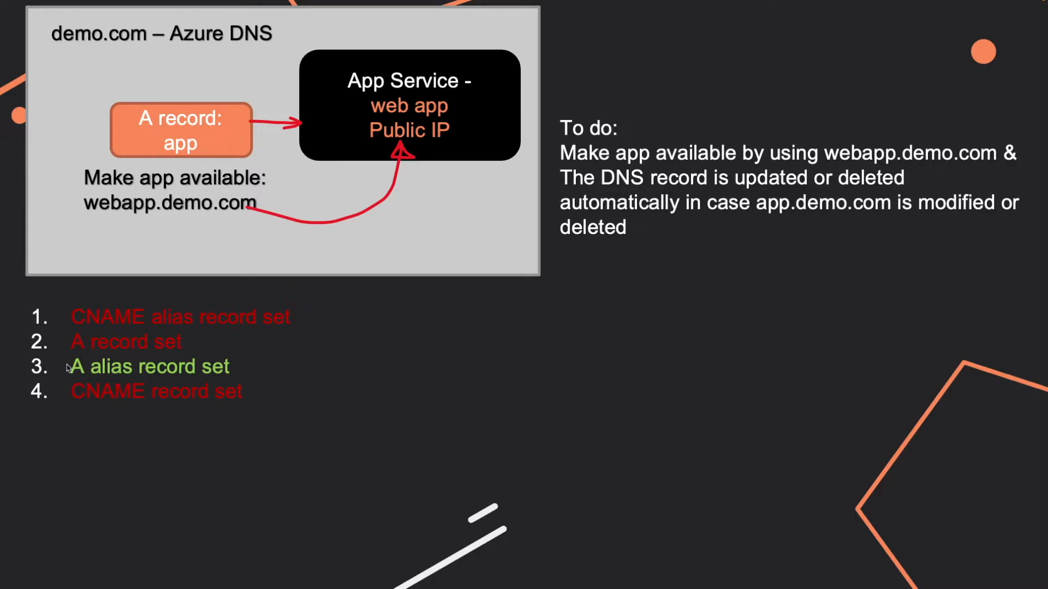
mouse_move(89, 335)
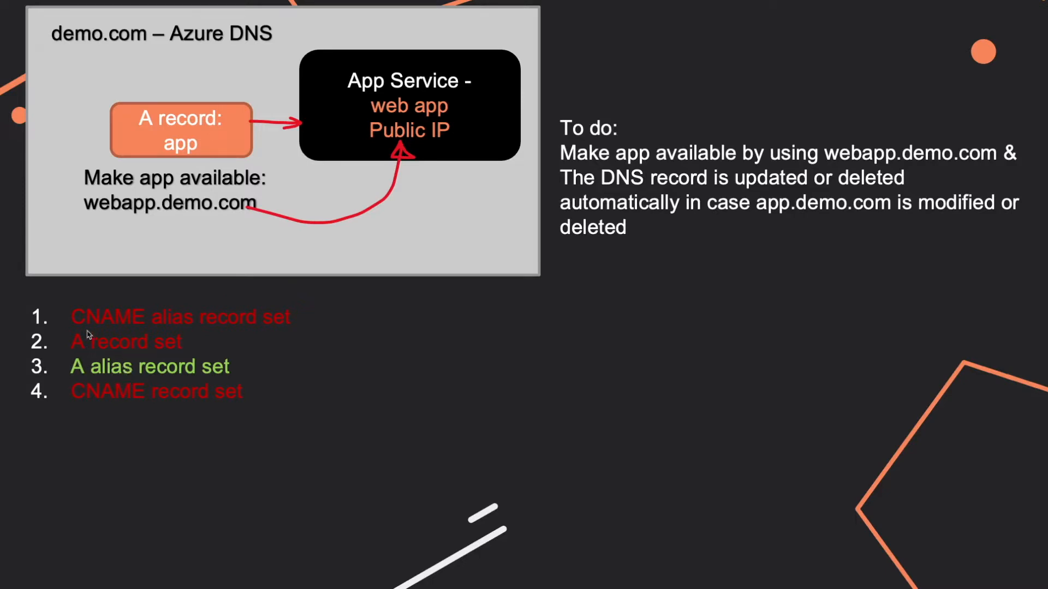
mouse_move(177, 381)
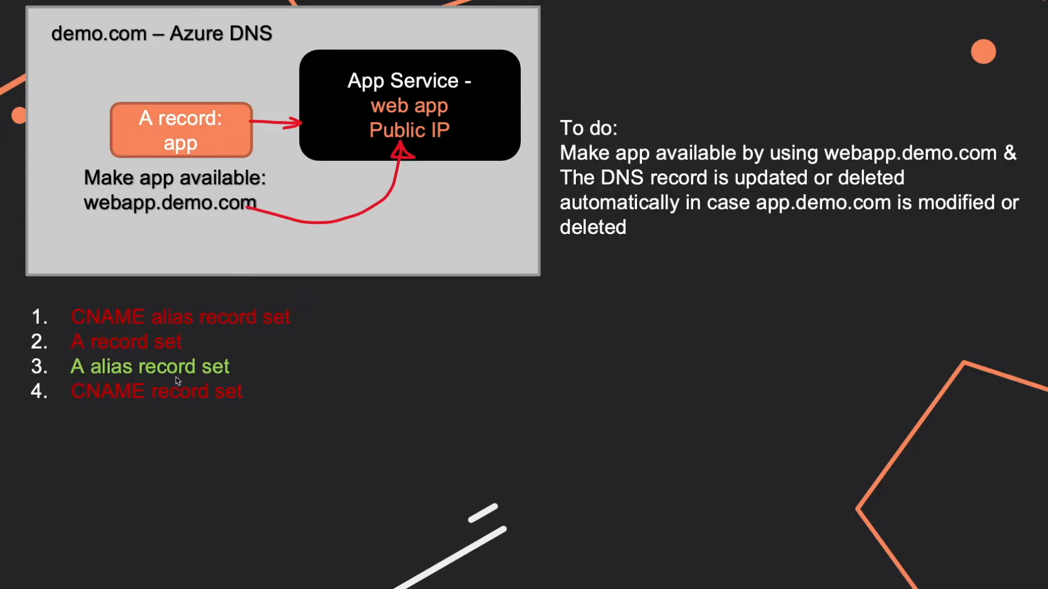
mouse_move(96, 365)
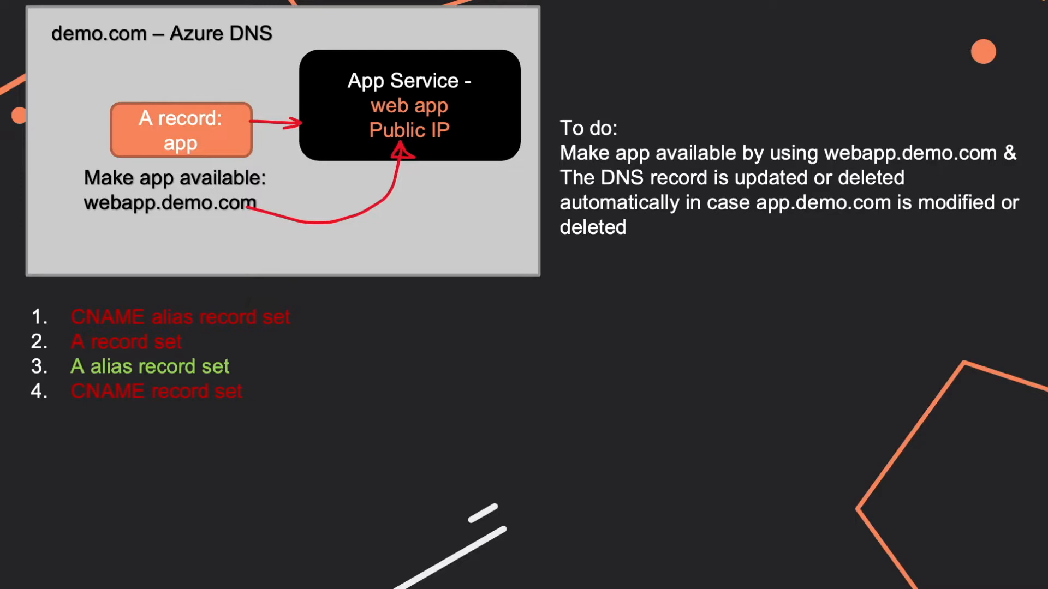
mouse_move(411, 151)
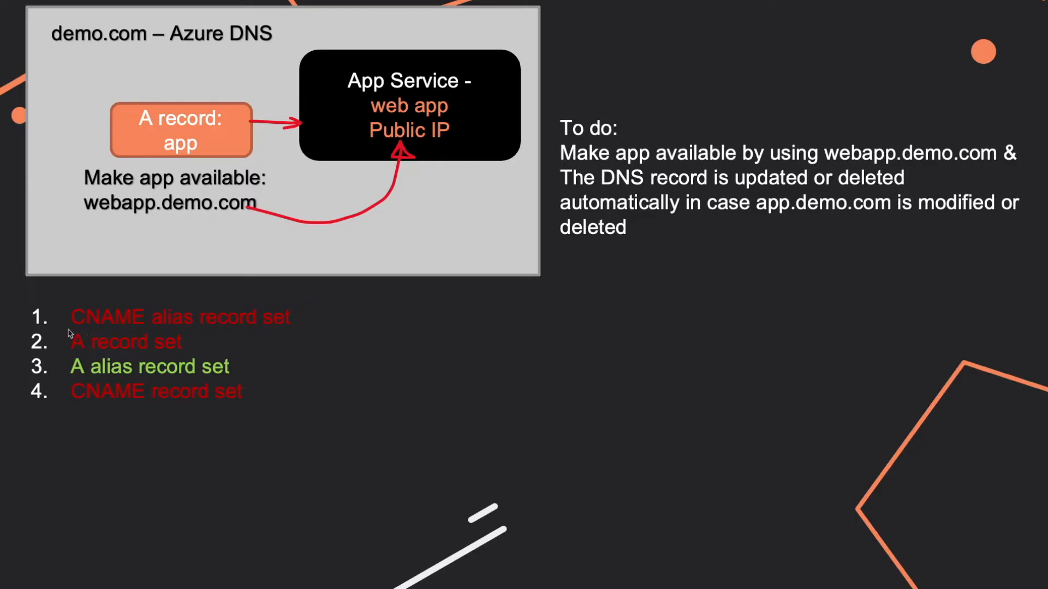
mouse_move(152, 325)
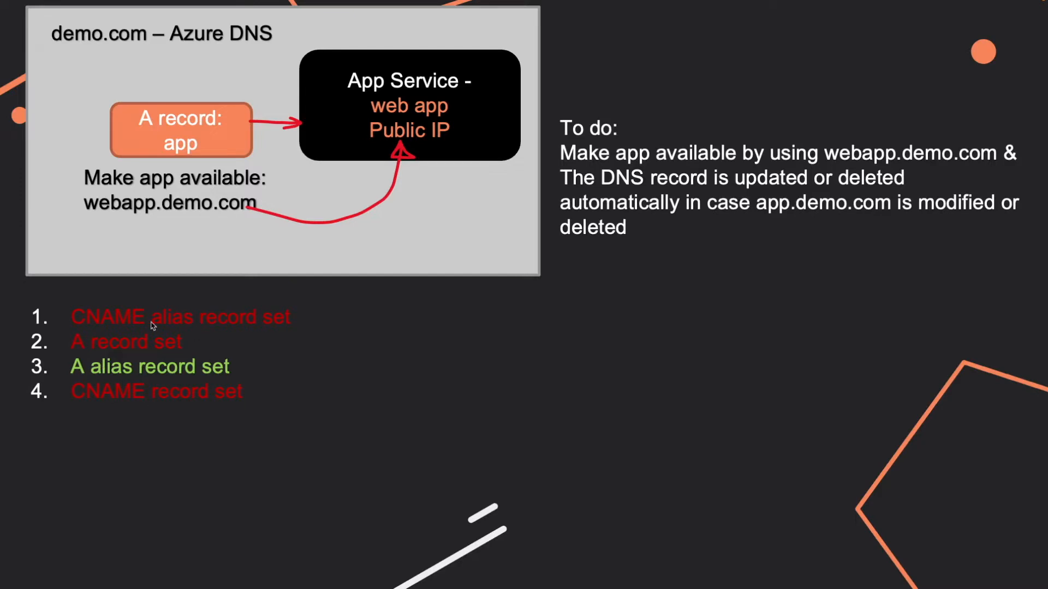
mouse_move(111, 353)
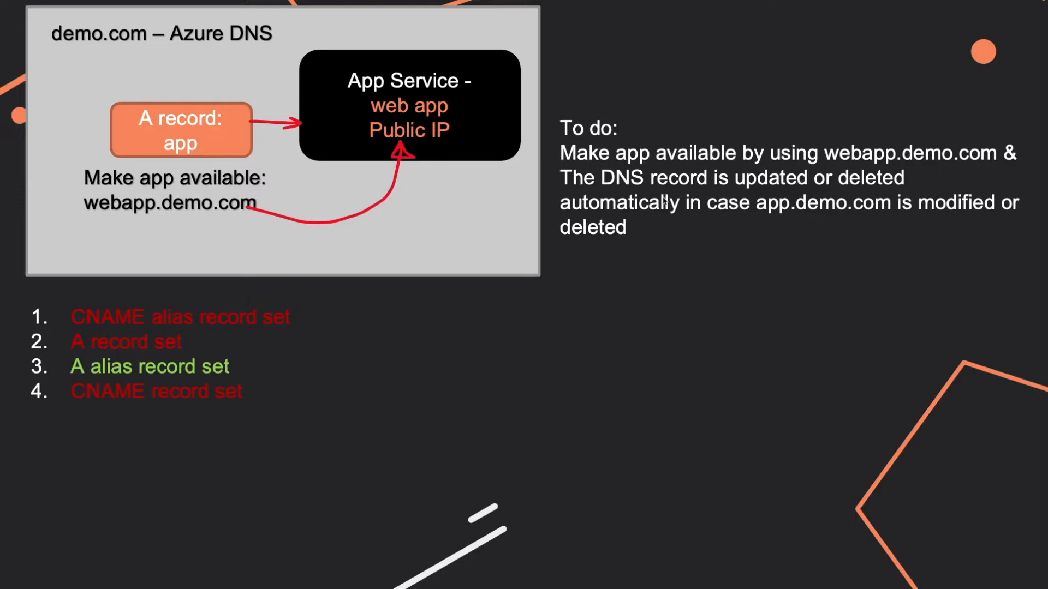
mouse_move(127, 351)
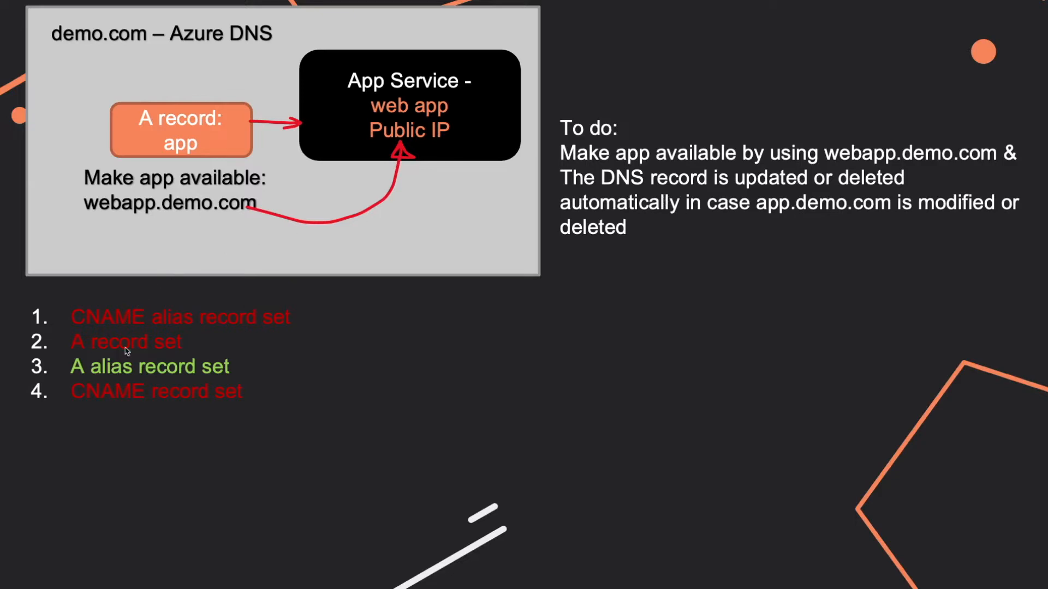
mouse_move(234, 379)
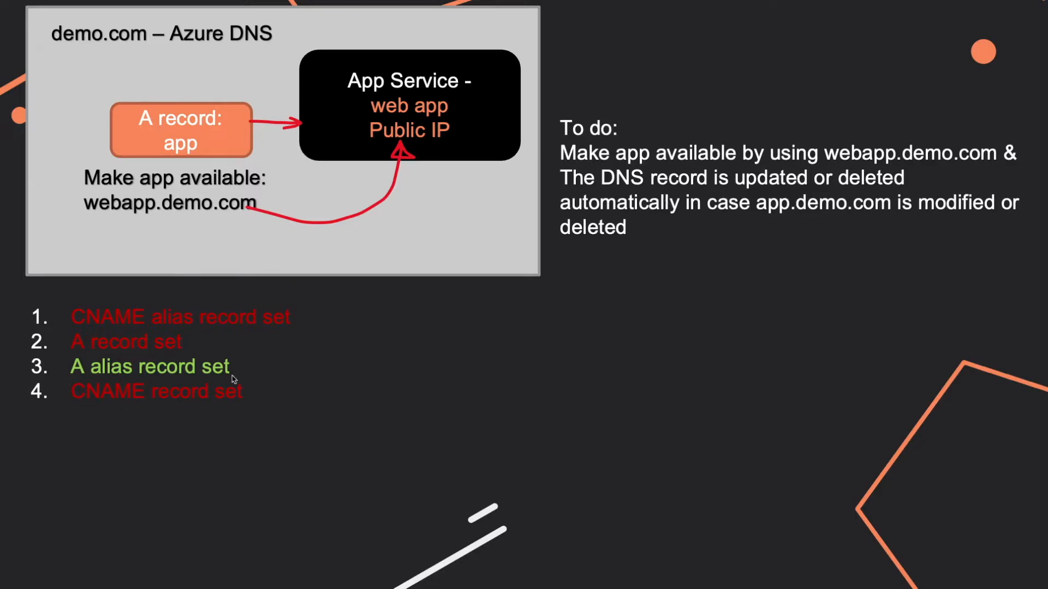
mouse_move(63, 361)
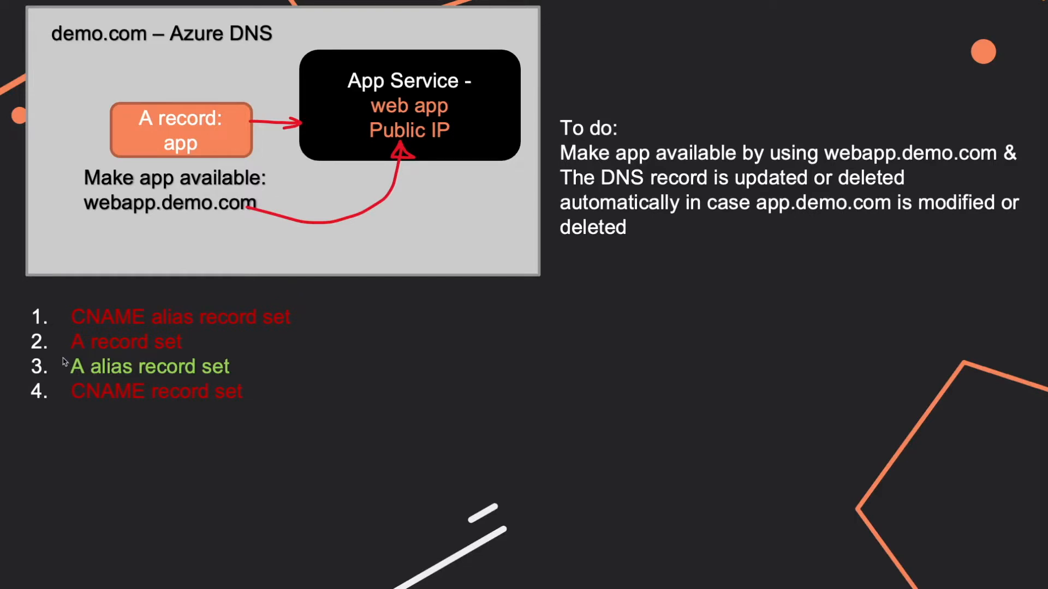
mouse_move(731, 114)
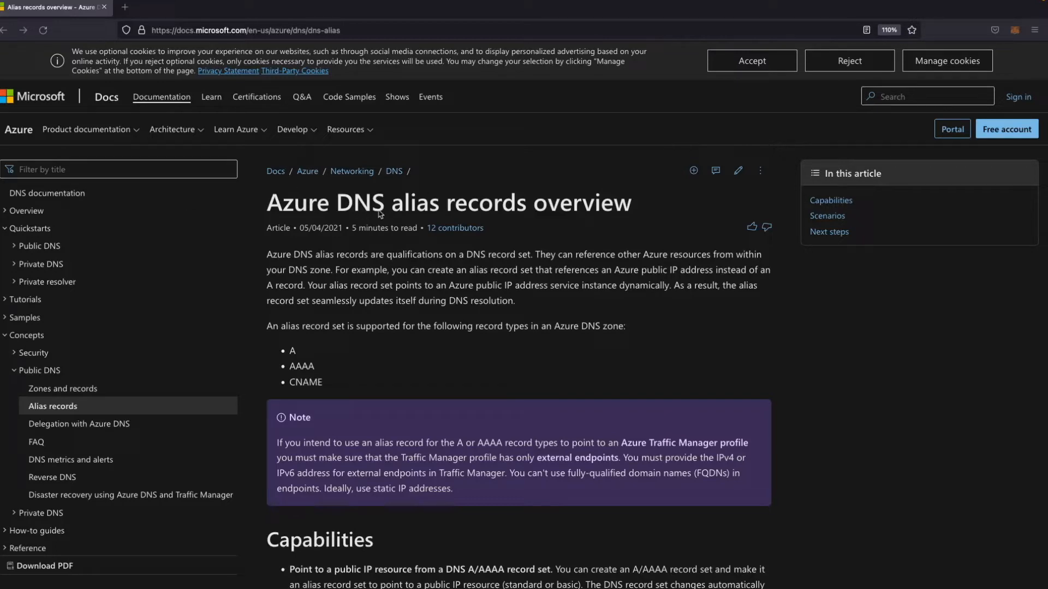
mouse_move(546, 210)
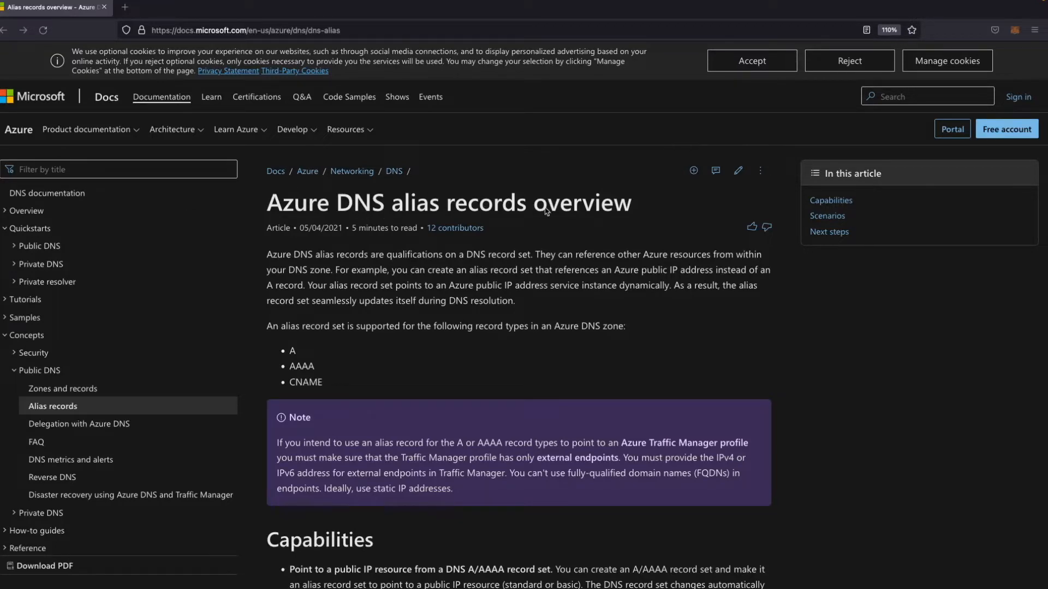
mouse_move(651, 299)
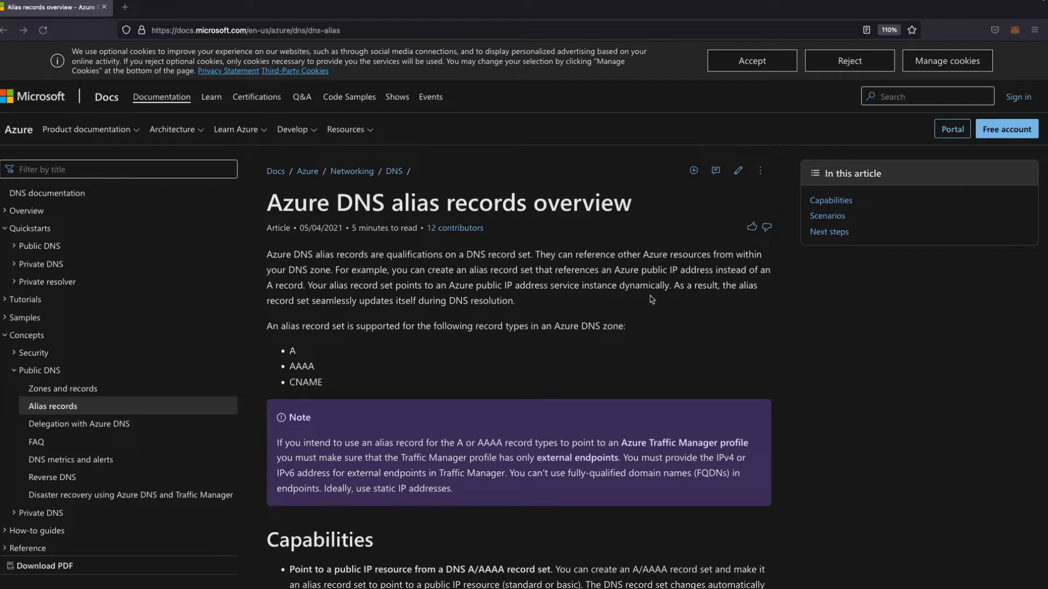
mouse_move(329, 276)
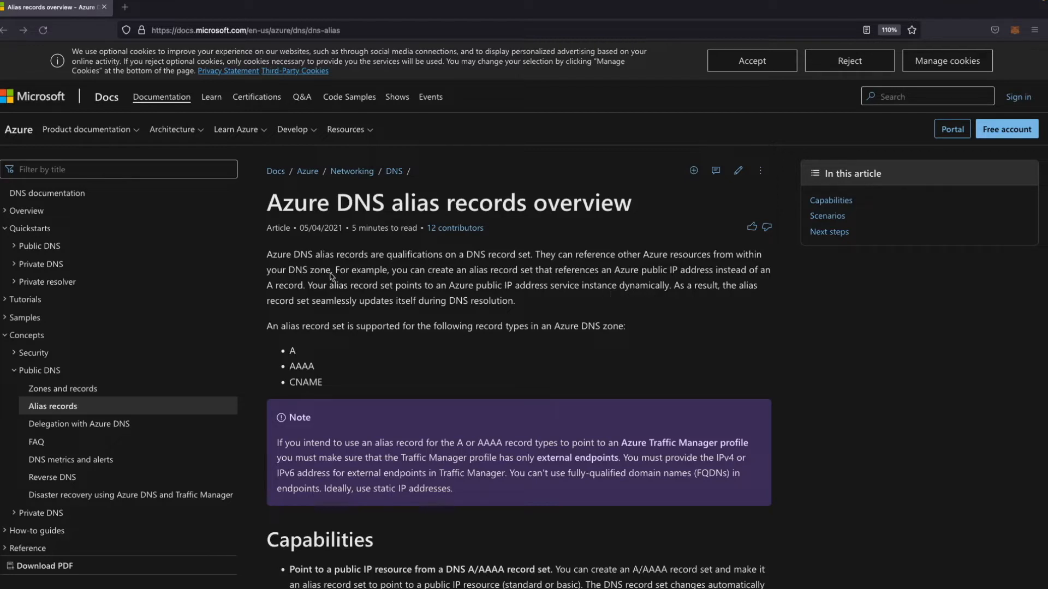
mouse_move(532, 279)
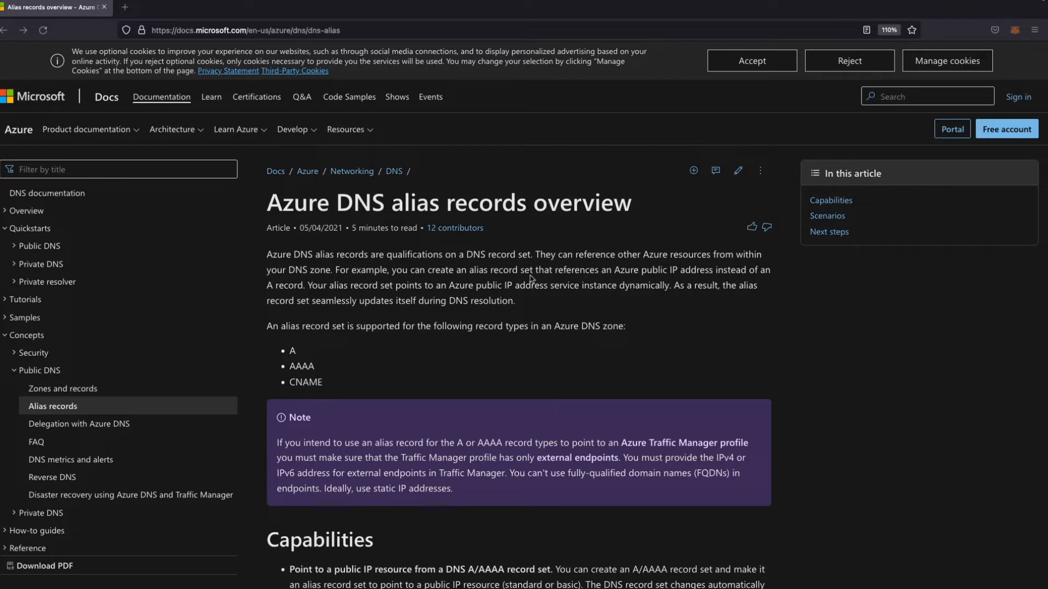
mouse_move(380, 272)
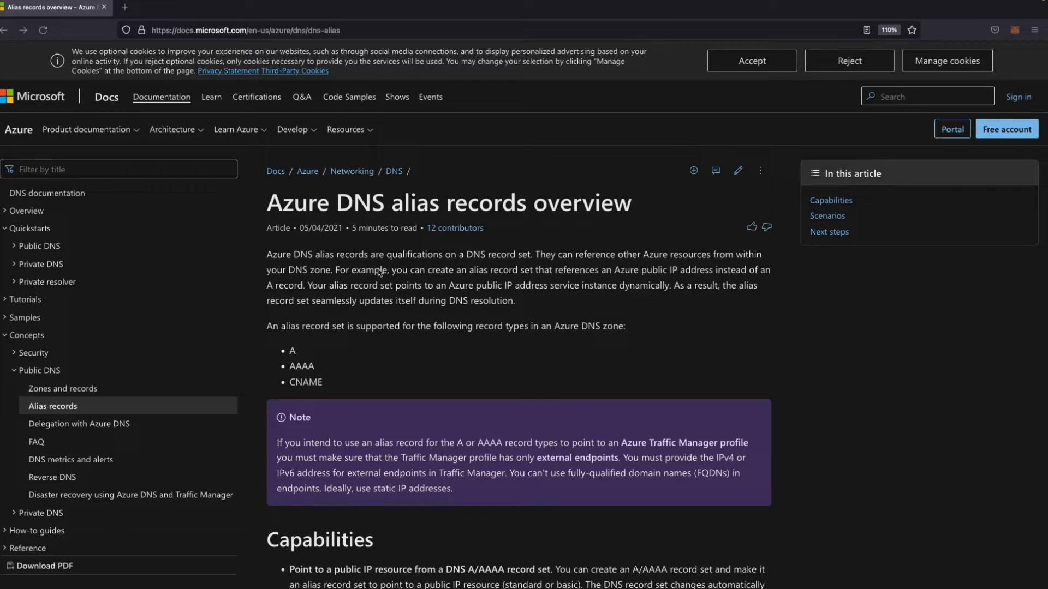
mouse_move(406, 273)
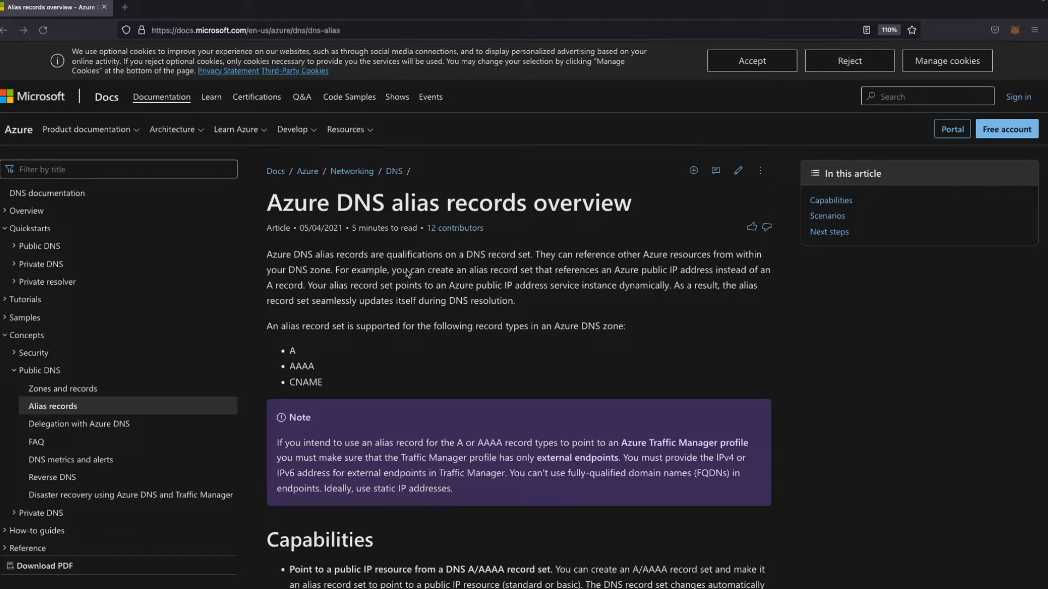
mouse_move(508, 276)
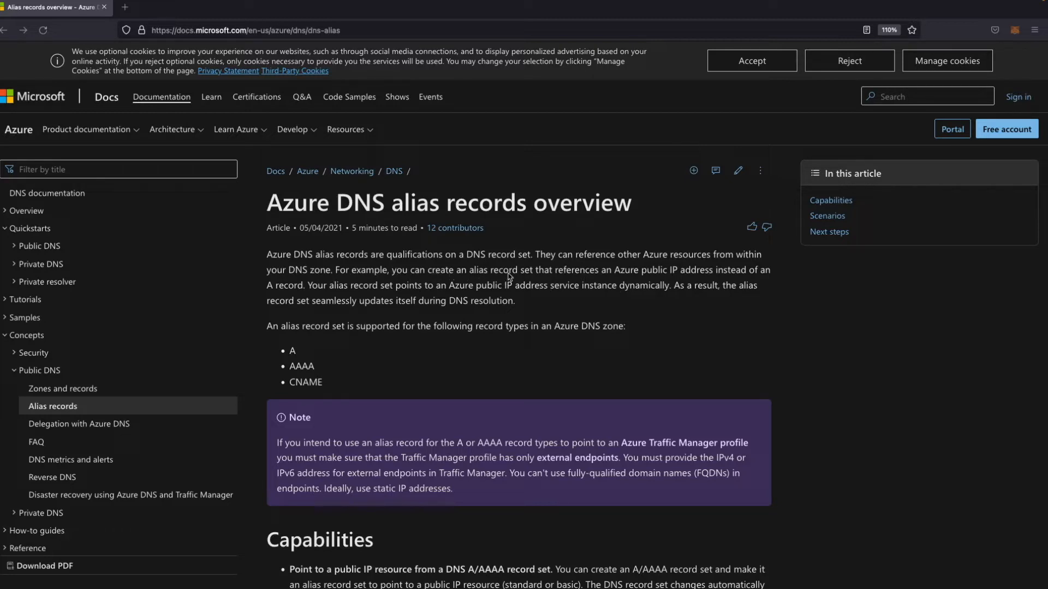
mouse_move(636, 277)
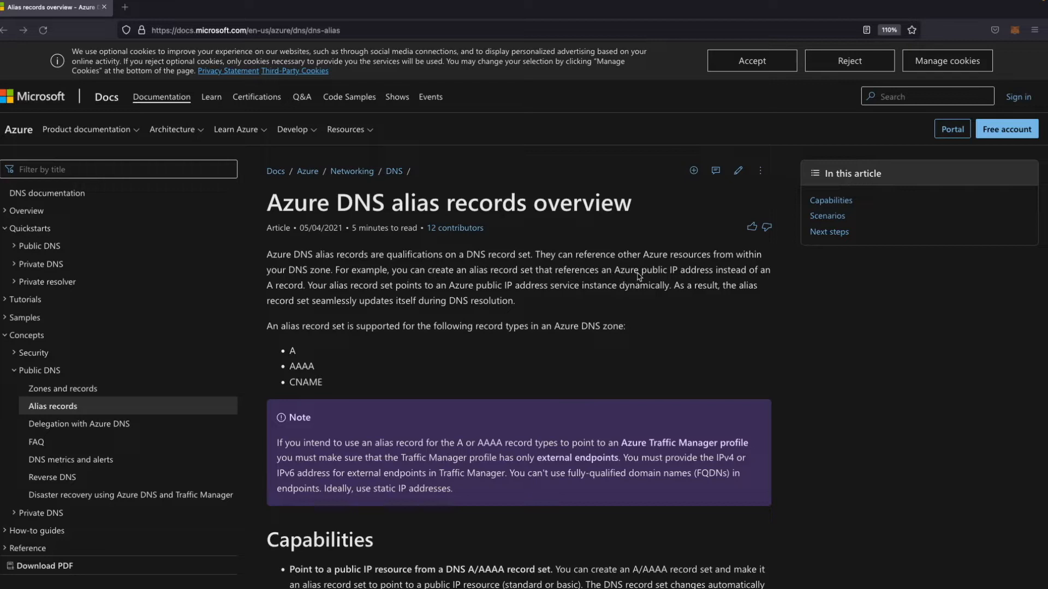
mouse_move(733, 274)
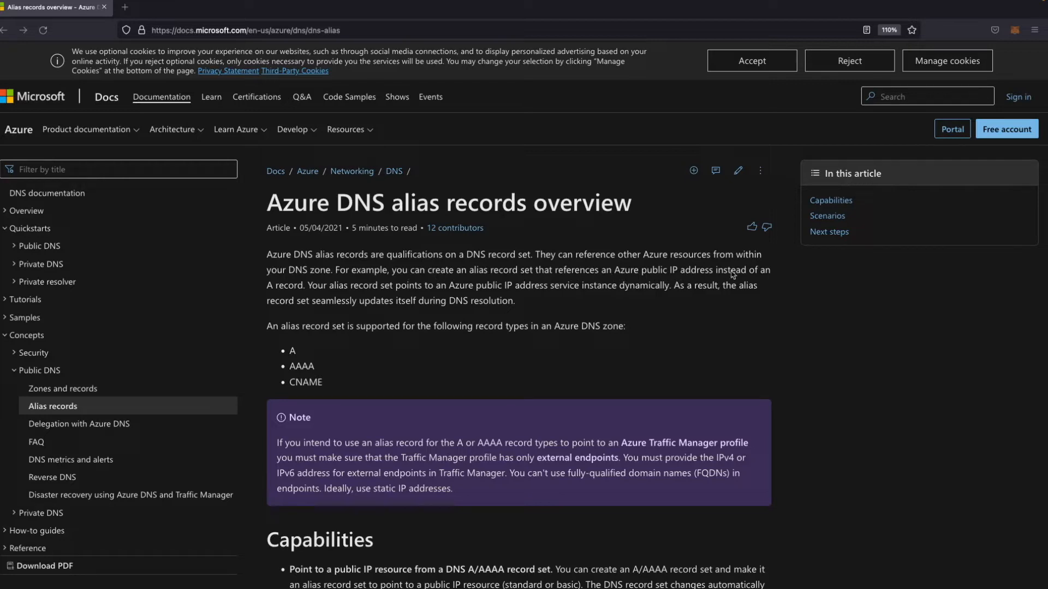
mouse_move(248, 294)
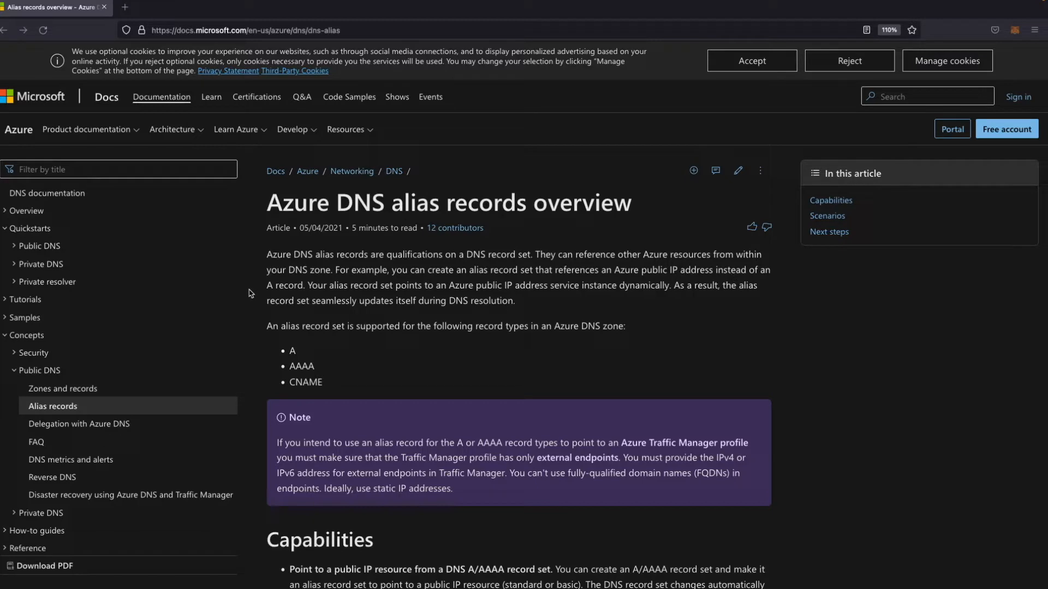
mouse_move(380, 293)
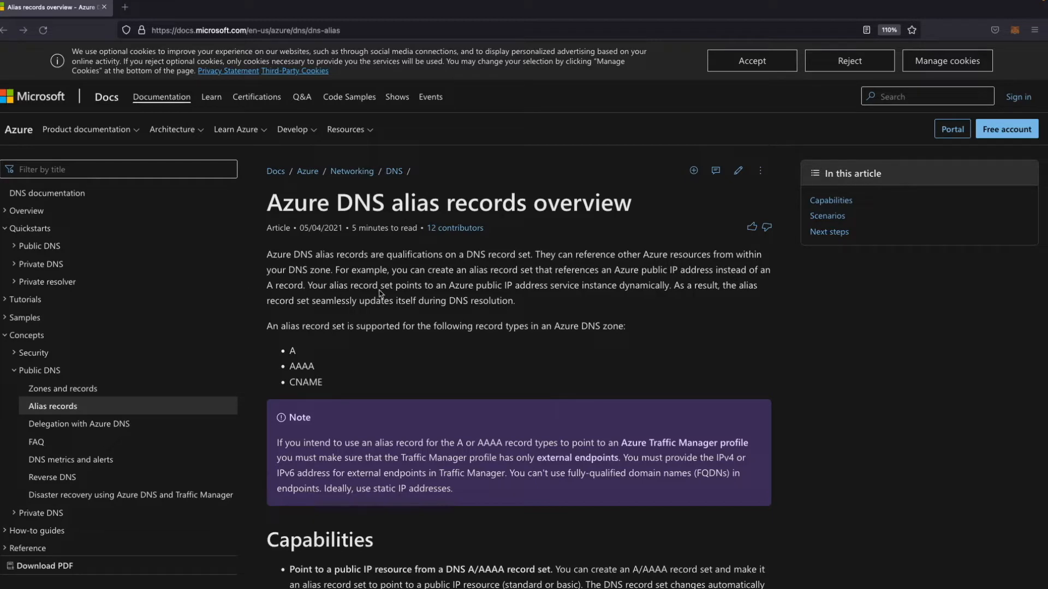
mouse_move(534, 294)
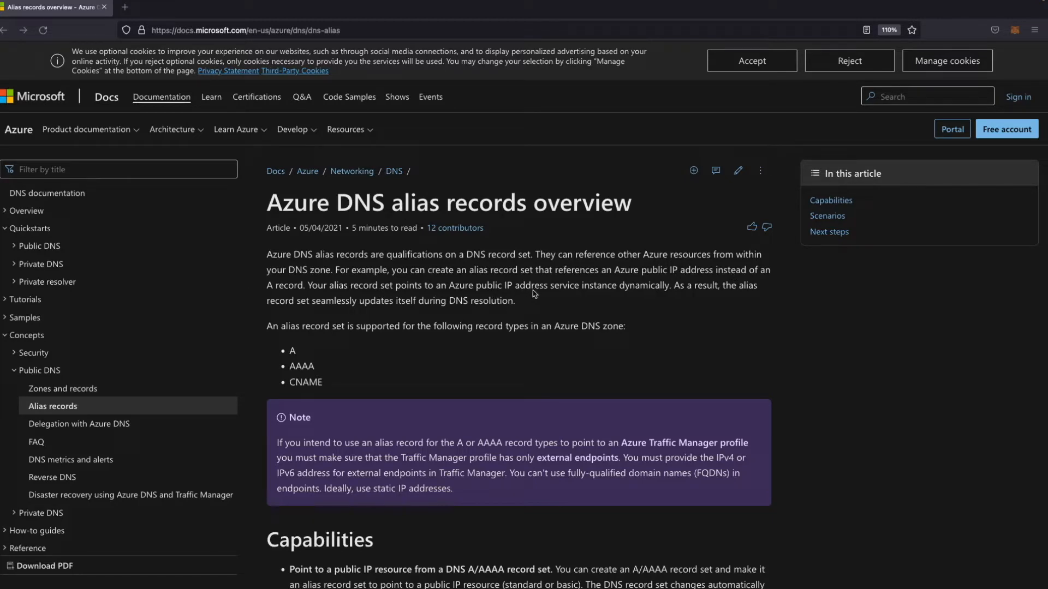
mouse_move(636, 293)
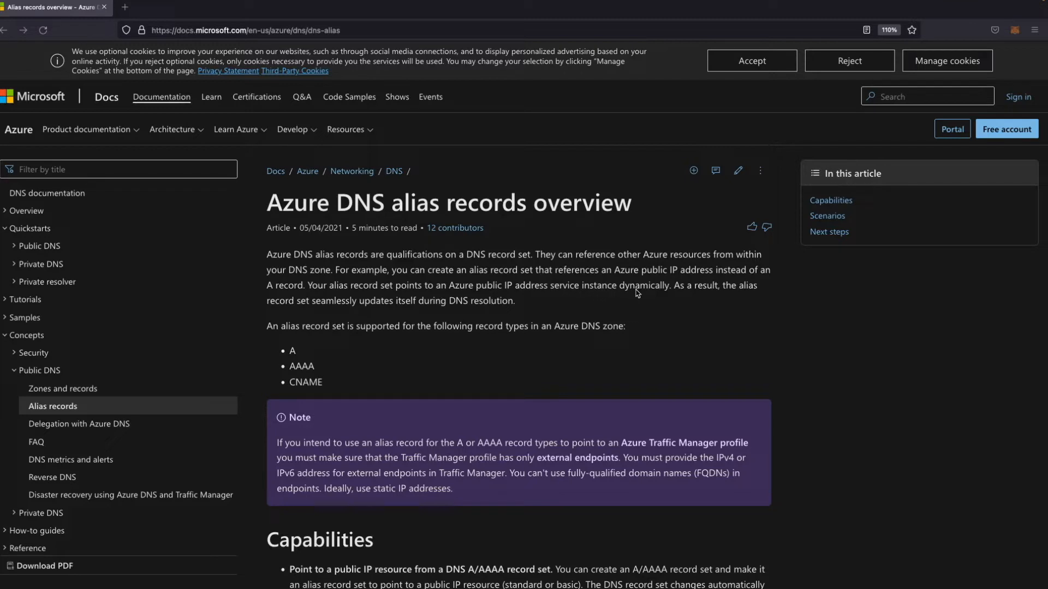
mouse_move(685, 293)
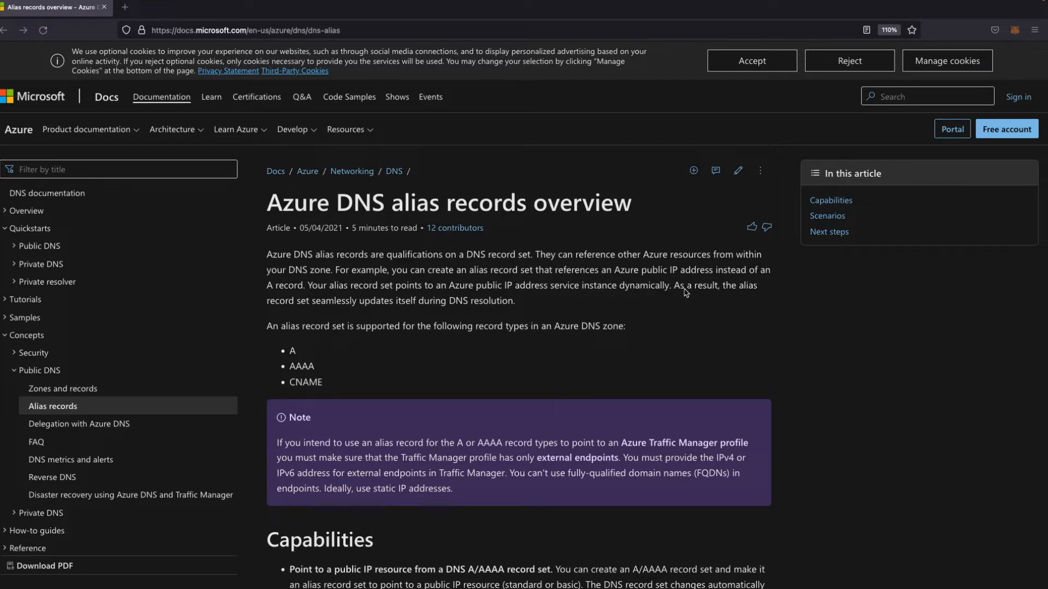
mouse_move(287, 313)
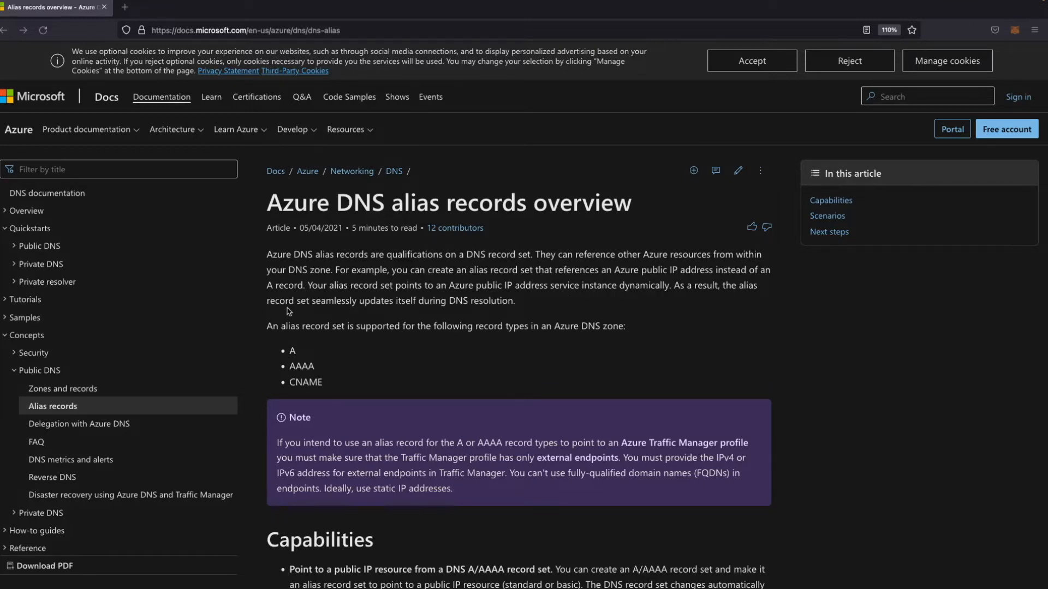
mouse_move(380, 309)
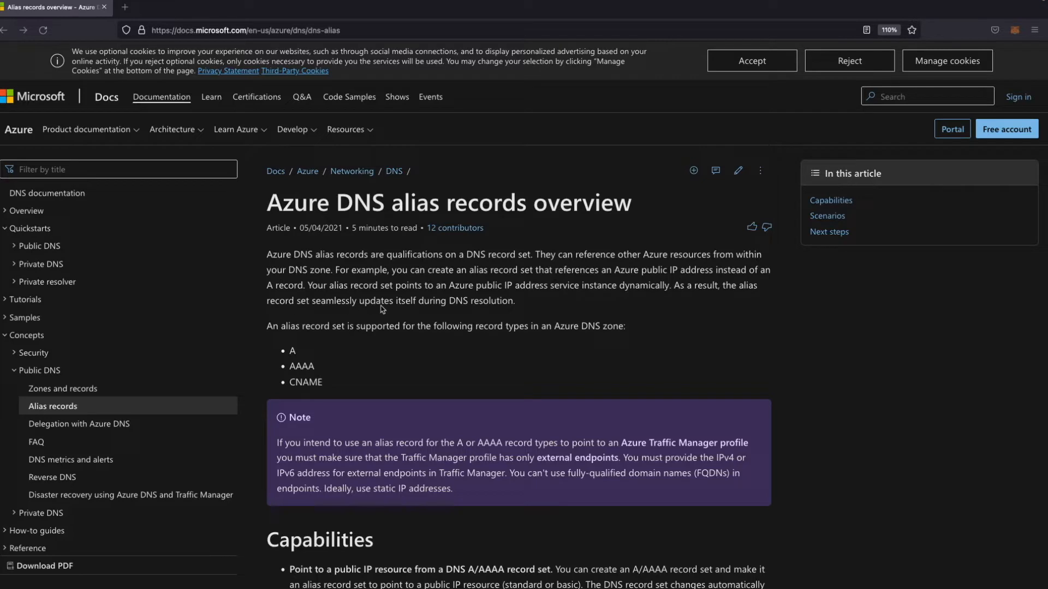
Bring up the Azure DNS alias records article and reveal its Capabilities section
left_click(751, 60)
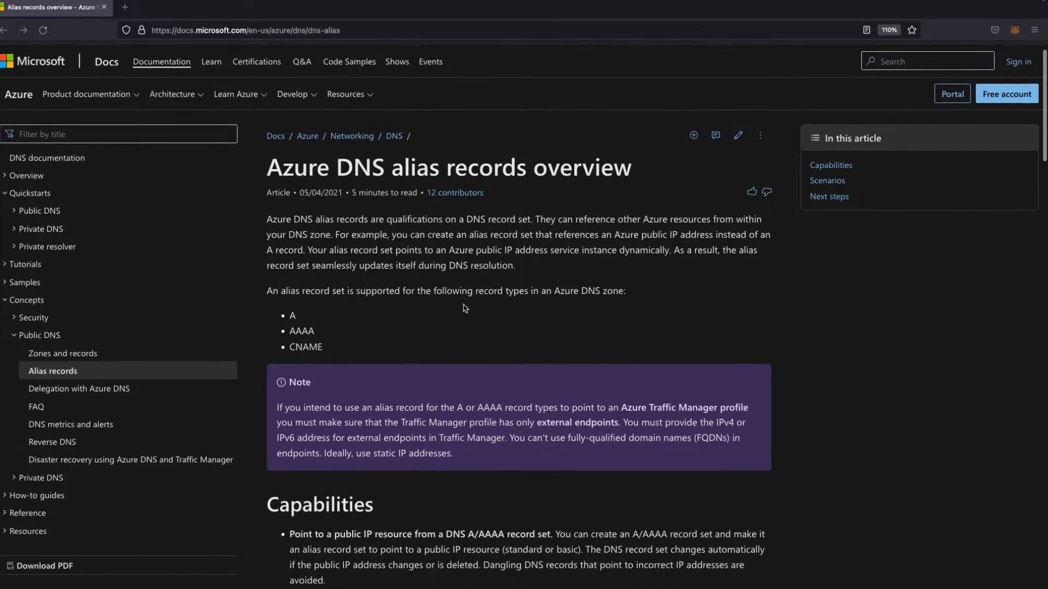
scroll("down", 3)
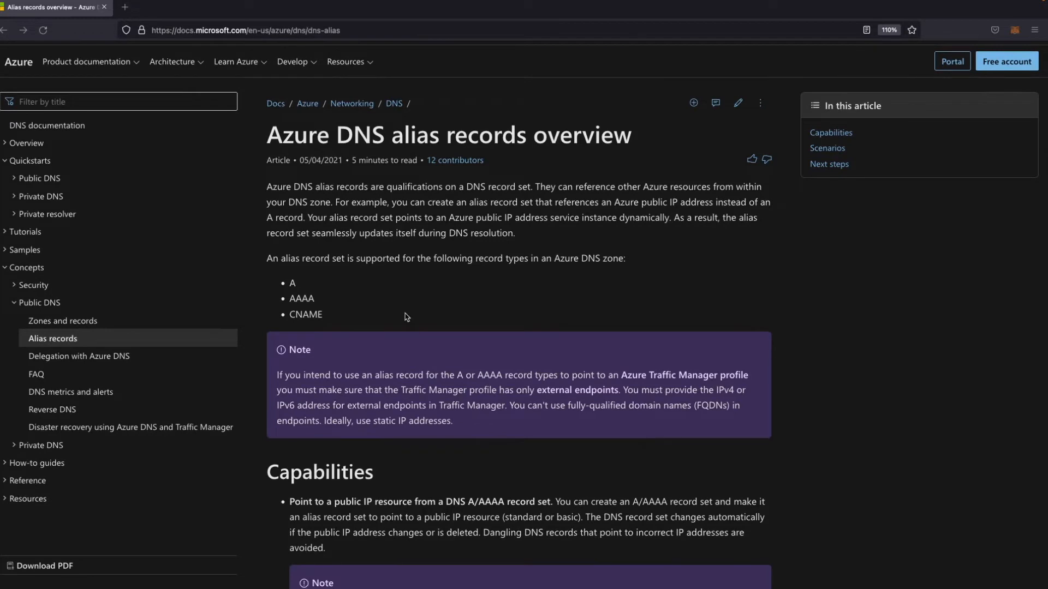
mouse_move(349, 266)
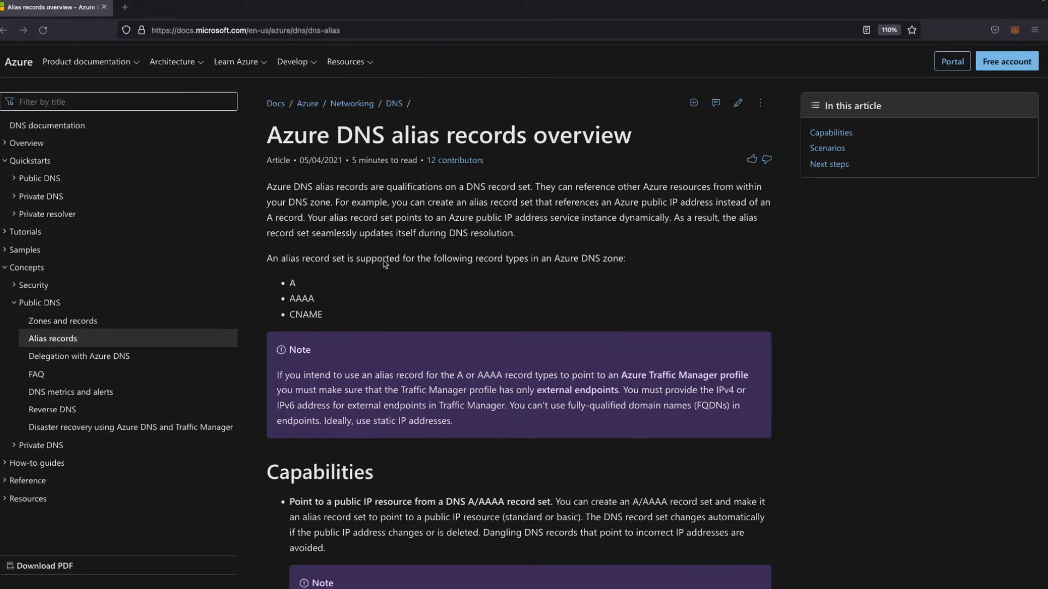
mouse_move(487, 264)
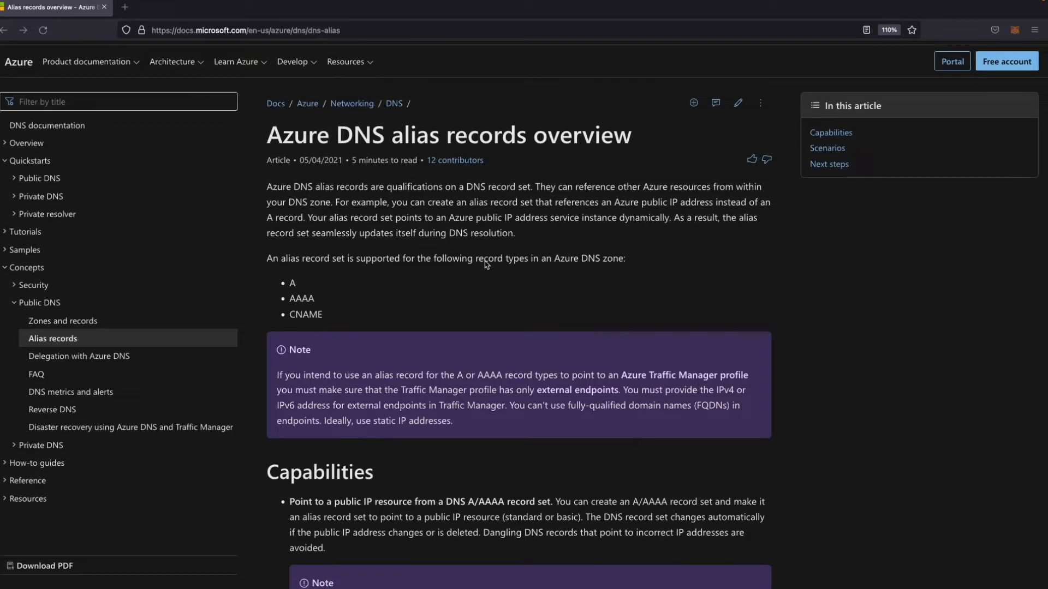
mouse_move(251, 285)
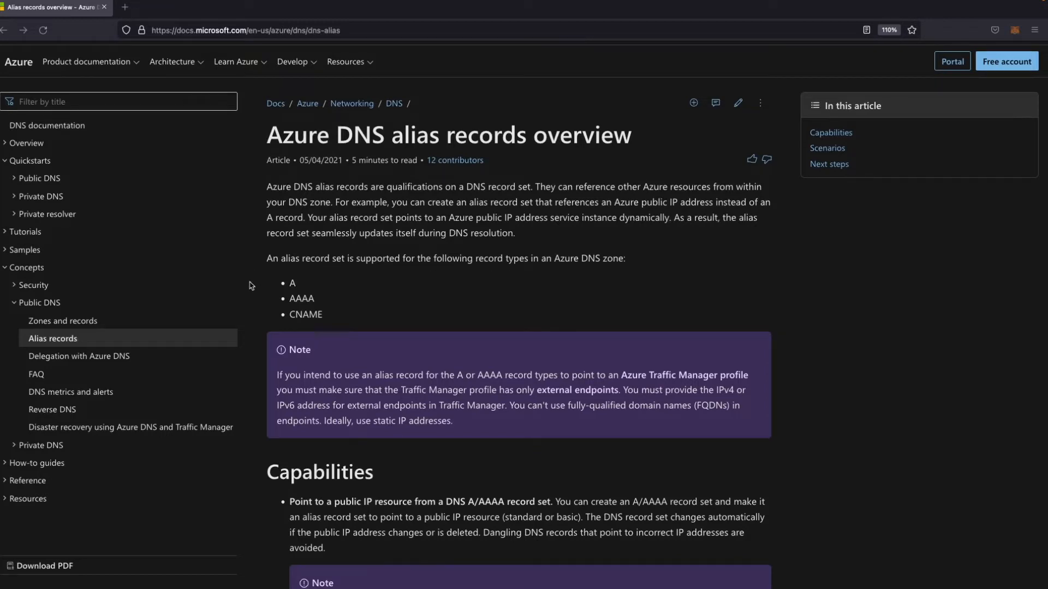
mouse_move(283, 279)
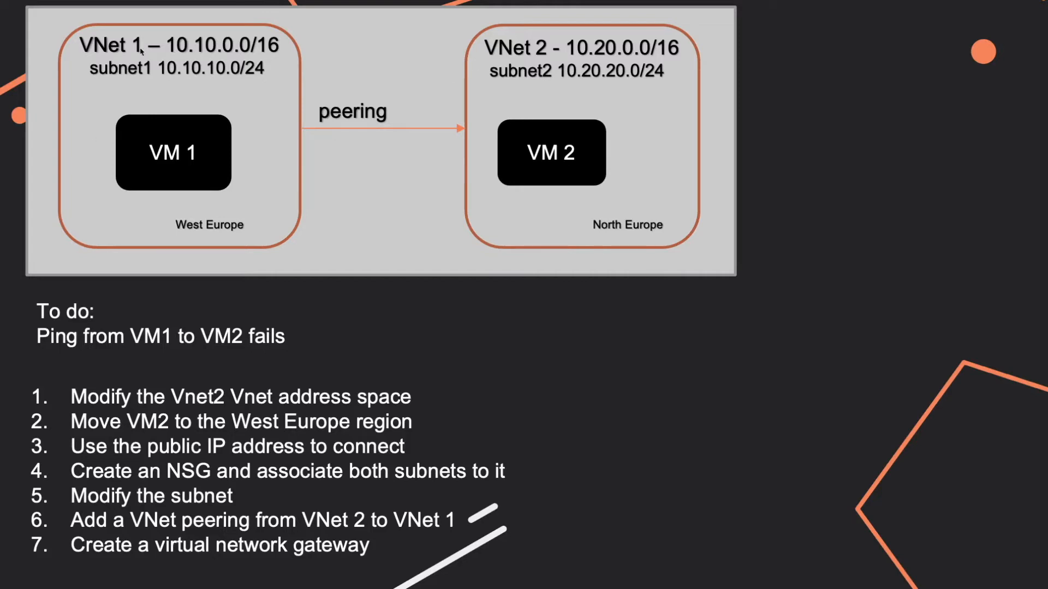
mouse_move(309, 66)
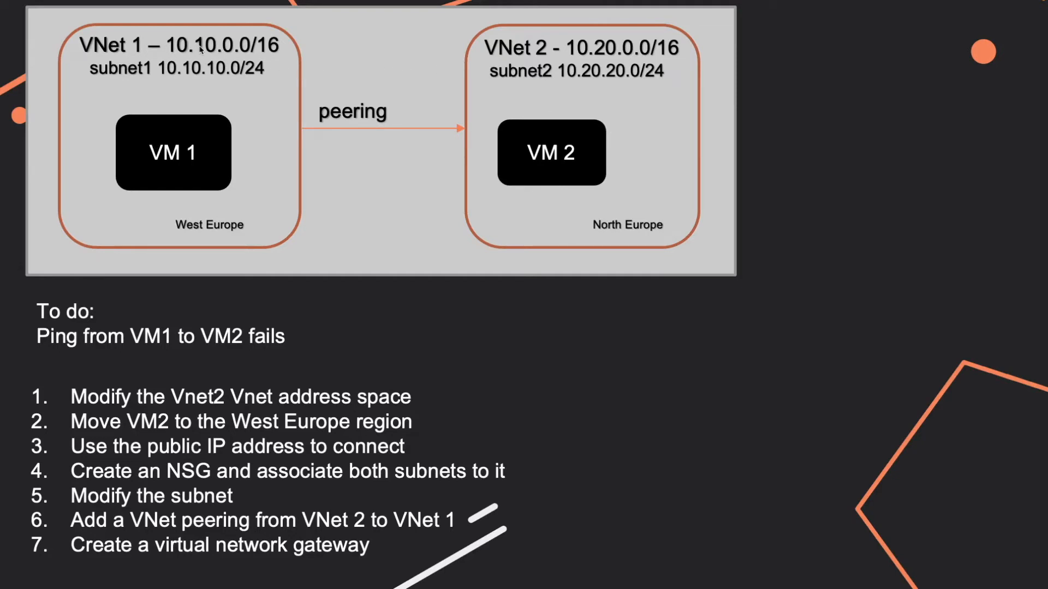
mouse_move(185, 81)
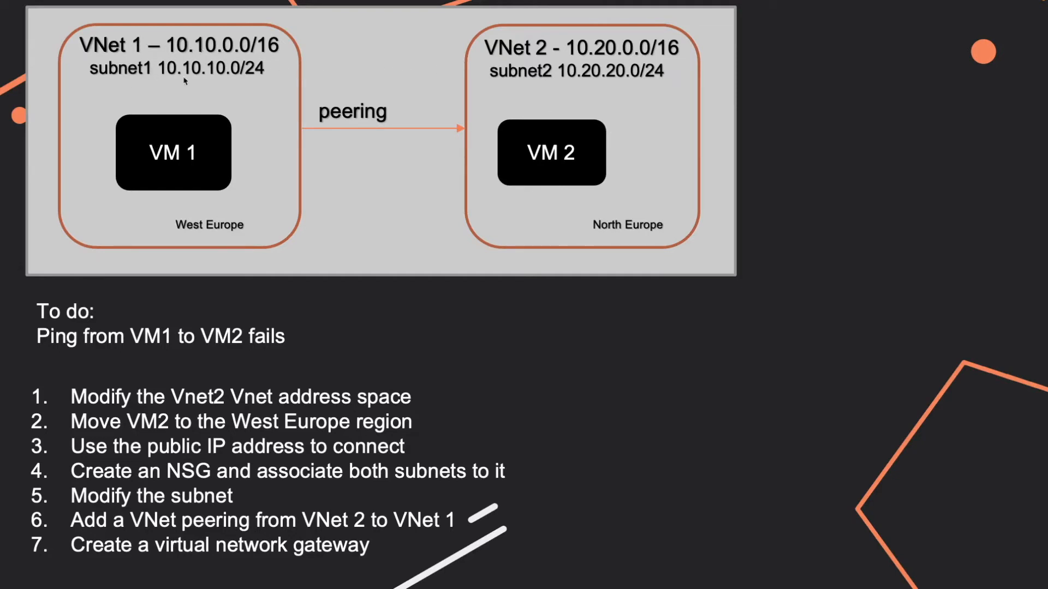
mouse_move(499, 82)
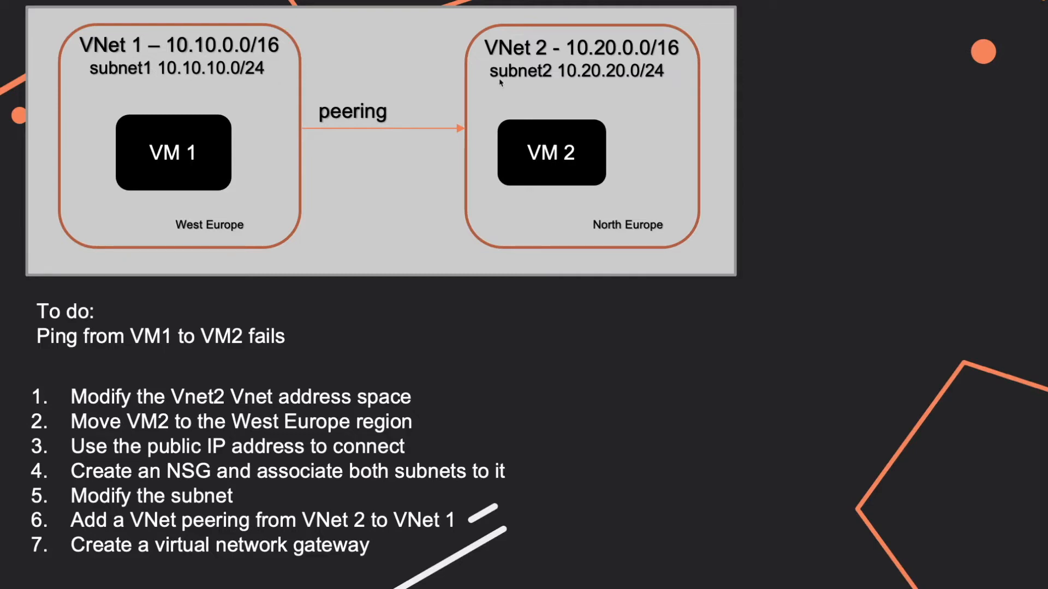
mouse_move(287, 82)
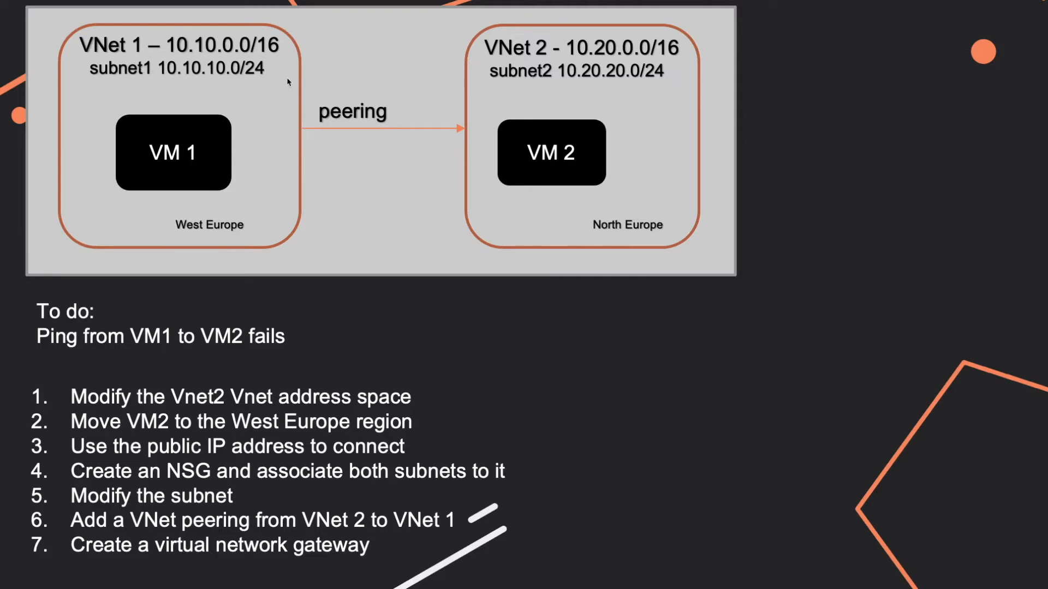
mouse_move(259, 75)
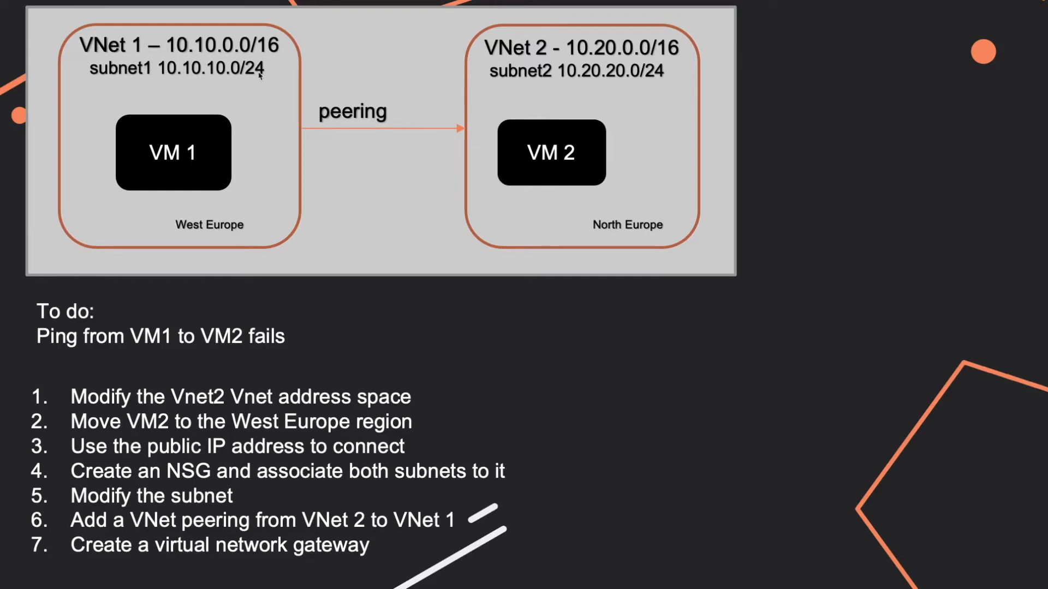
mouse_move(390, 149)
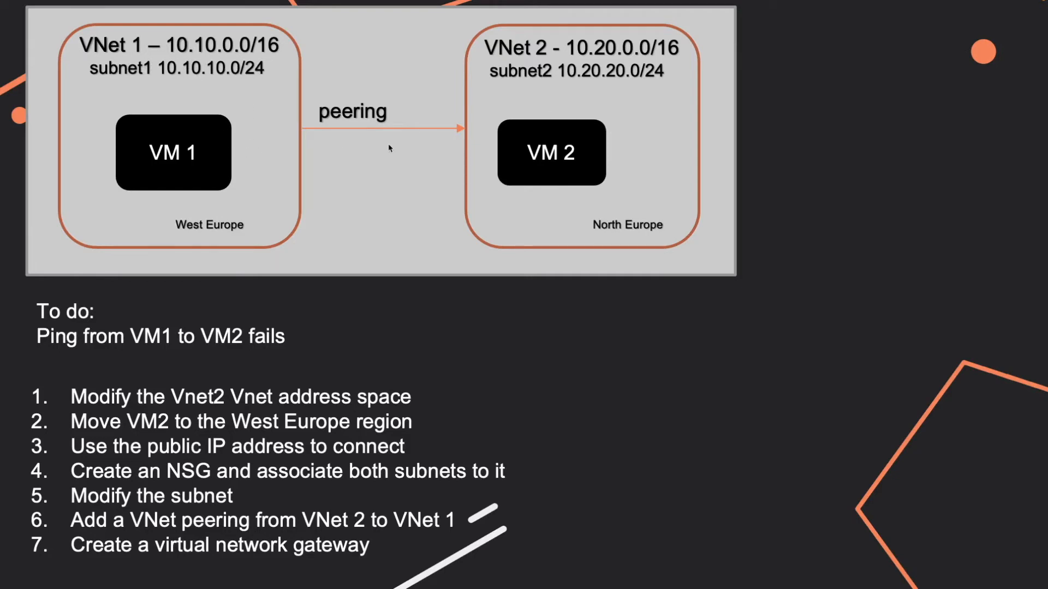
mouse_move(466, 177)
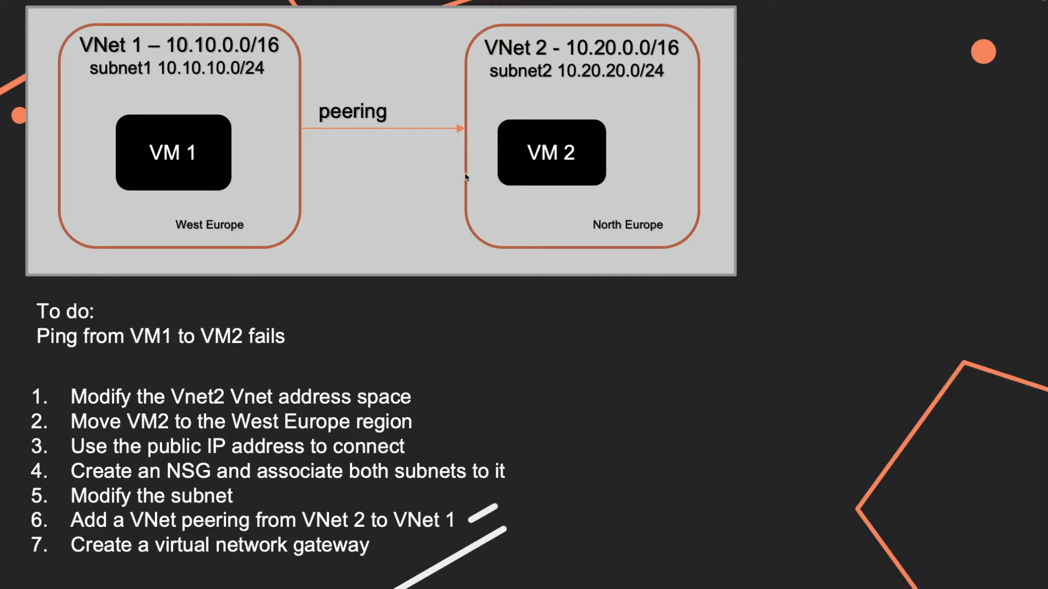
mouse_move(594, 226)
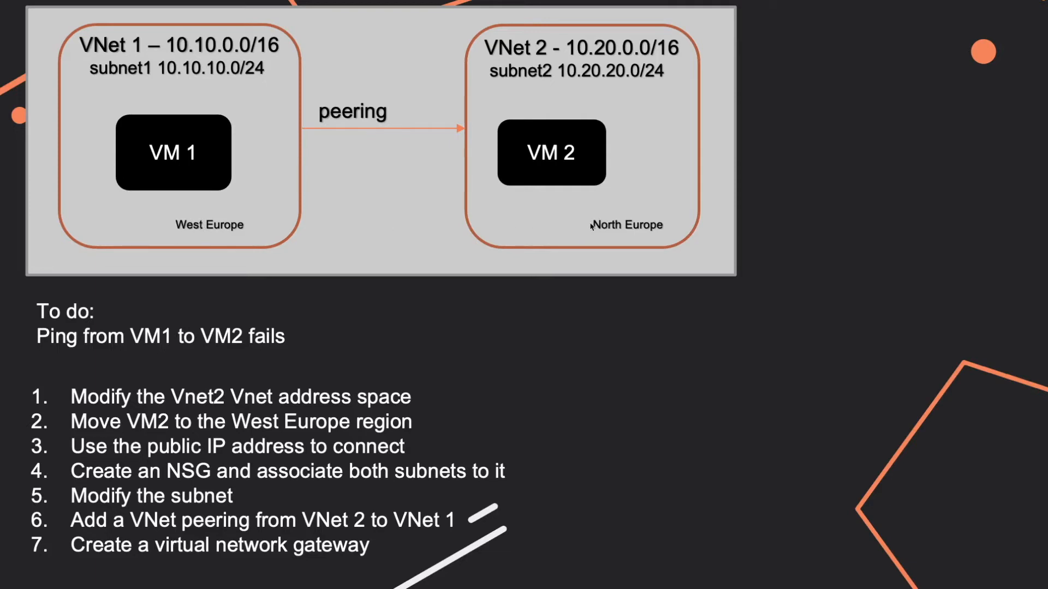
mouse_move(578, 222)
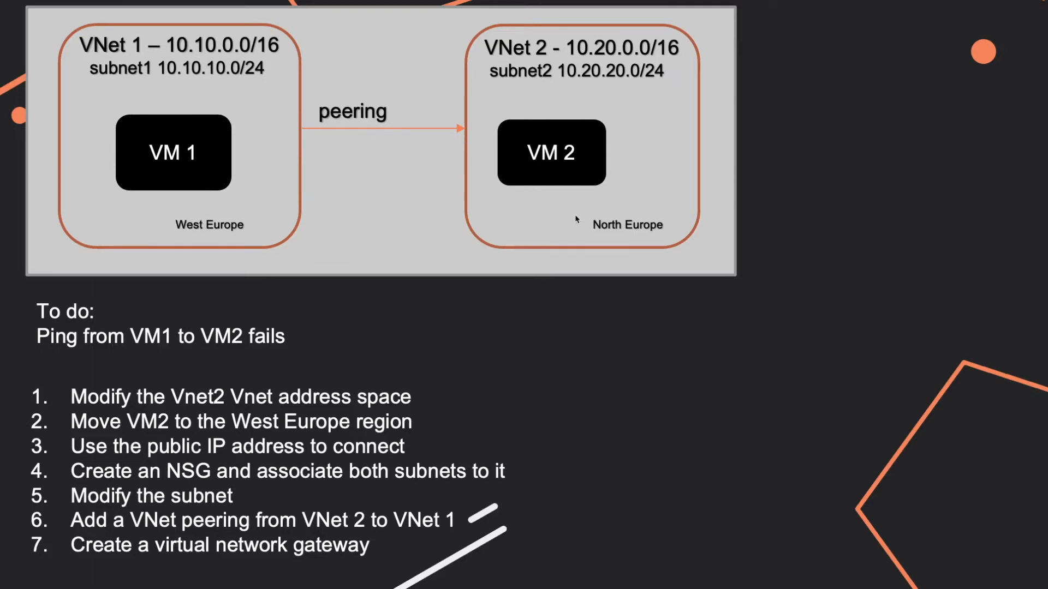
mouse_move(334, 89)
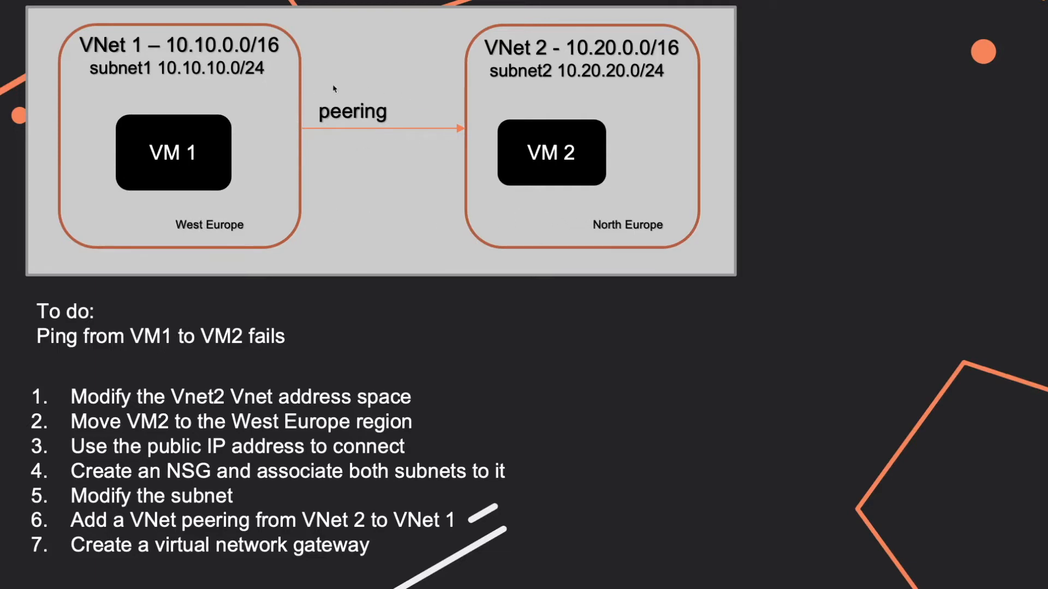
mouse_move(541, 53)
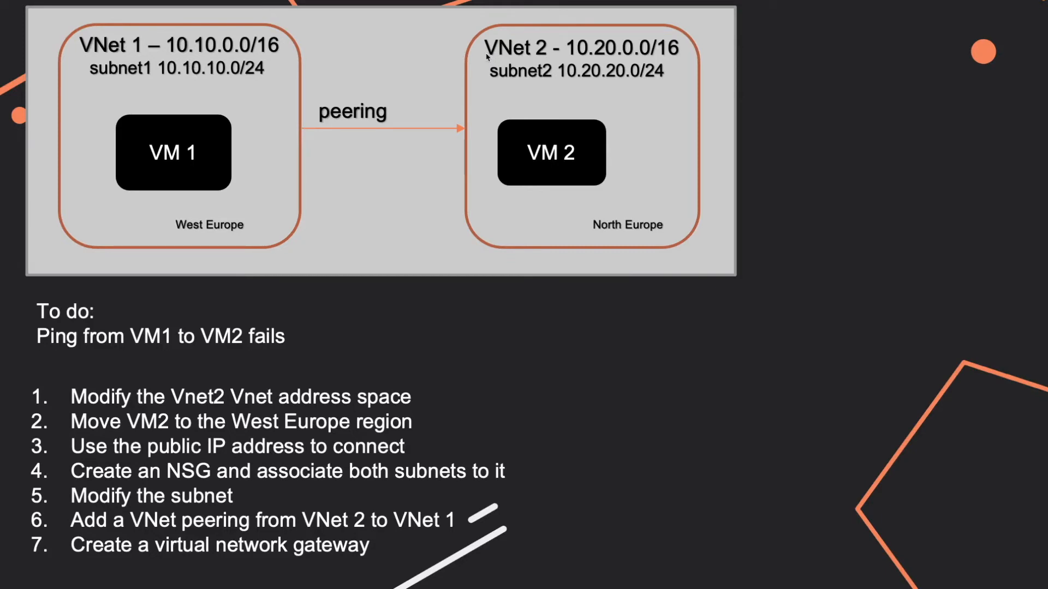
mouse_move(221, 248)
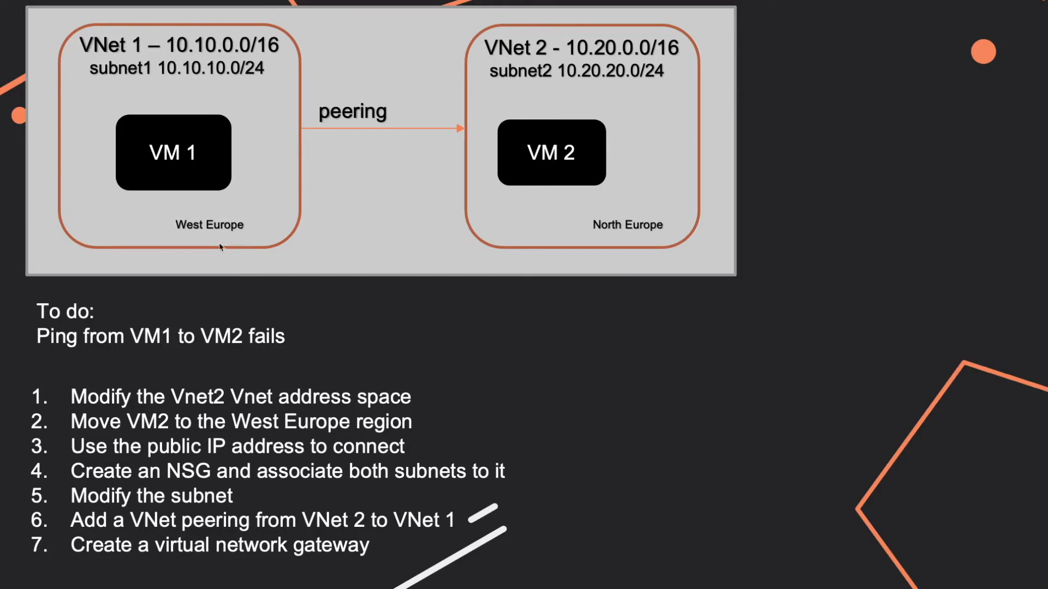
mouse_move(165, 165)
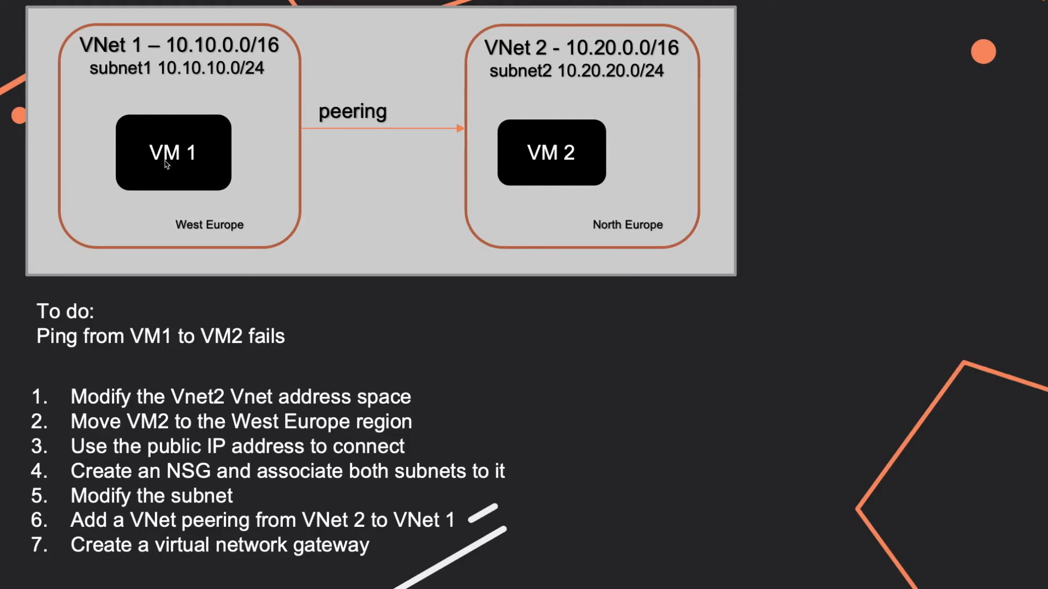
mouse_move(583, 152)
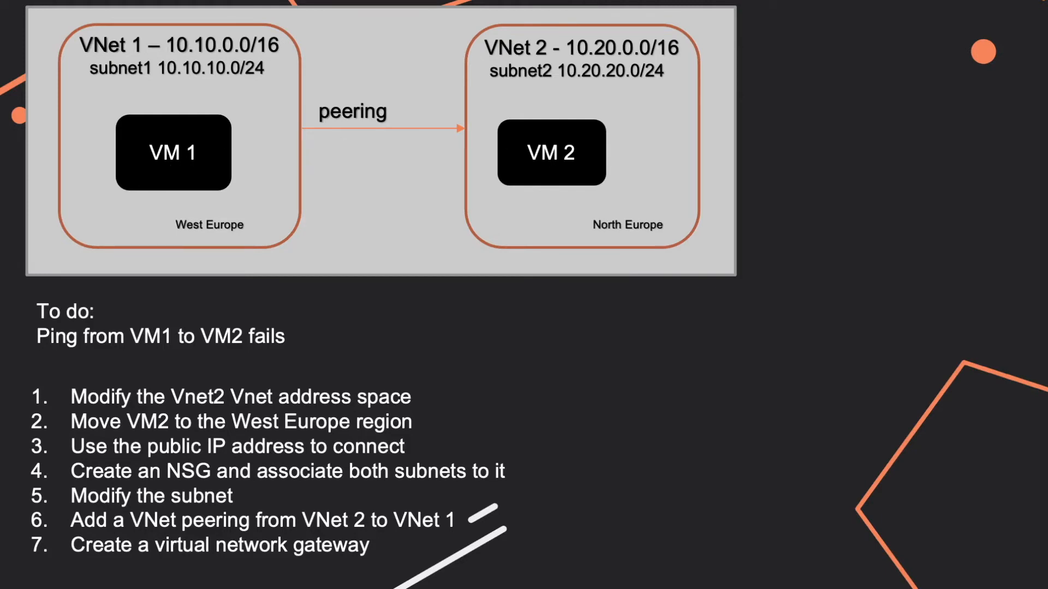
mouse_move(169, 128)
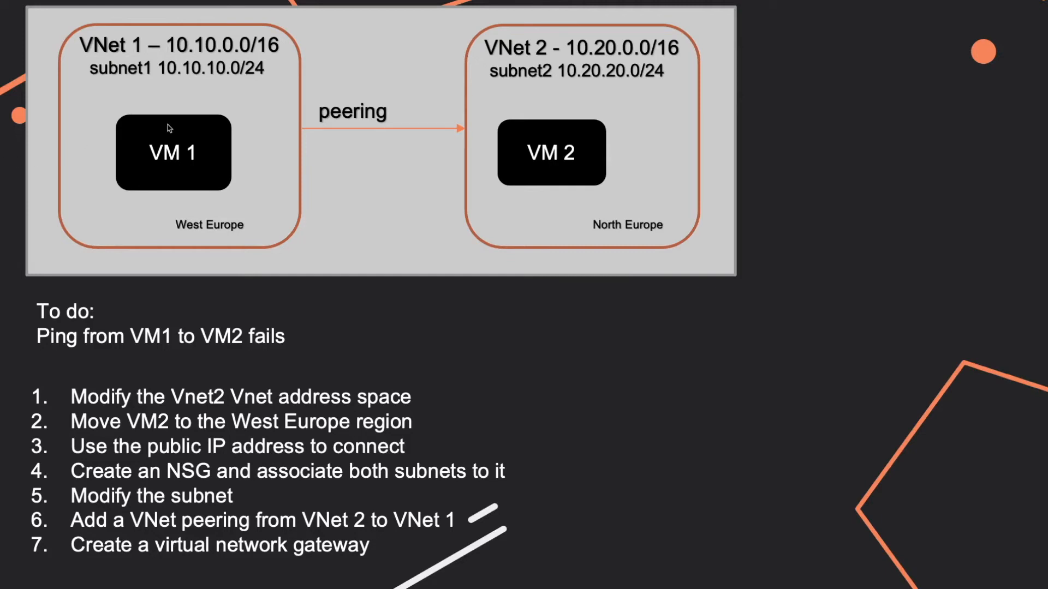
mouse_move(152, 35)
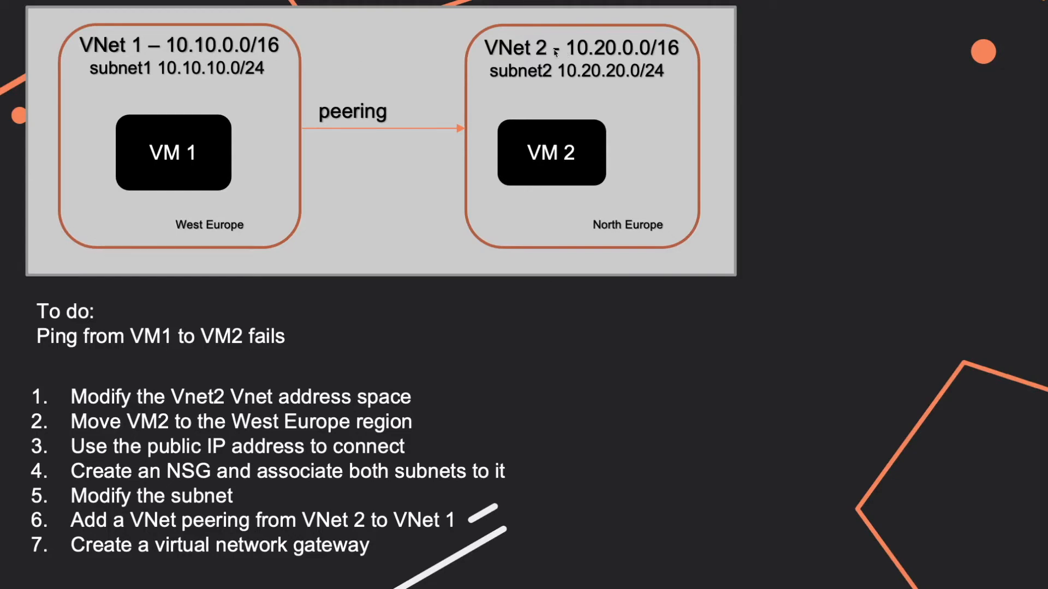
mouse_move(99, 88)
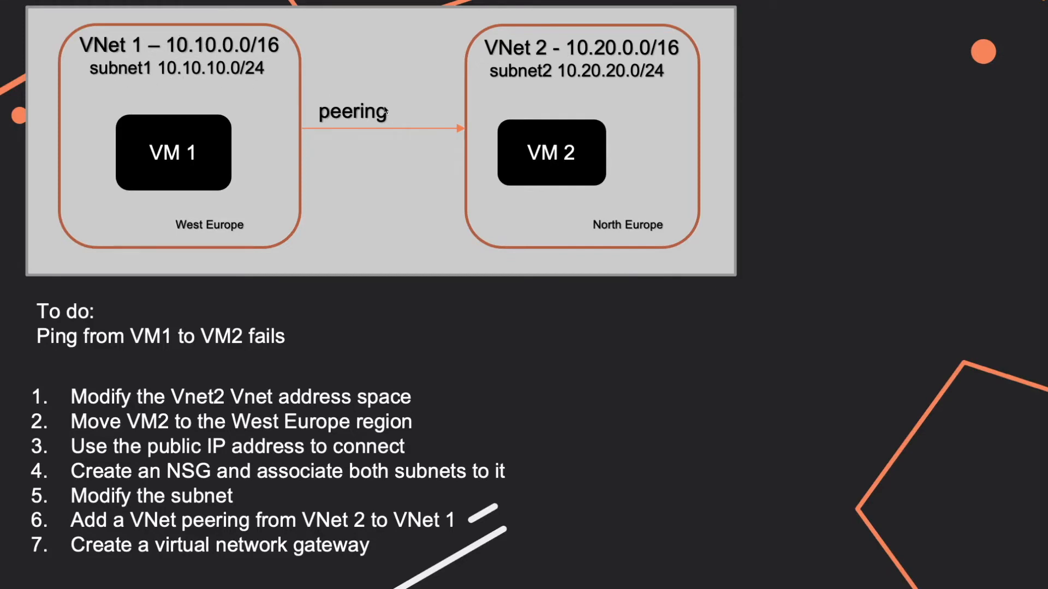
mouse_move(257, 141)
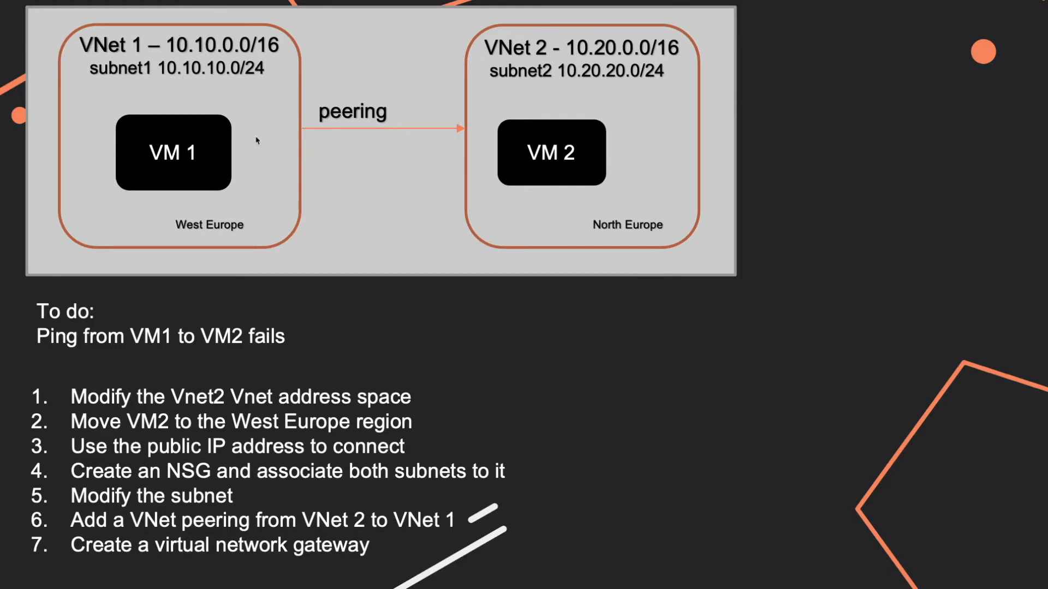
mouse_move(56, 184)
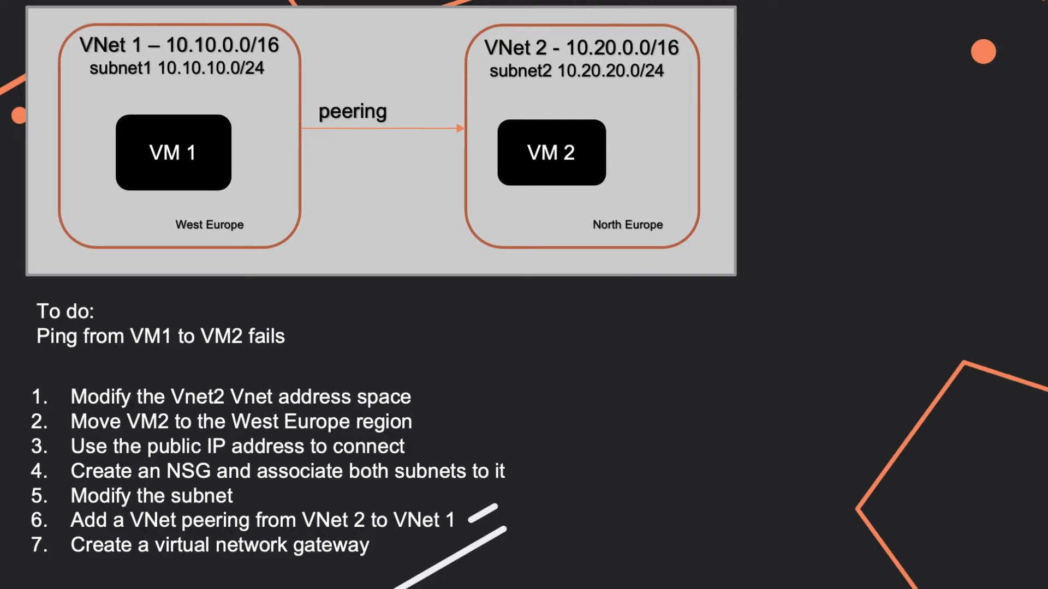
mouse_move(183, 158)
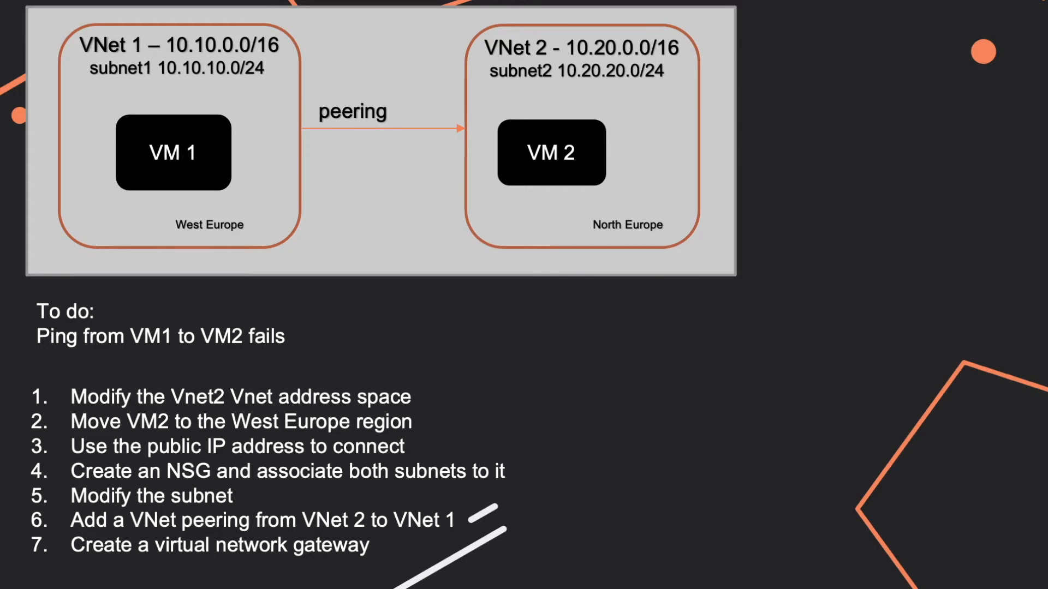
mouse_move(115, 350)
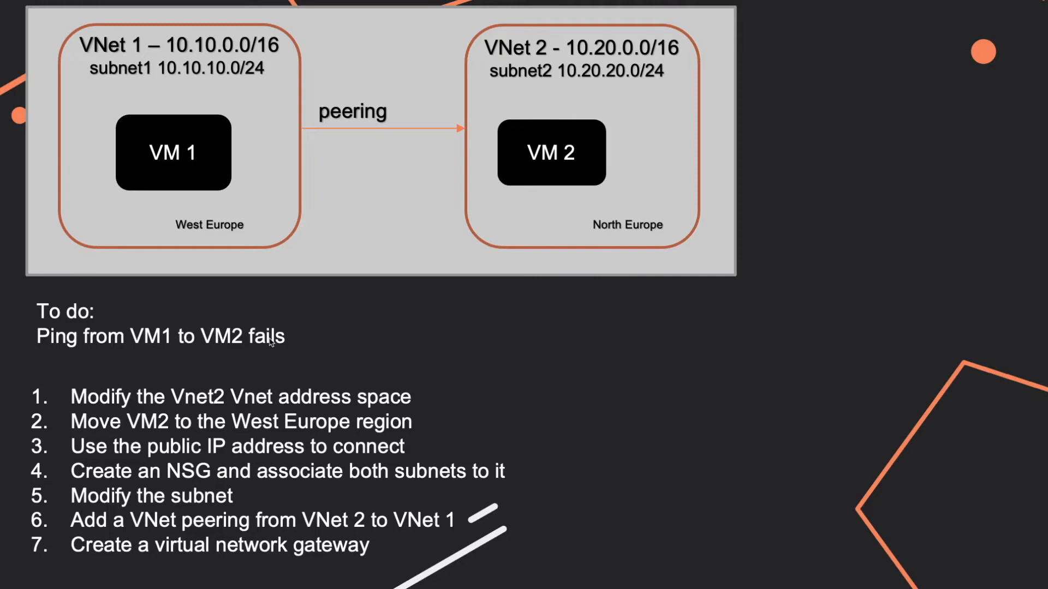
mouse_move(399, 139)
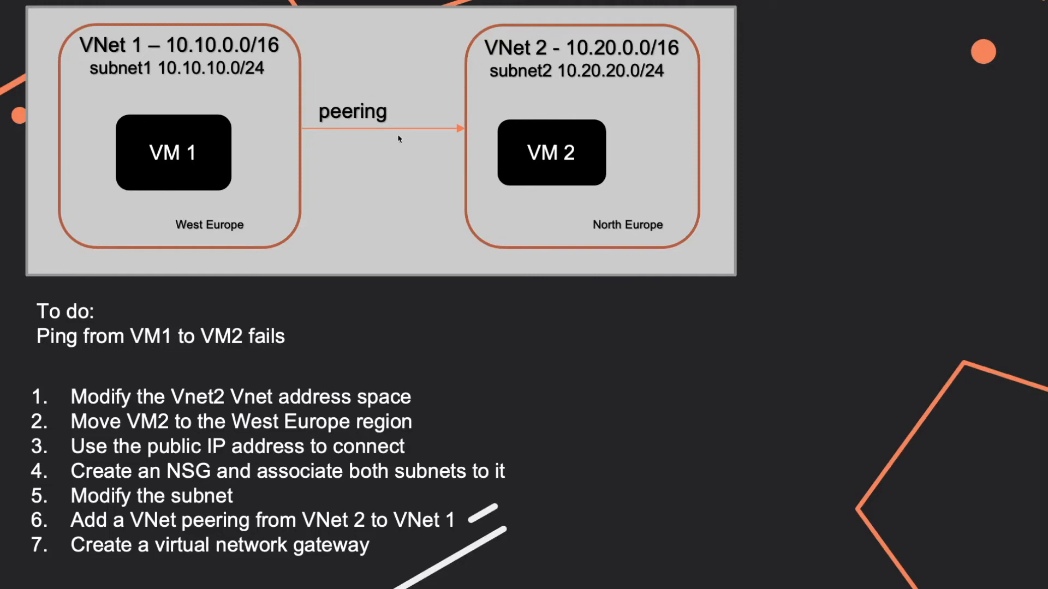
mouse_move(403, 138)
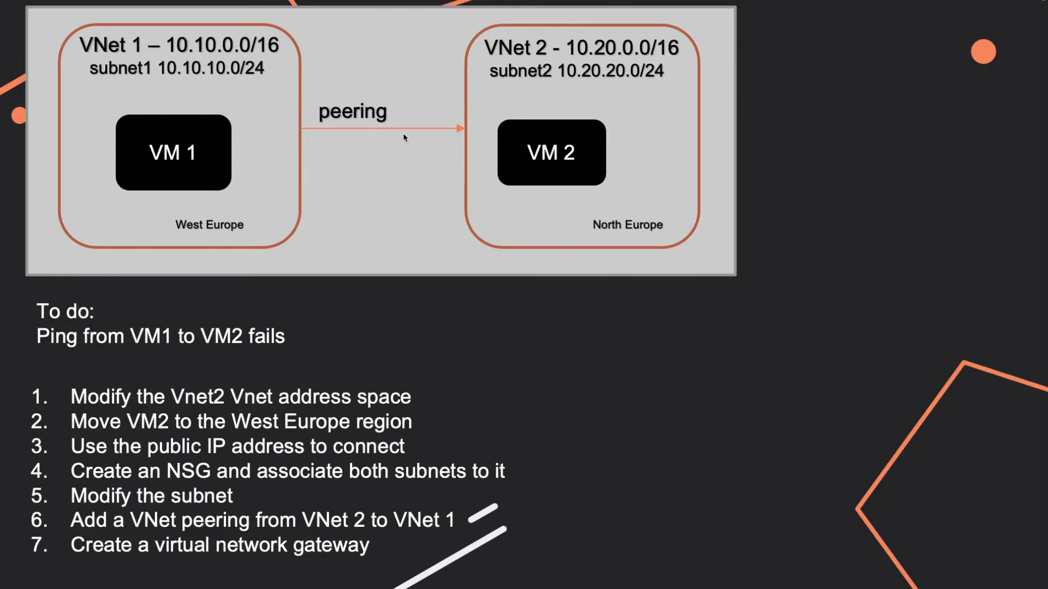
mouse_move(387, 128)
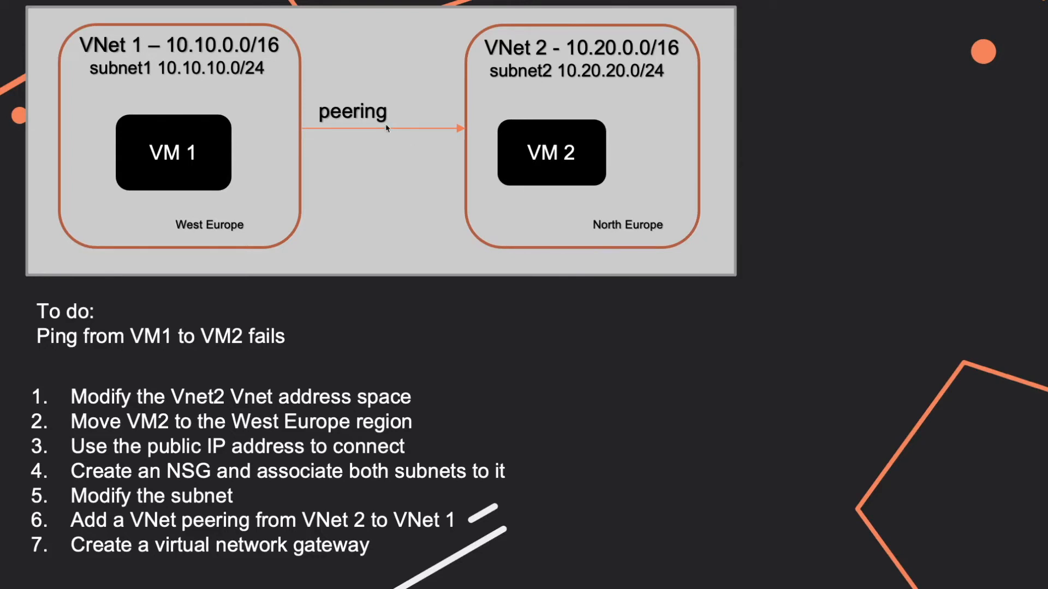
mouse_move(353, 147)
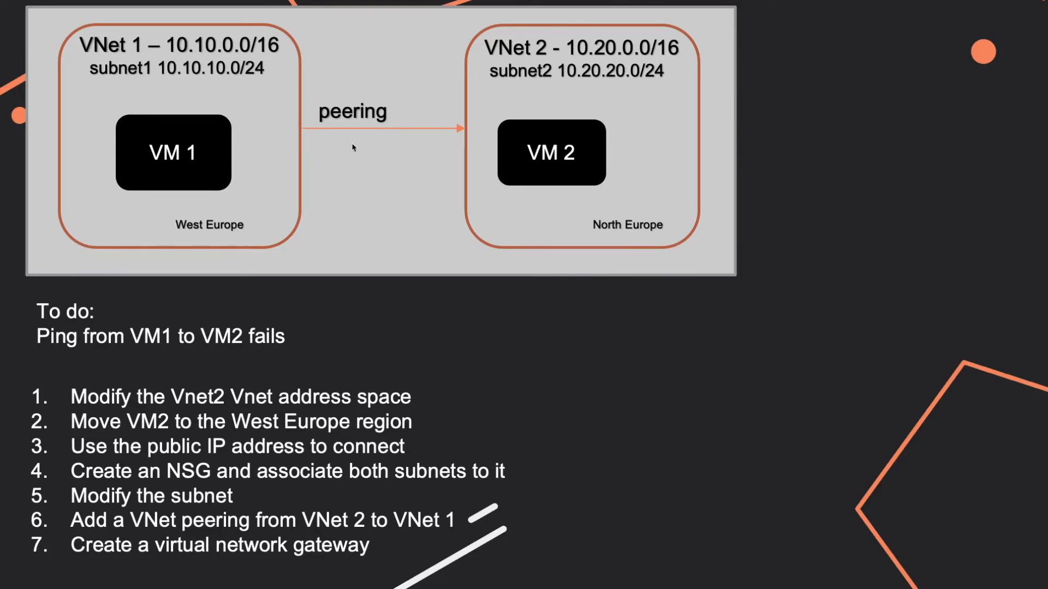
mouse_move(295, 135)
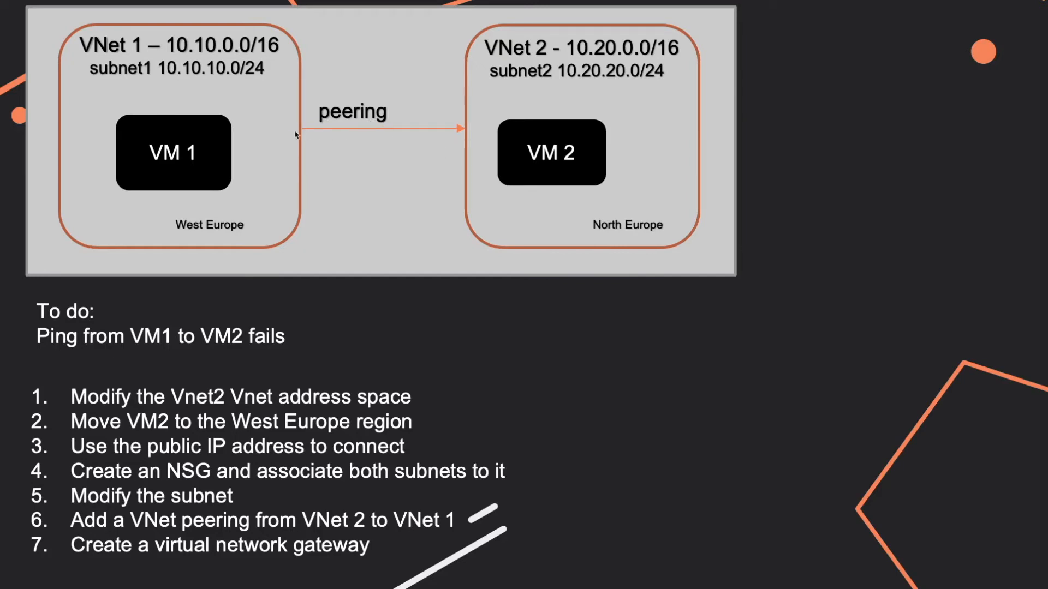
mouse_move(476, 128)
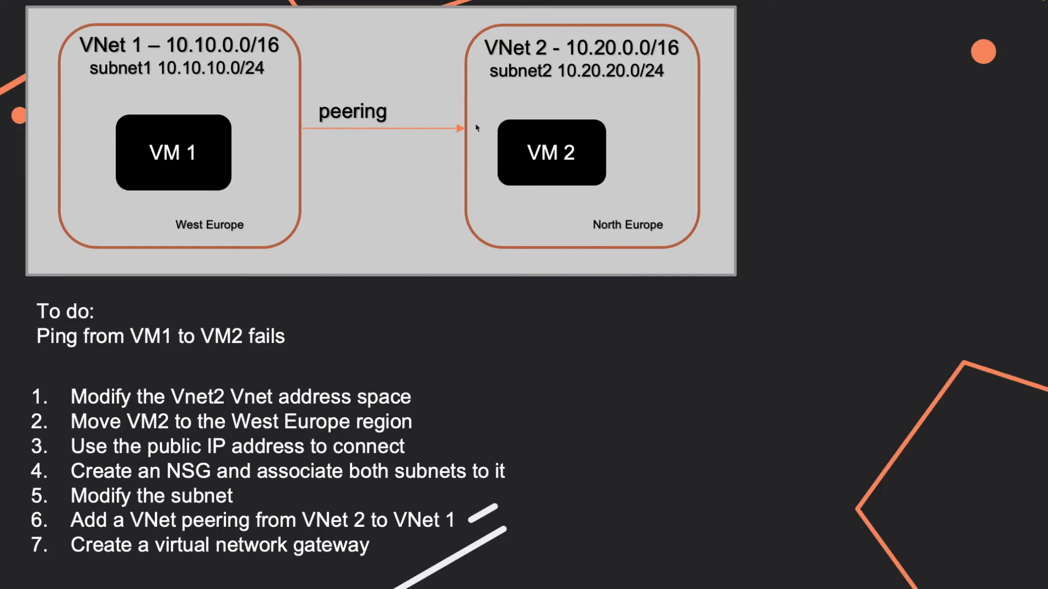
mouse_move(521, 61)
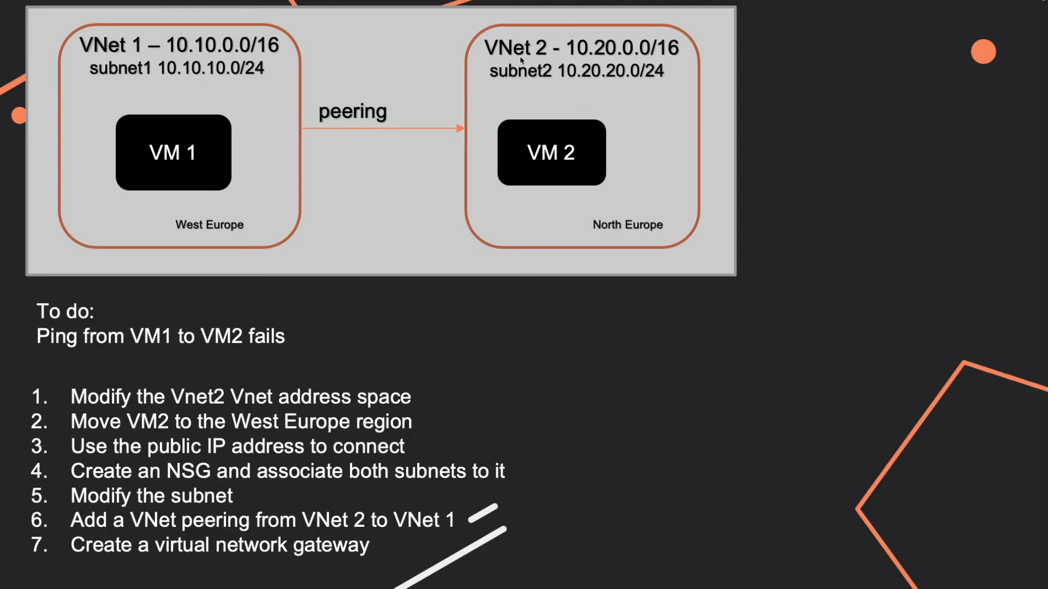
mouse_move(377, 126)
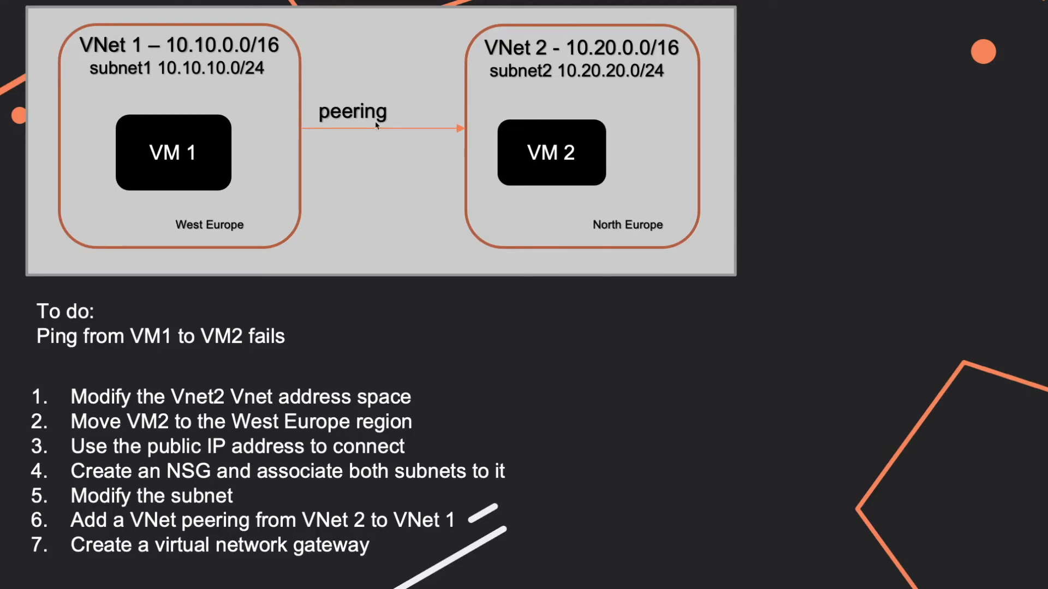
mouse_move(555, 419)
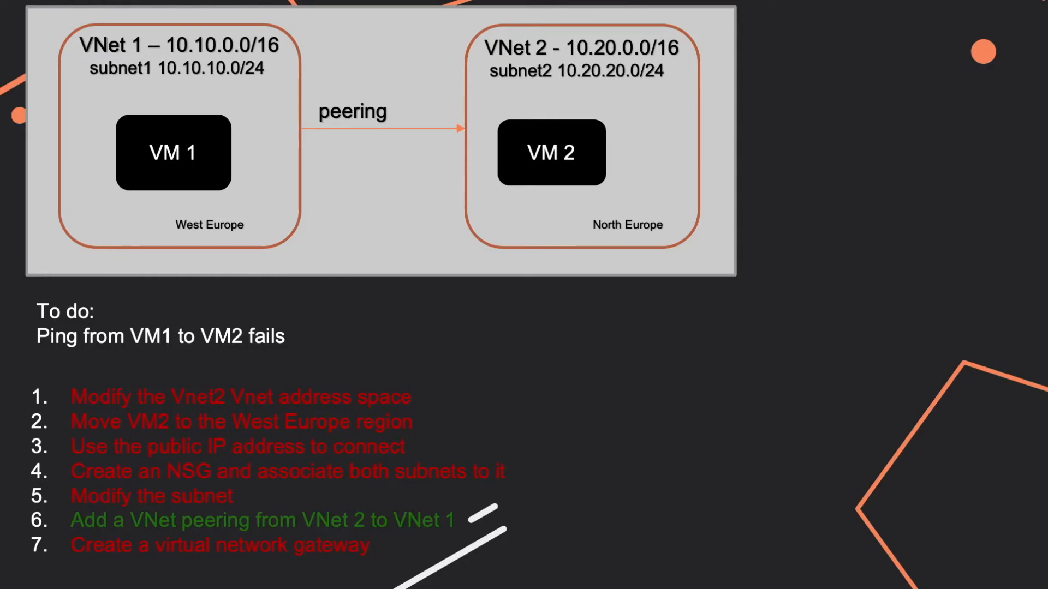
mouse_move(409, 537)
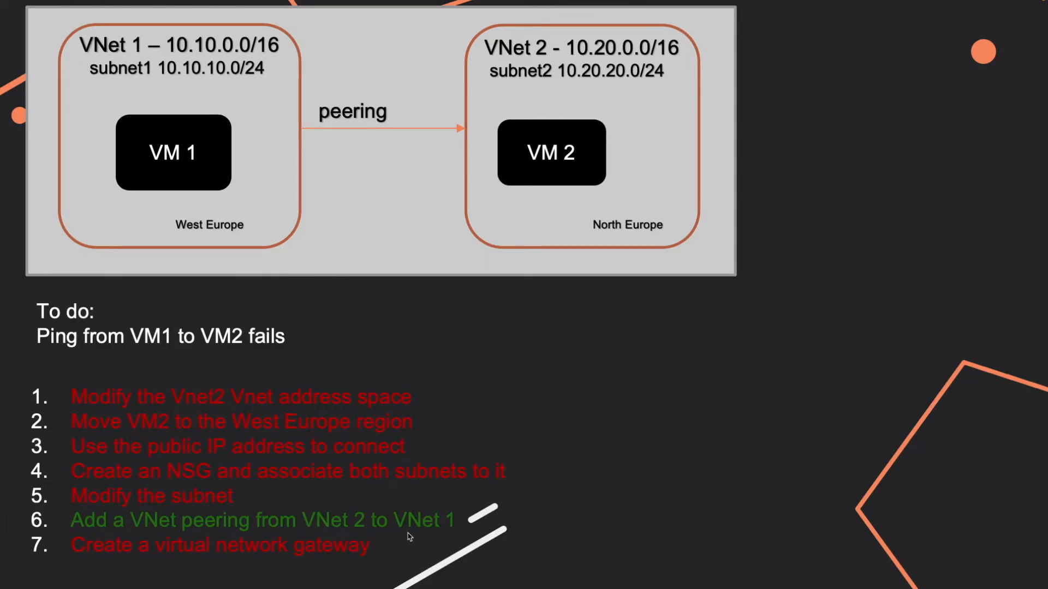
mouse_move(409, 537)
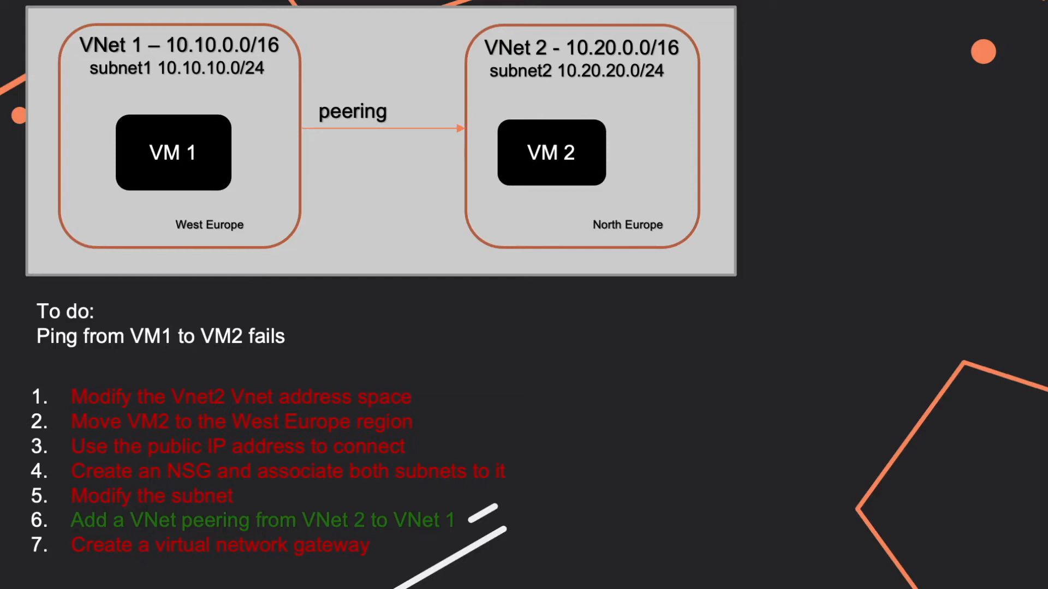
mouse_move(350, 138)
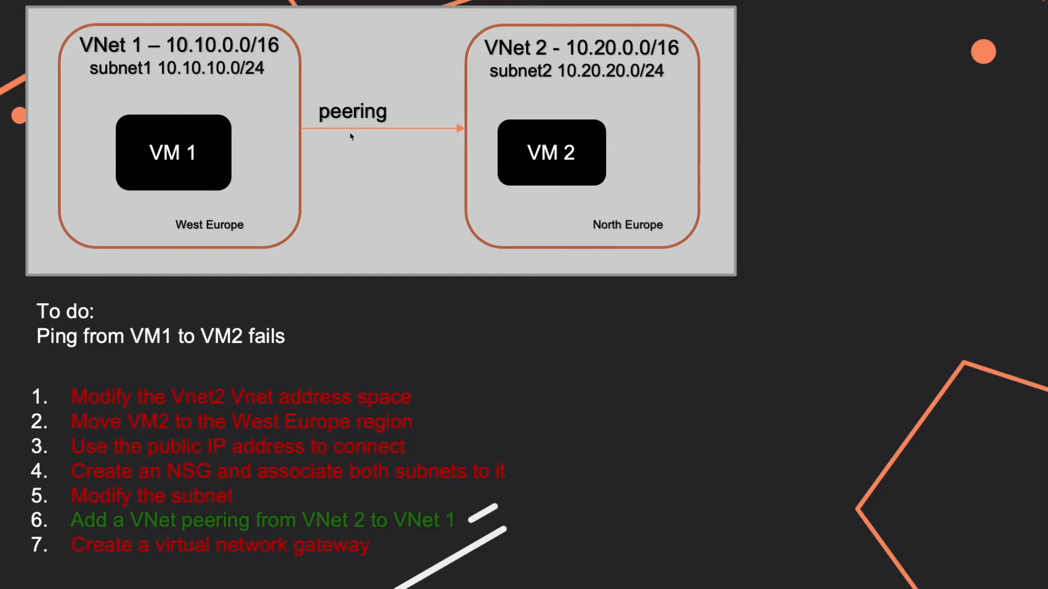
mouse_move(370, 121)
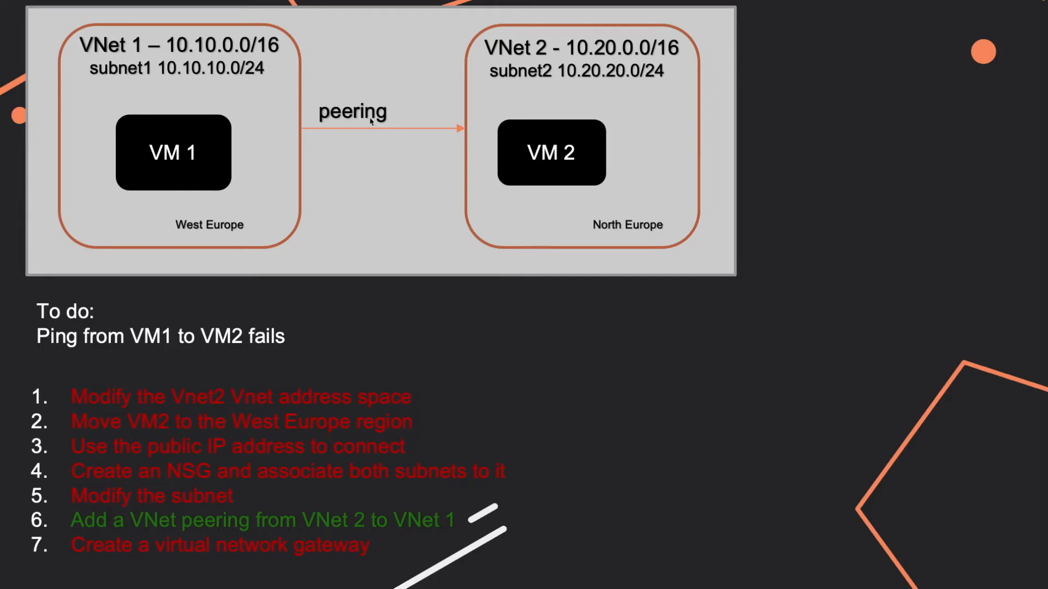
mouse_move(401, 153)
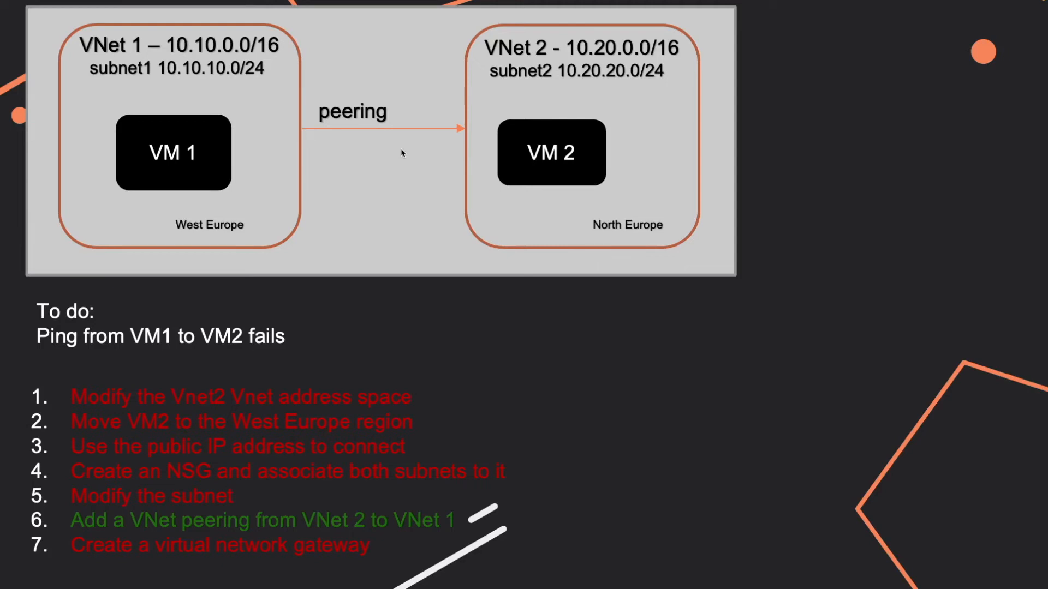
mouse_move(299, 492)
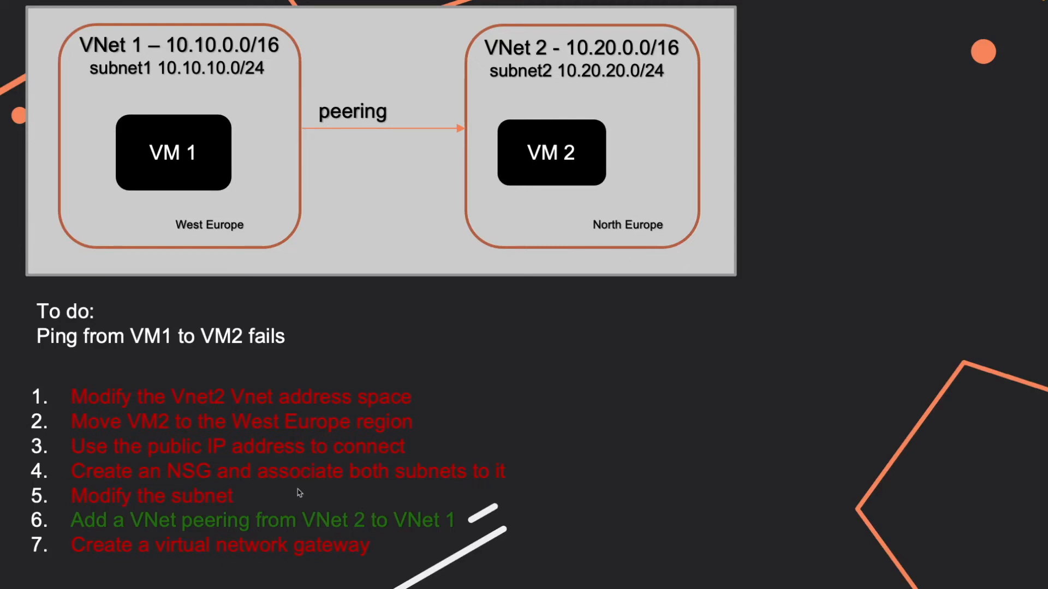
mouse_move(216, 462)
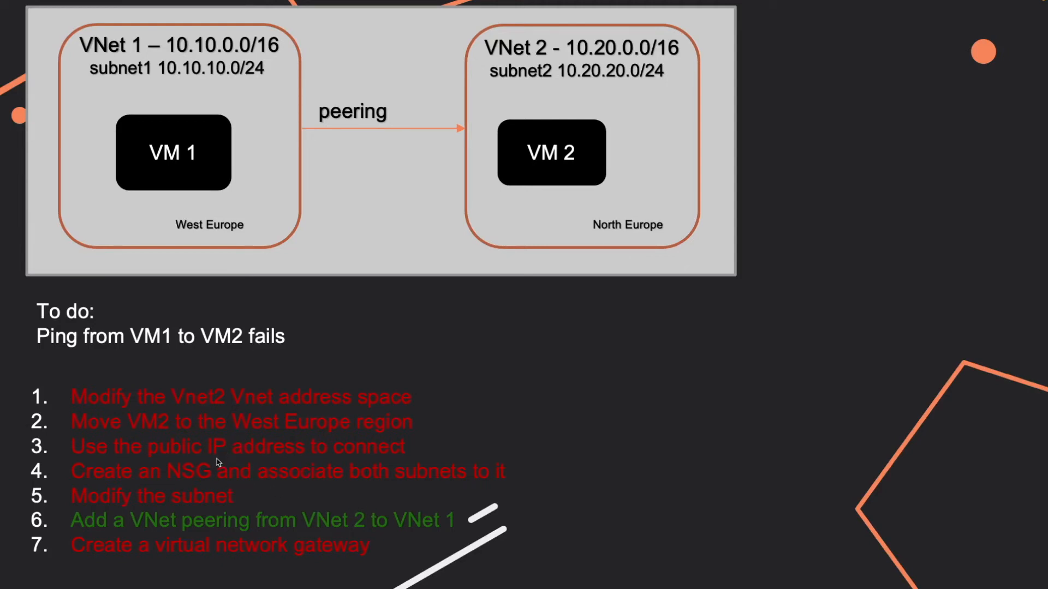
mouse_move(122, 478)
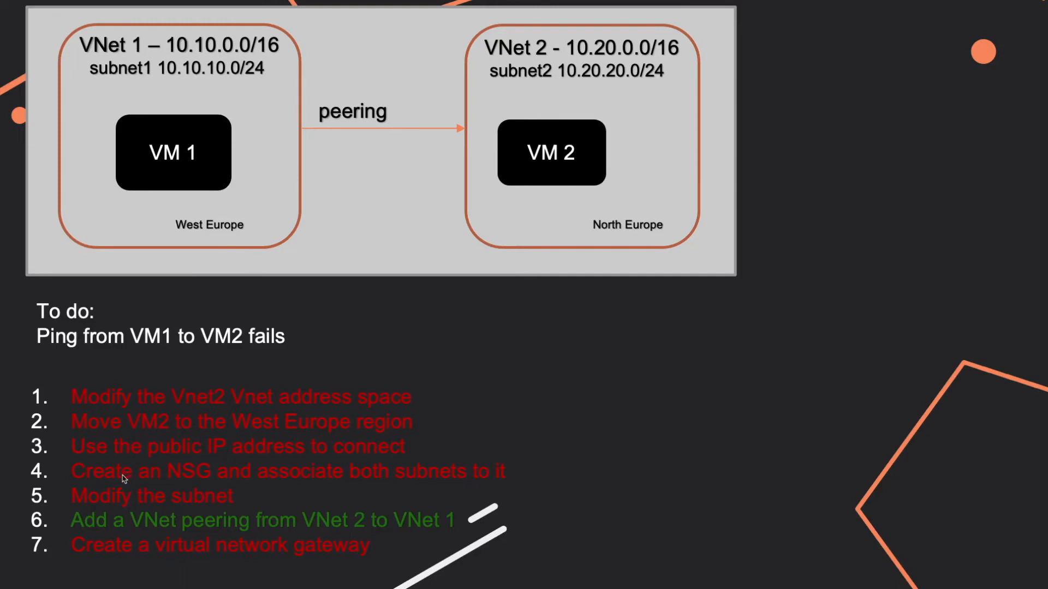
mouse_move(367, 487)
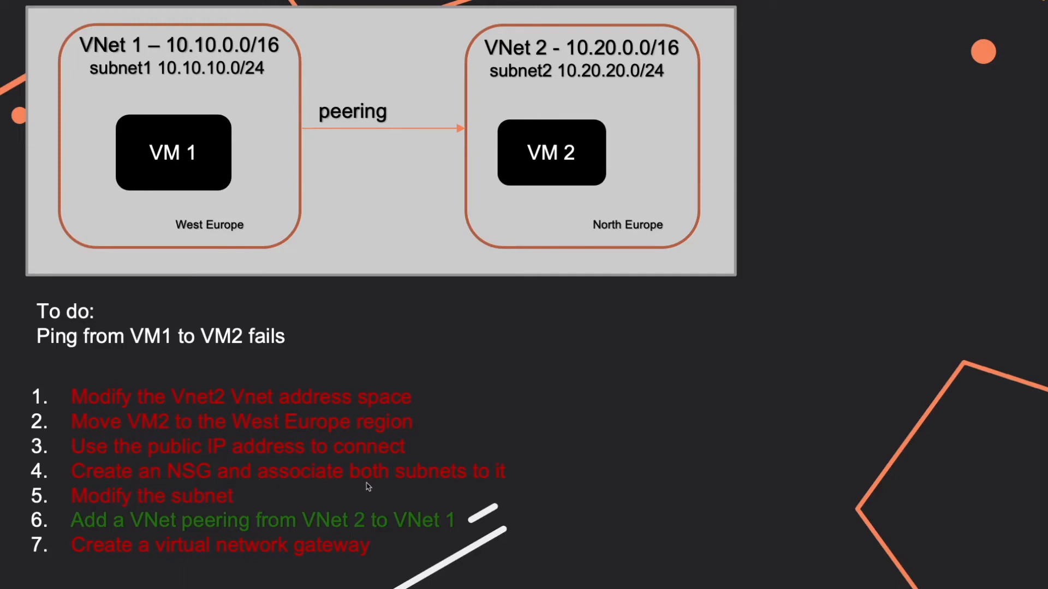
mouse_move(413, 482)
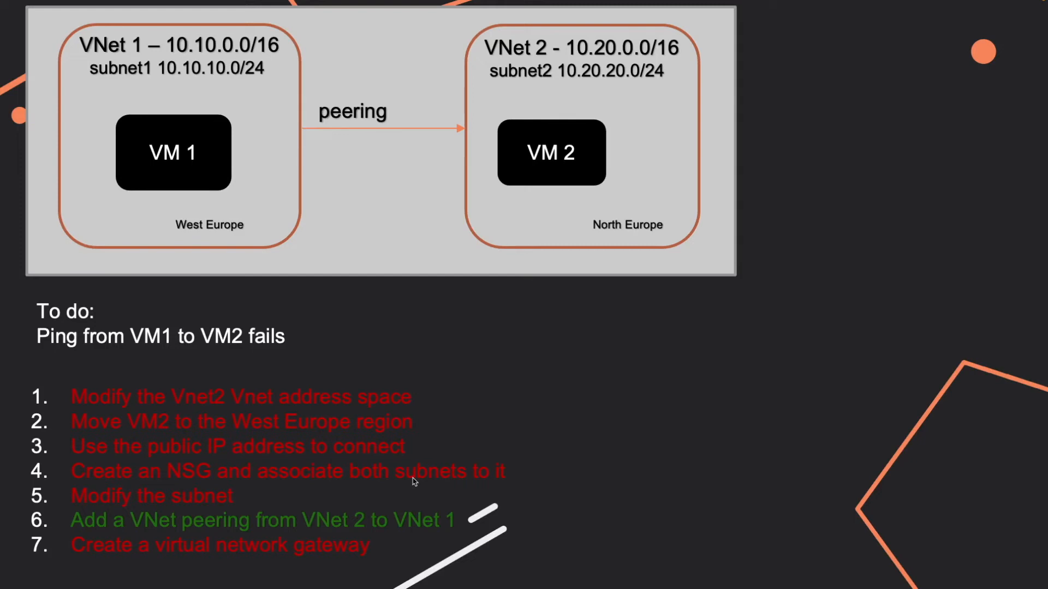
mouse_move(197, 500)
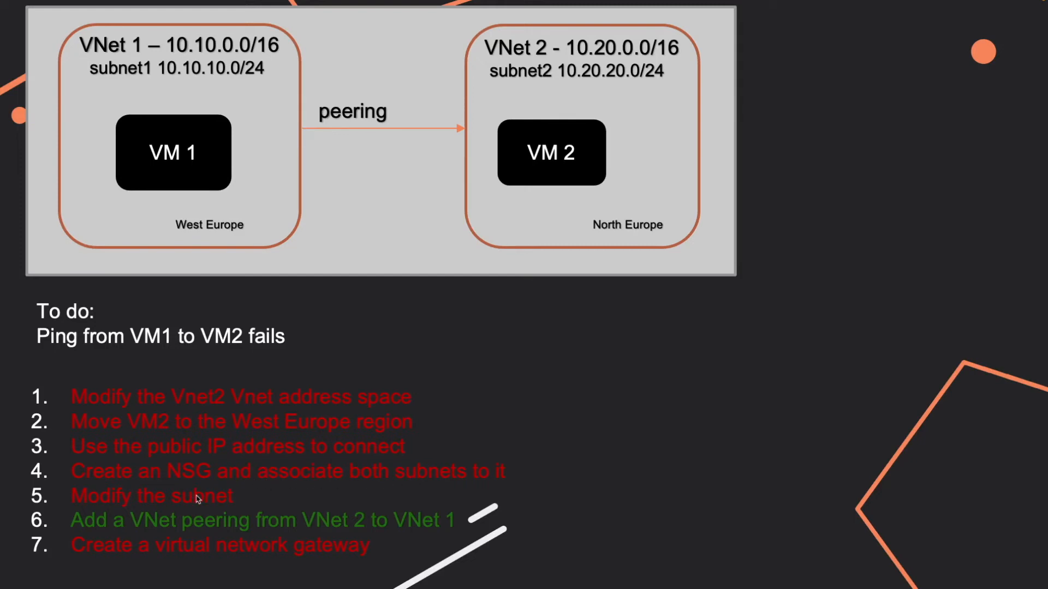
mouse_move(182, 502)
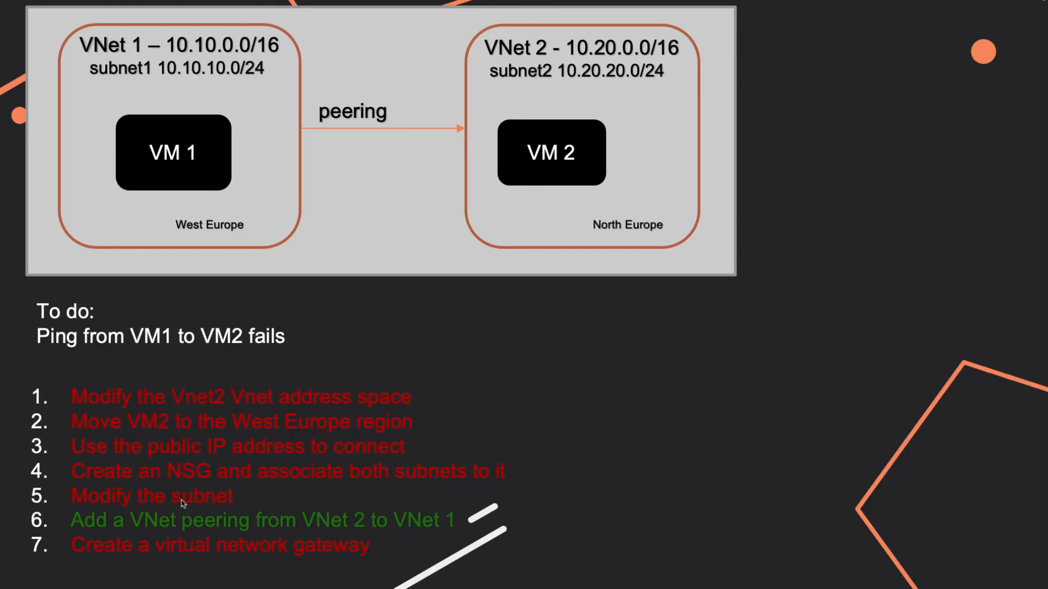
mouse_move(195, 503)
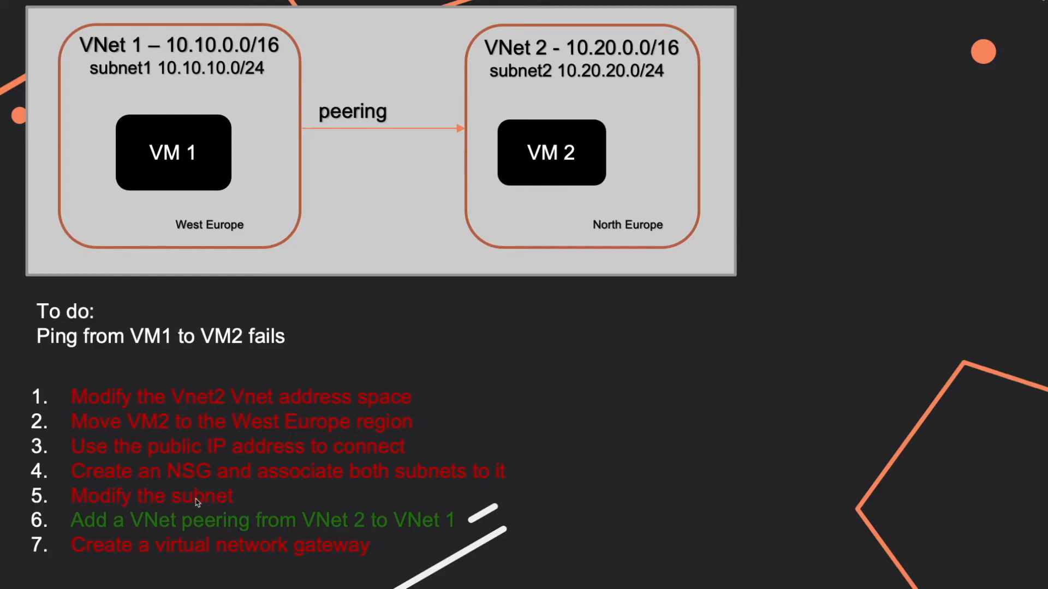
mouse_move(576, 118)
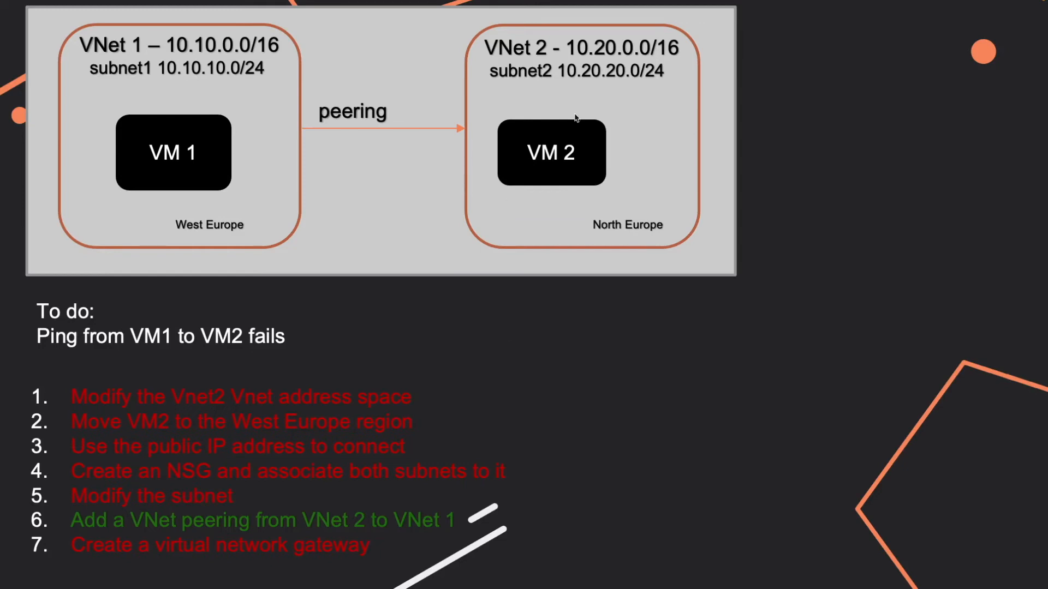
mouse_move(206, 482)
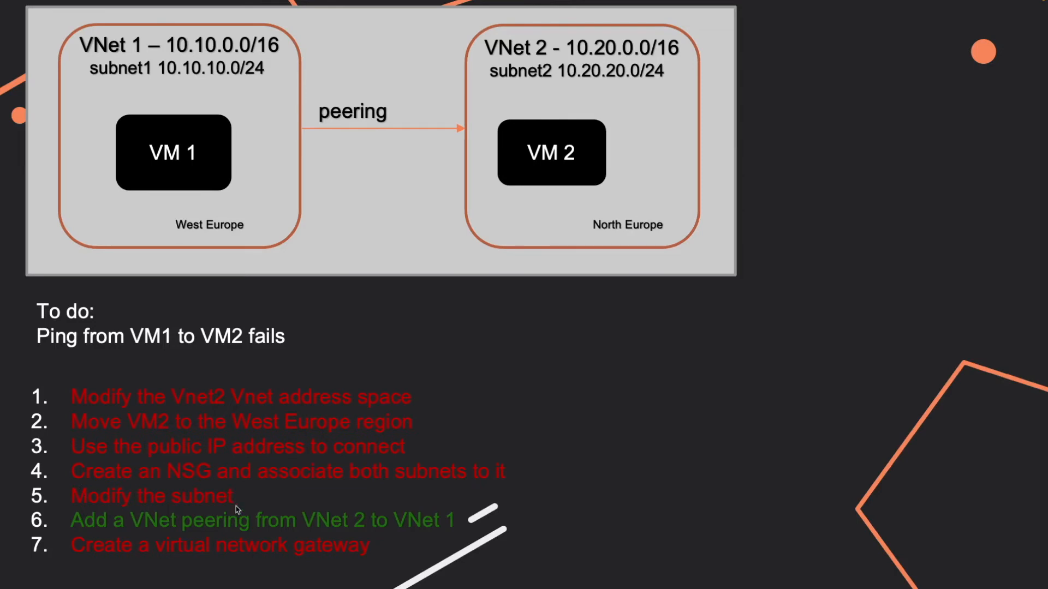
mouse_move(608, 92)
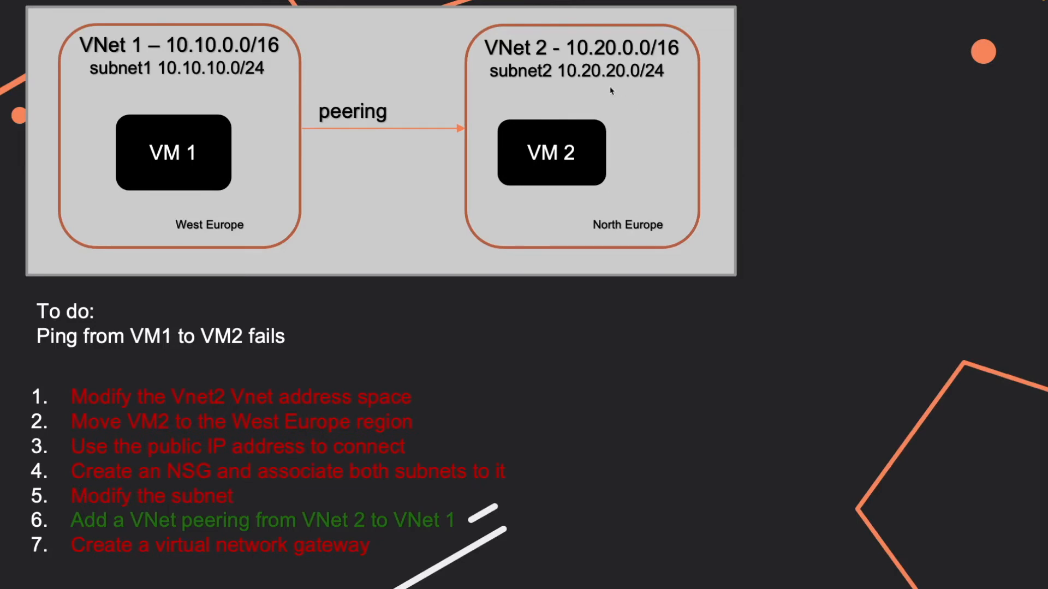
mouse_move(538, 82)
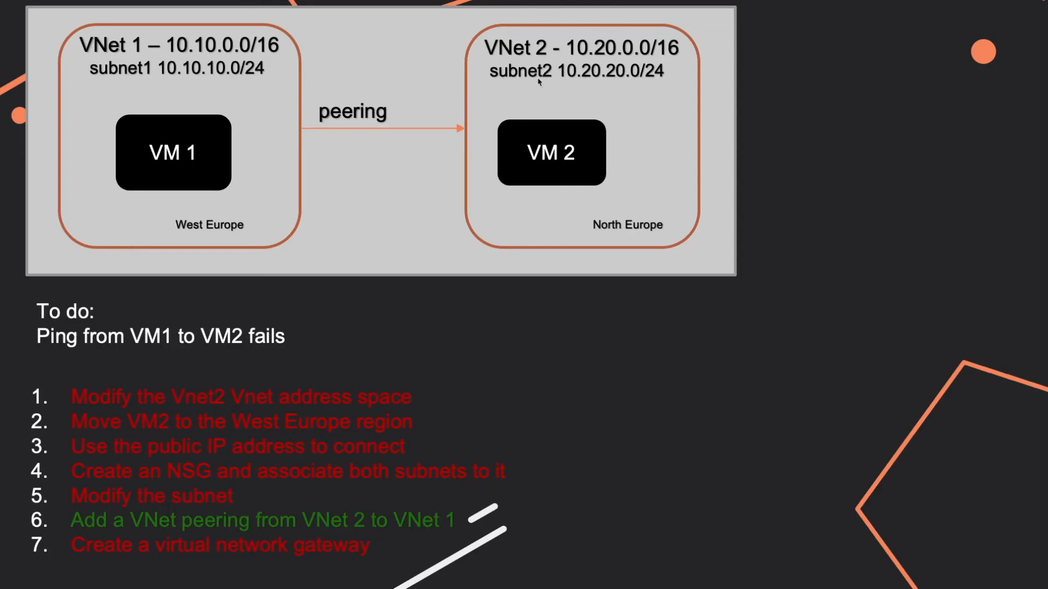
mouse_move(341, 91)
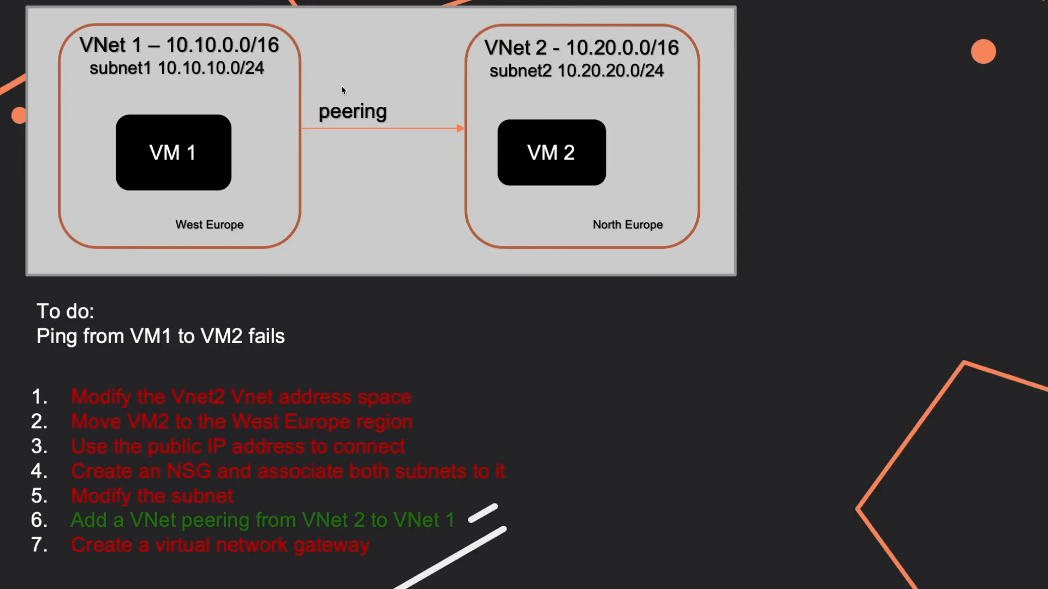
mouse_move(605, 82)
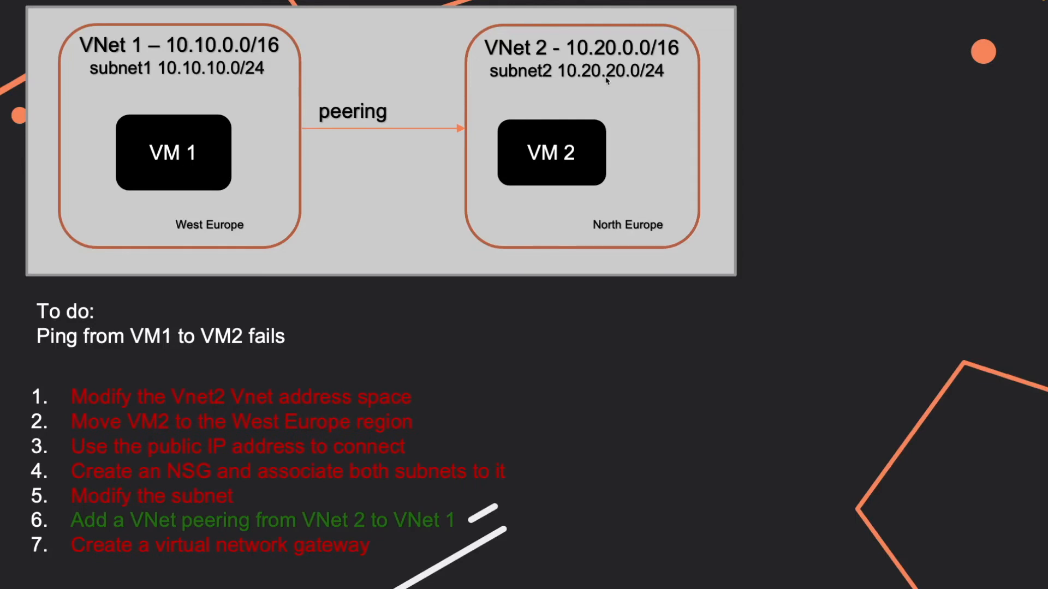
mouse_move(607, 80)
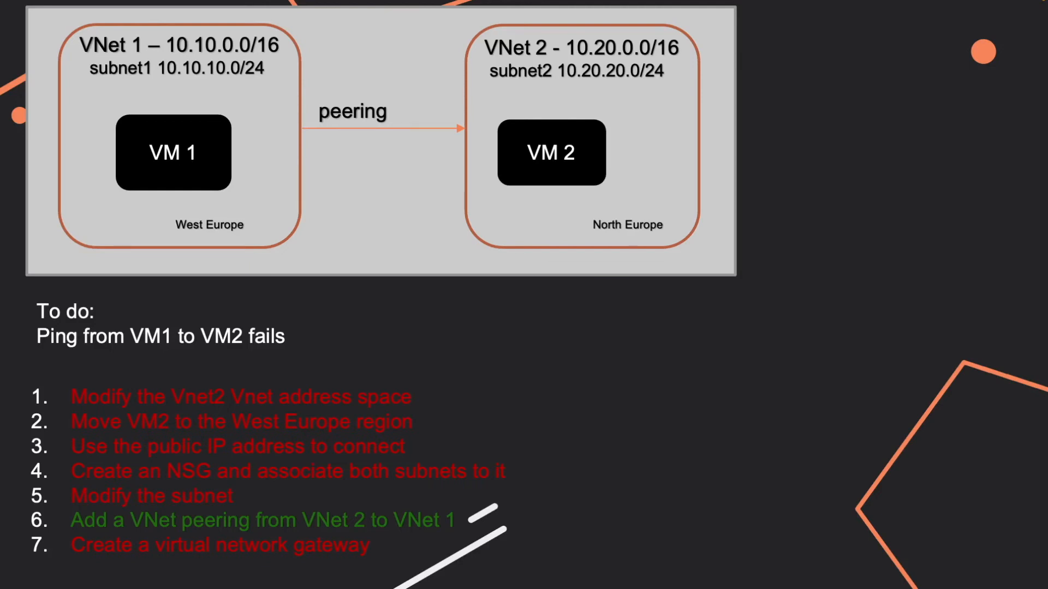
mouse_move(602, 104)
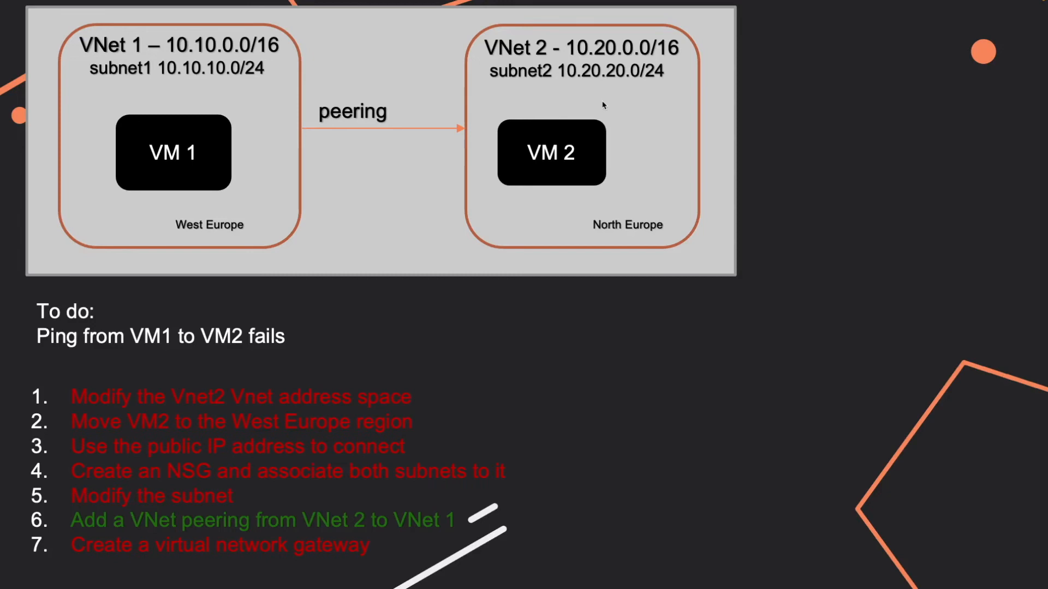
mouse_move(361, 119)
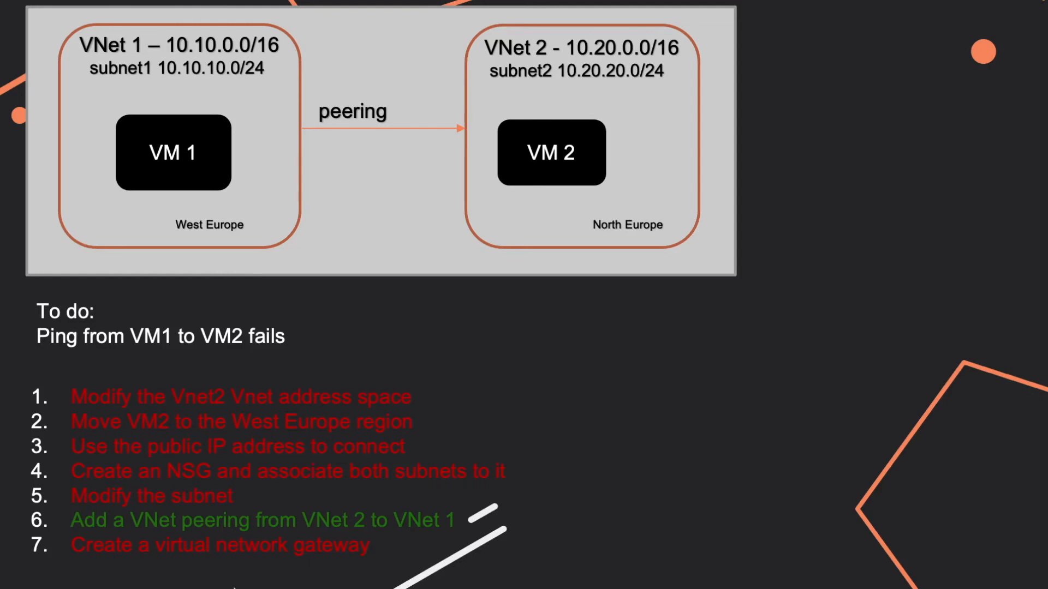
mouse_move(353, 561)
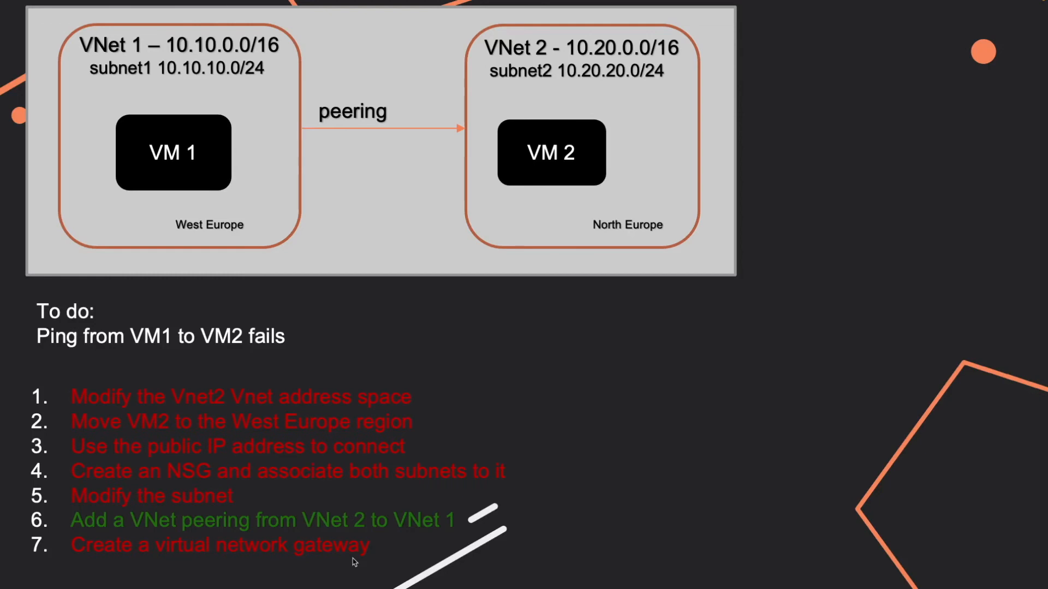
mouse_move(335, 563)
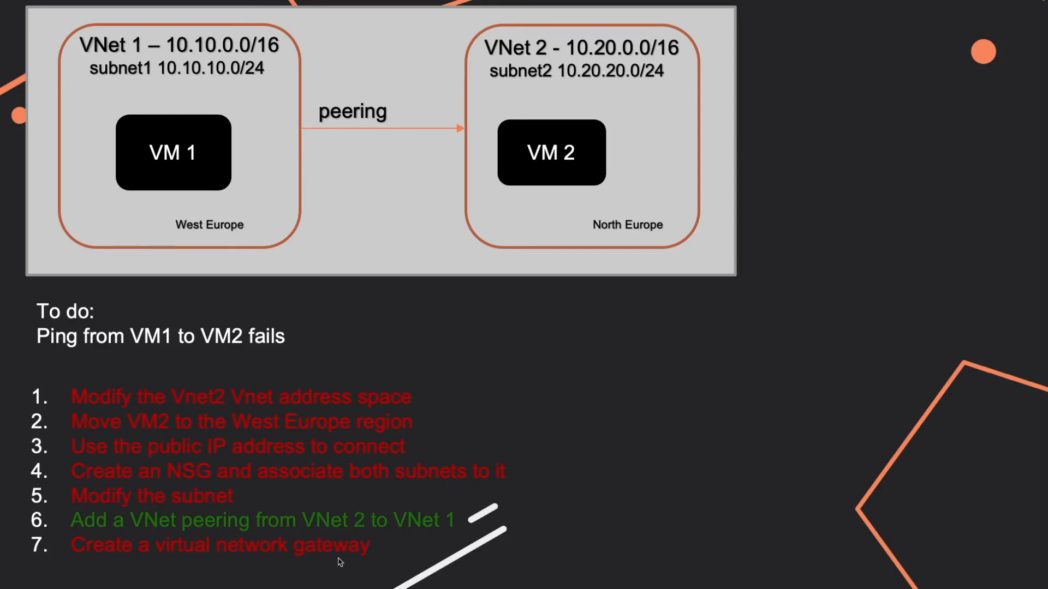
mouse_move(273, 459)
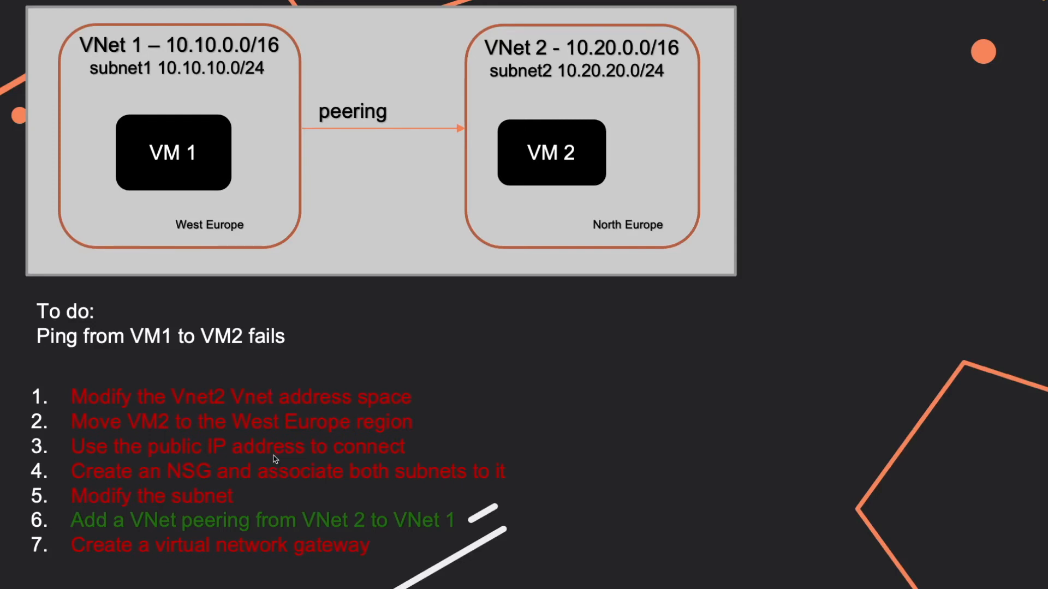
mouse_move(272, 427)
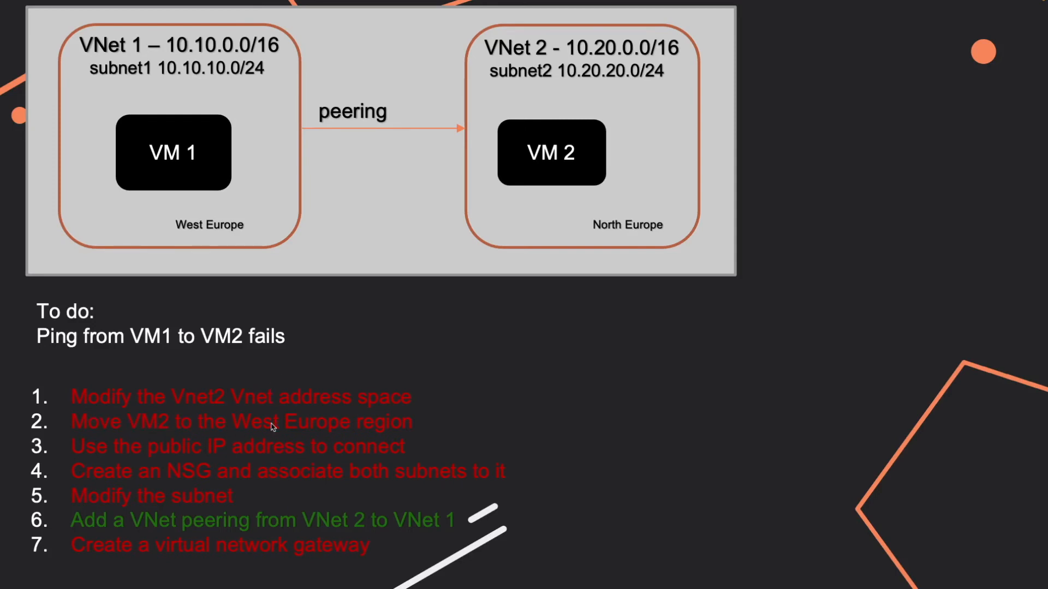
mouse_move(391, 427)
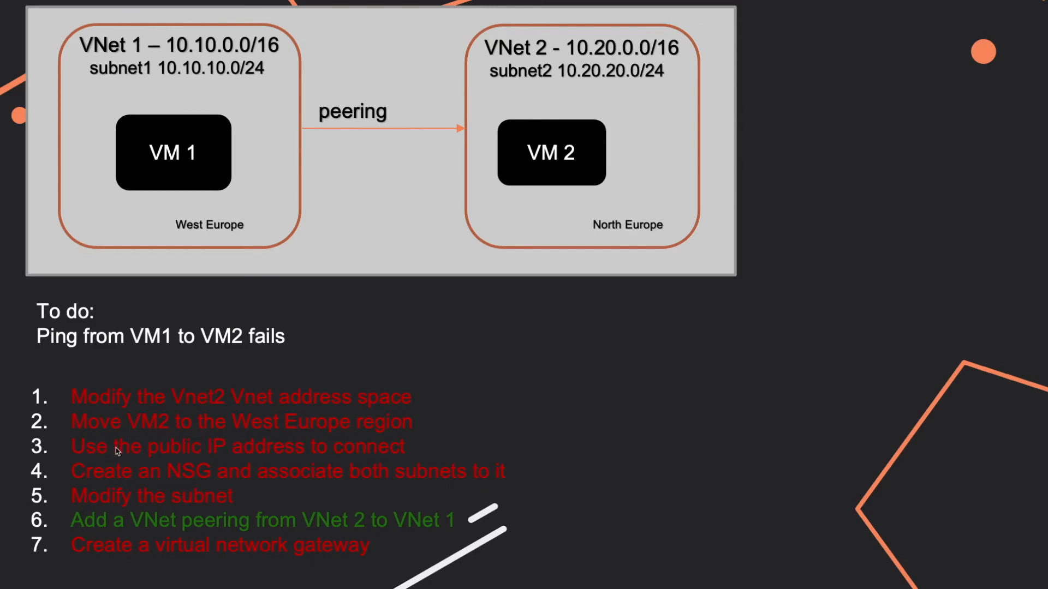
mouse_move(352, 457)
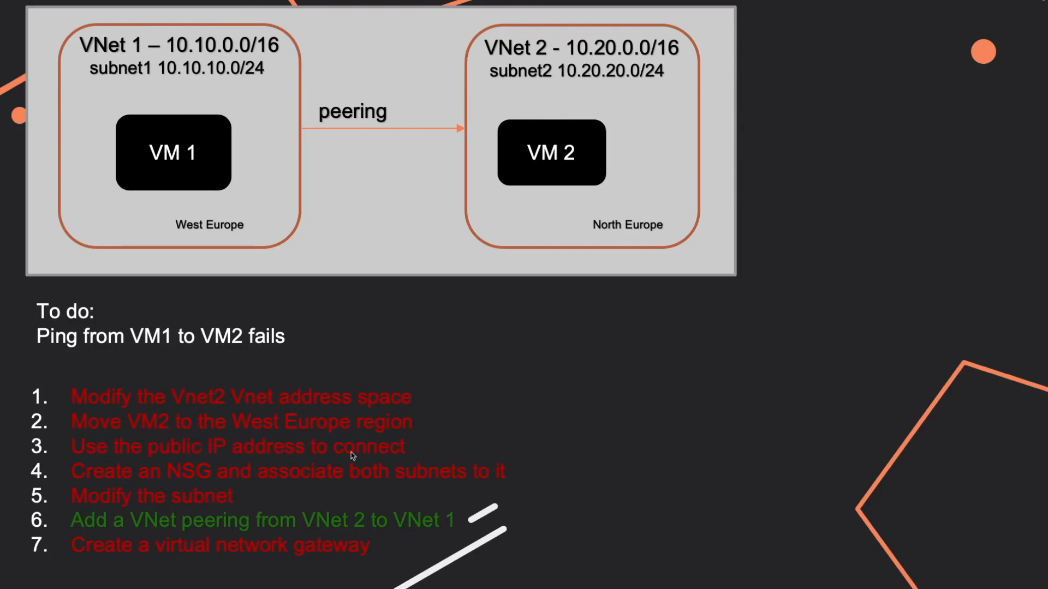
mouse_move(110, 421)
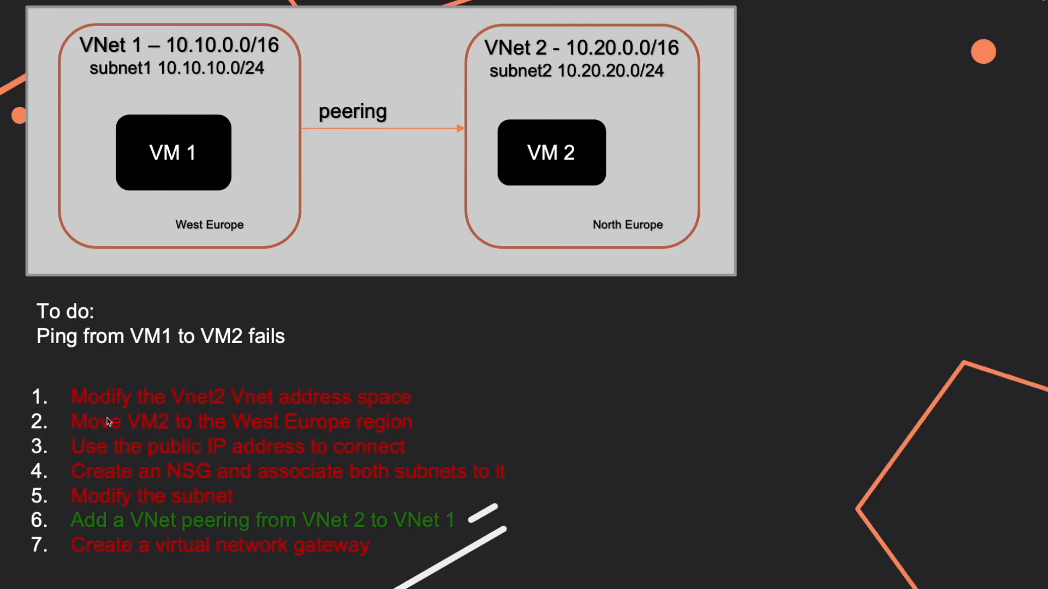
mouse_move(109, 421)
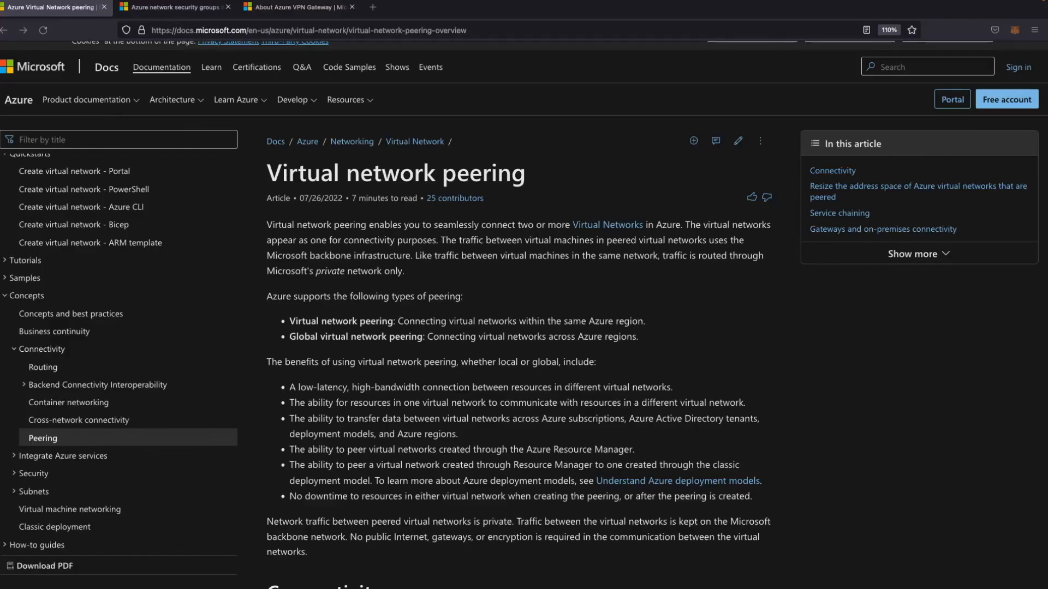
mouse_move(253, 267)
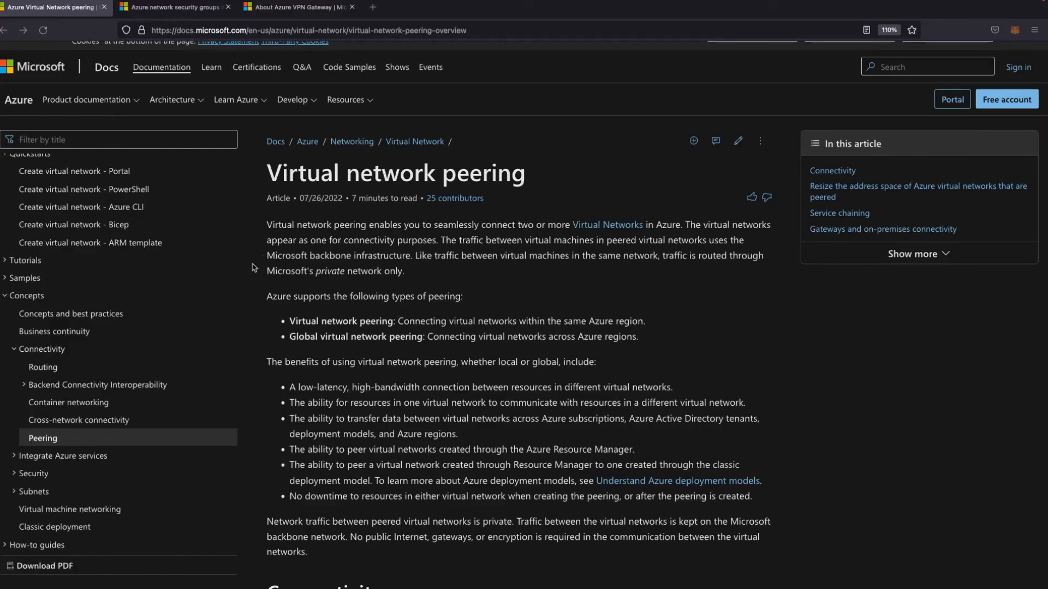
mouse_move(297, 352)
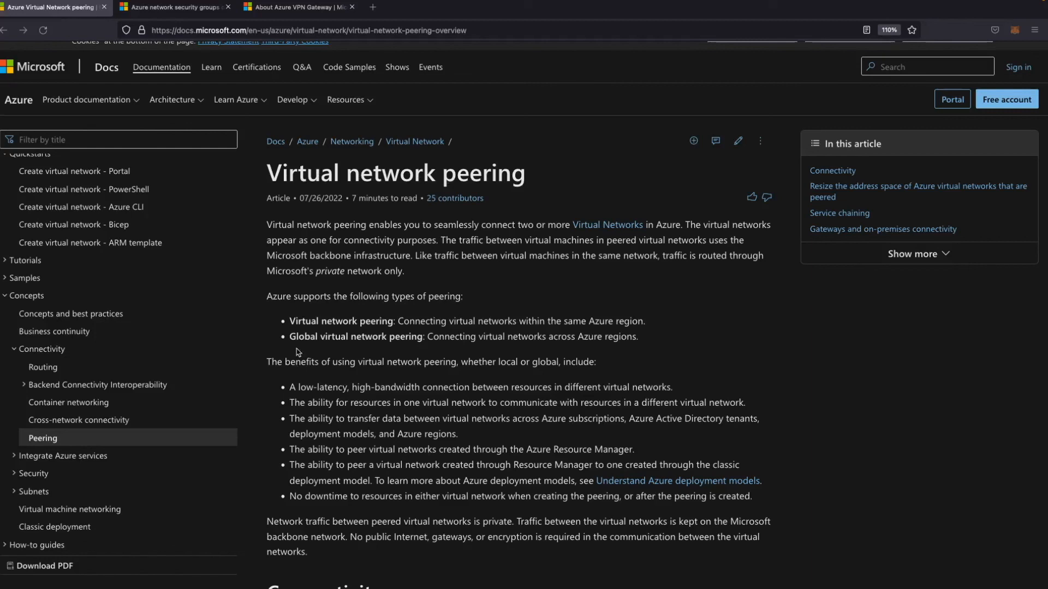
mouse_move(444, 302)
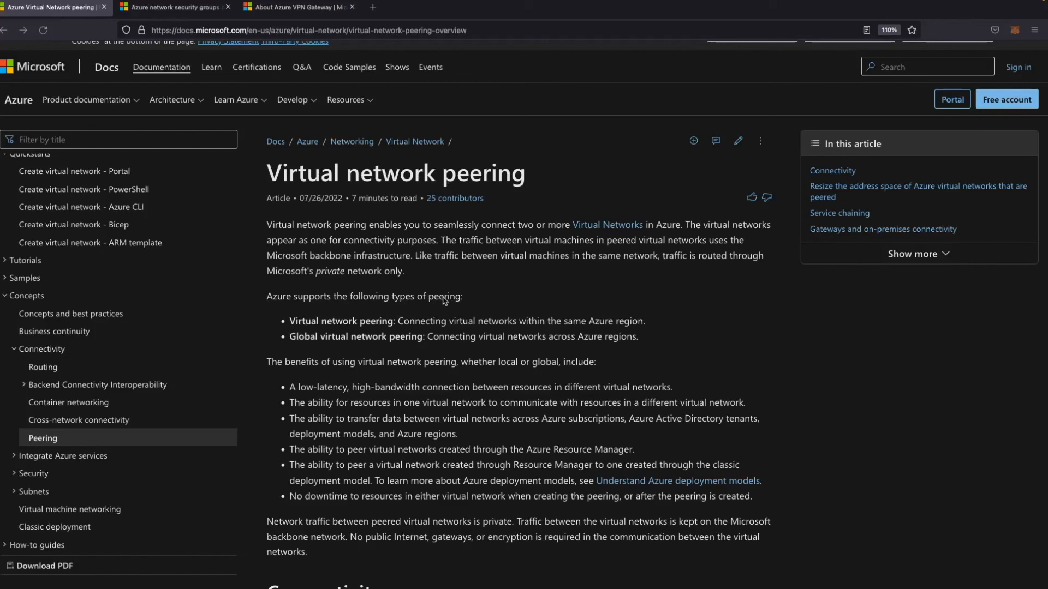
mouse_move(294, 331)
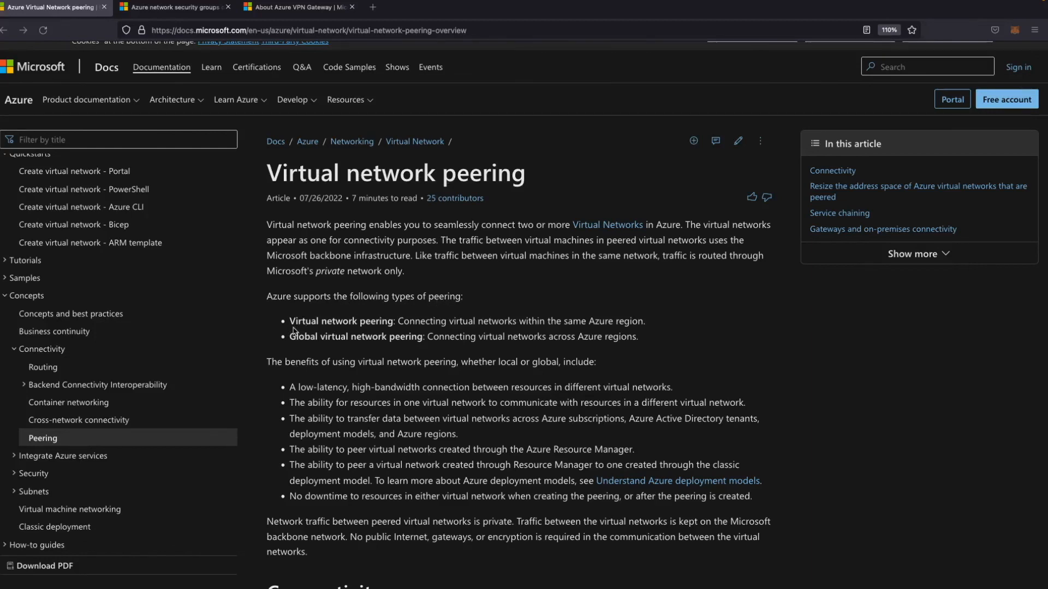
mouse_move(424, 327)
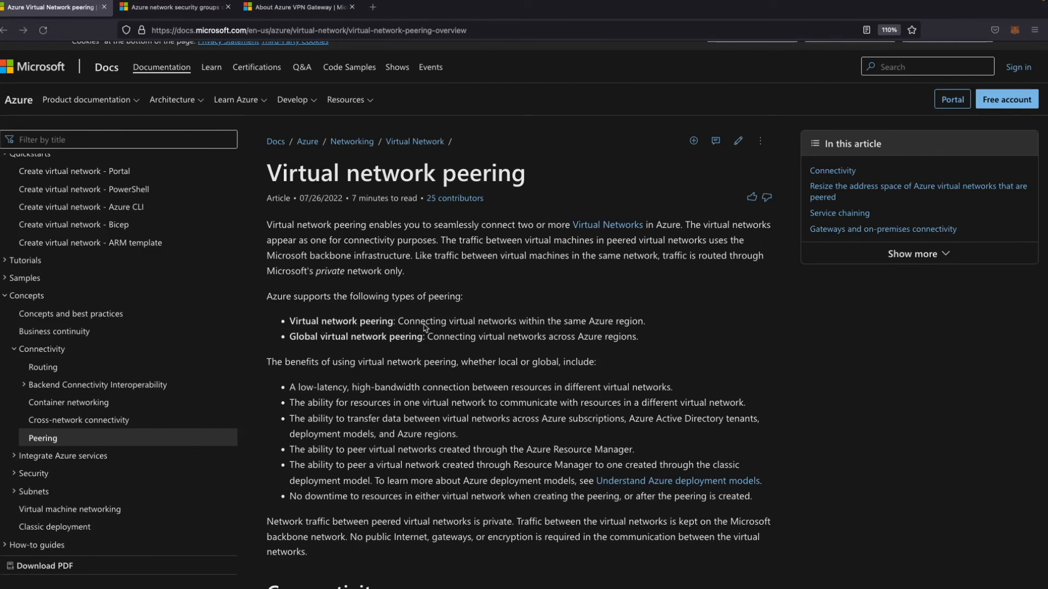
mouse_move(579, 331)
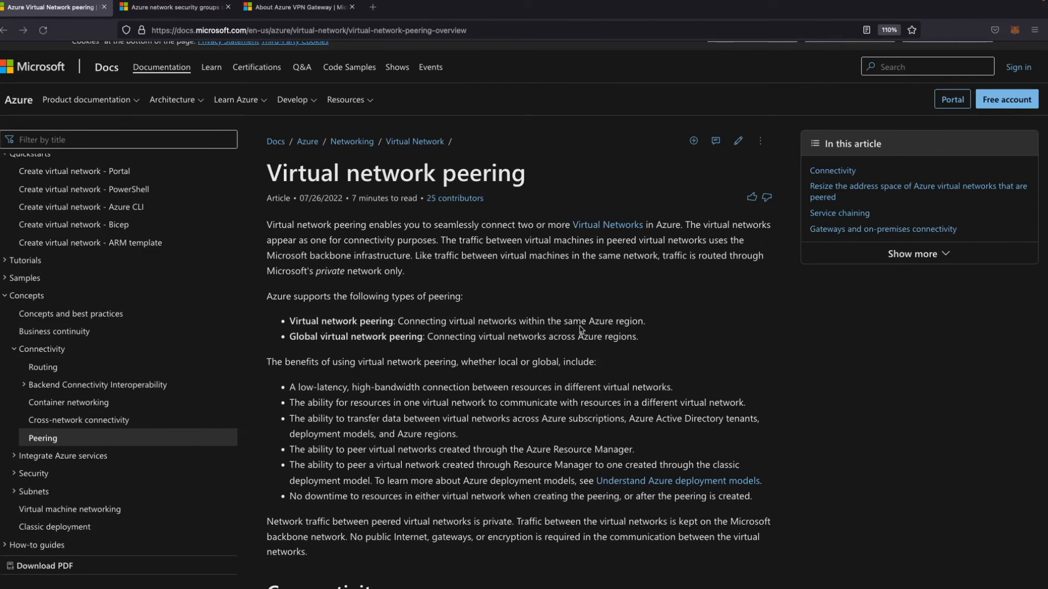
mouse_move(362, 358)
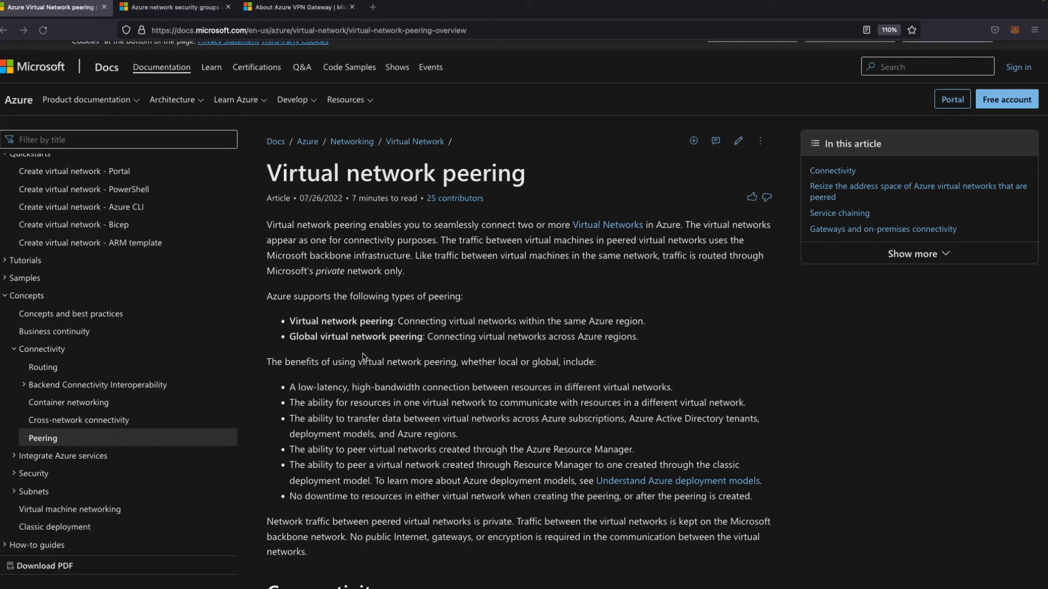
mouse_move(457, 347)
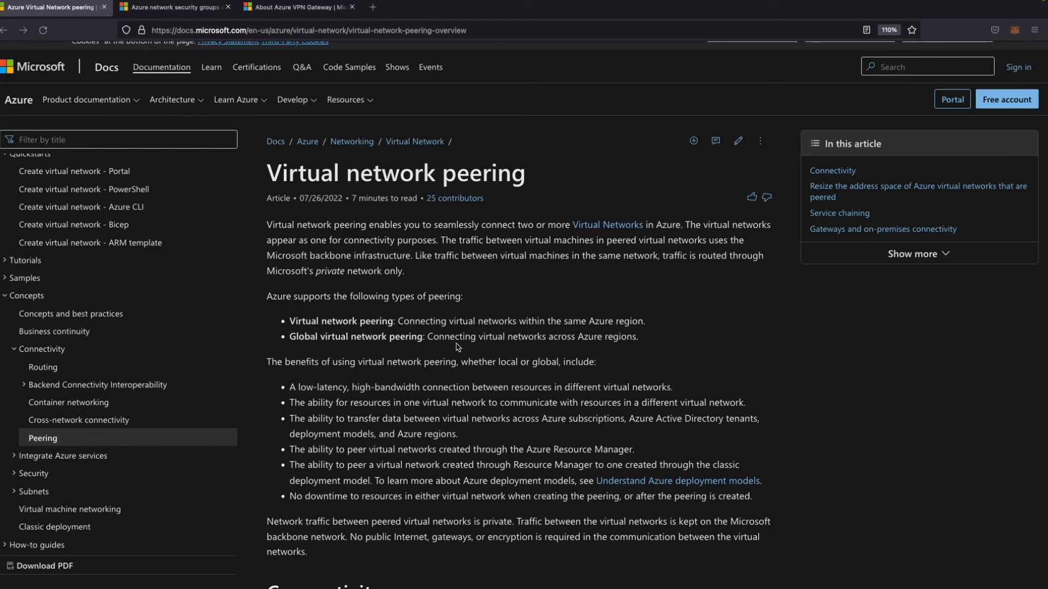
mouse_move(522, 349)
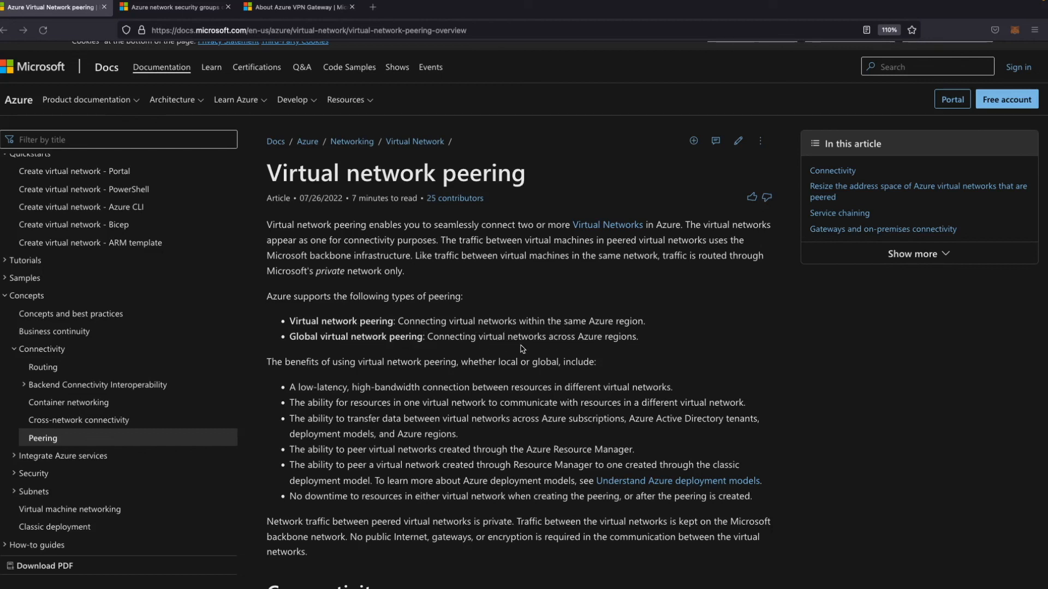
mouse_move(629, 344)
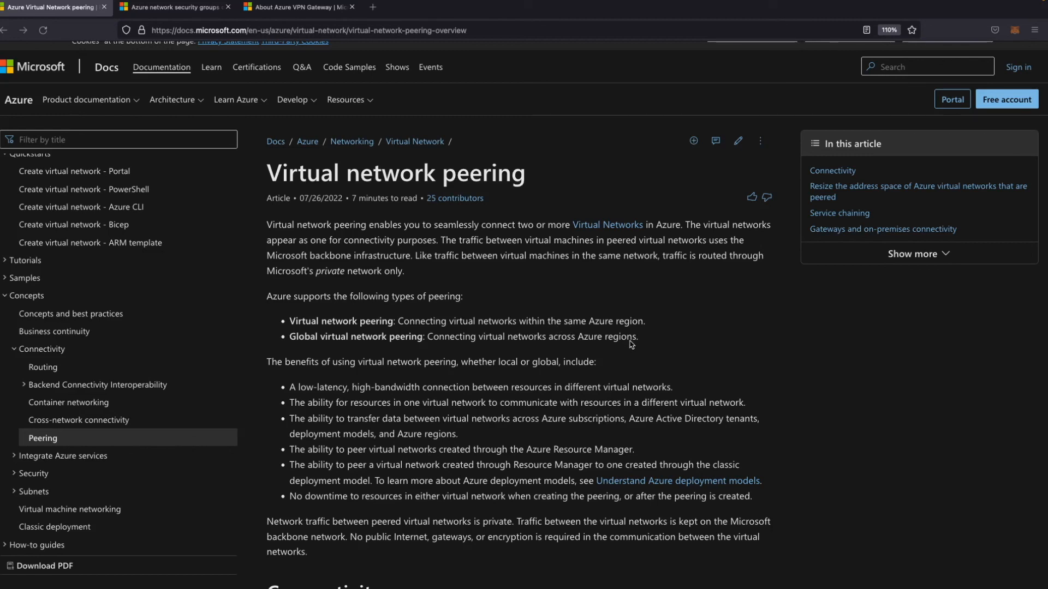
Scroll the Virtual network peering article down to its full Connectivity section
scroll("down", 3)
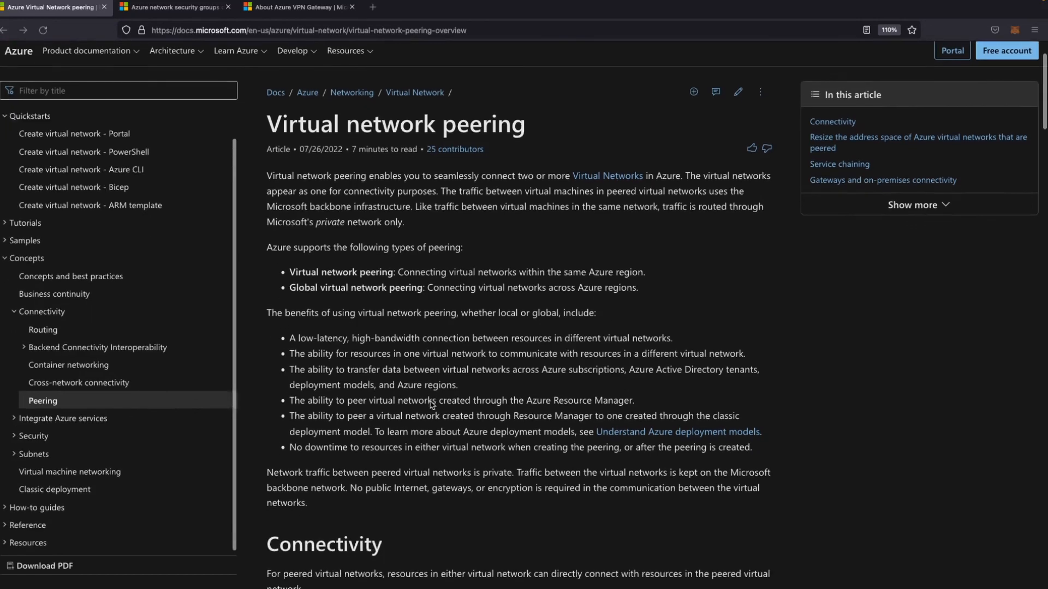
scroll("down", 3)
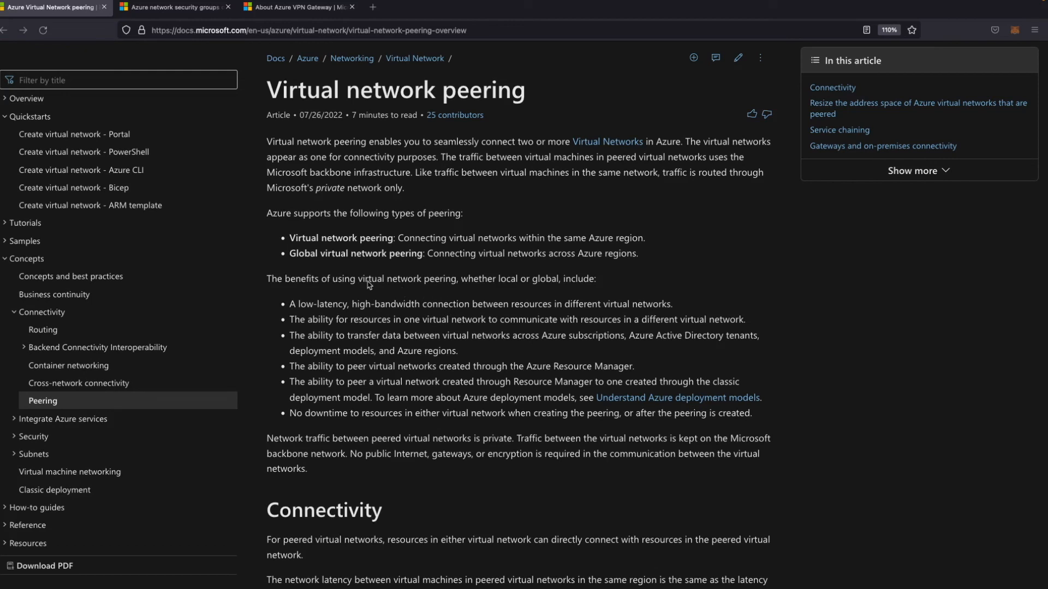
scroll("down", 3)
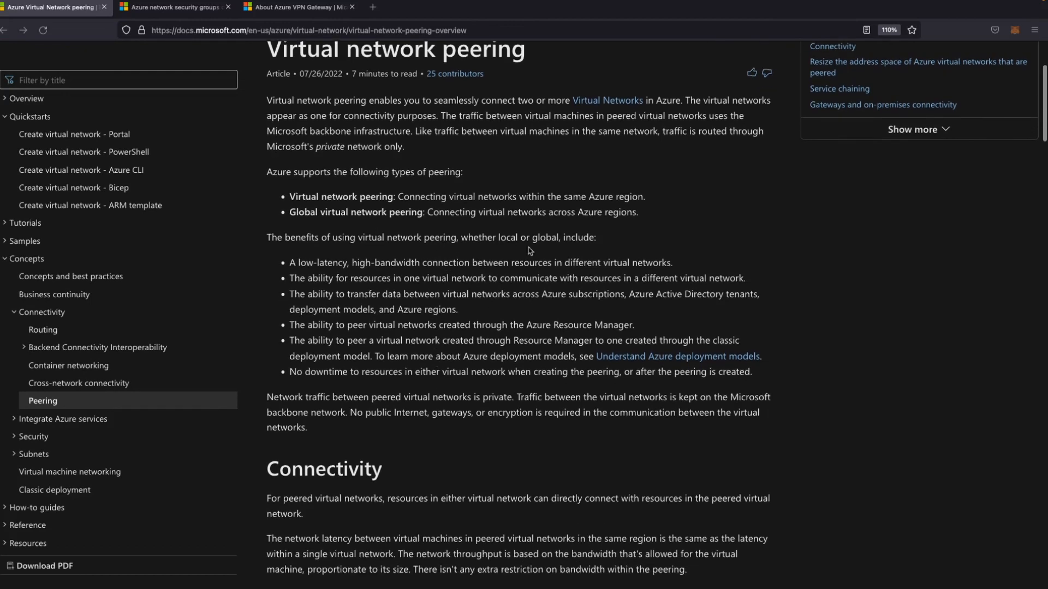
scroll("down", 3)
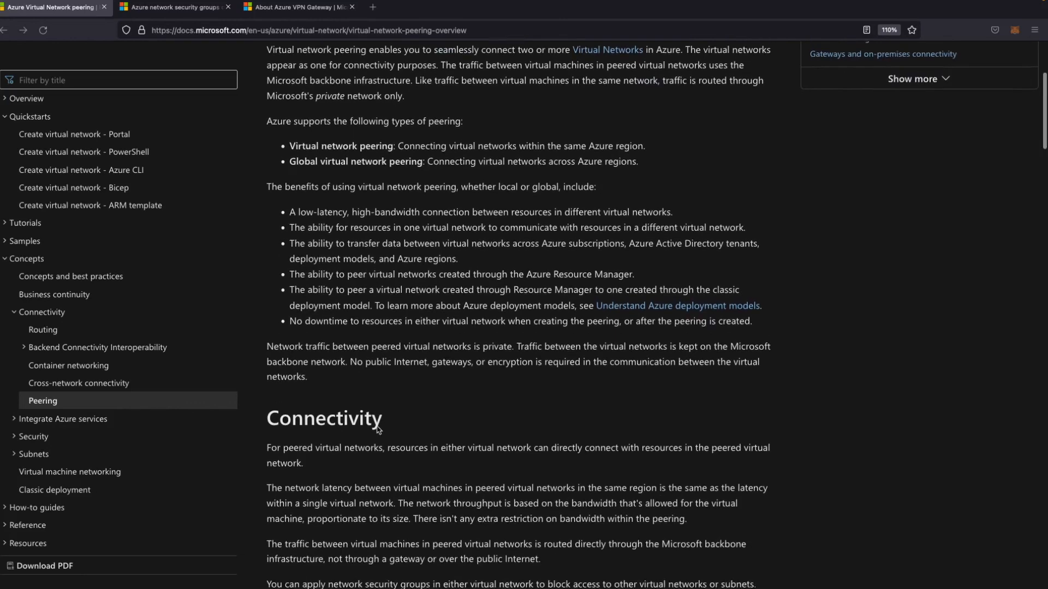
scroll("down", 3)
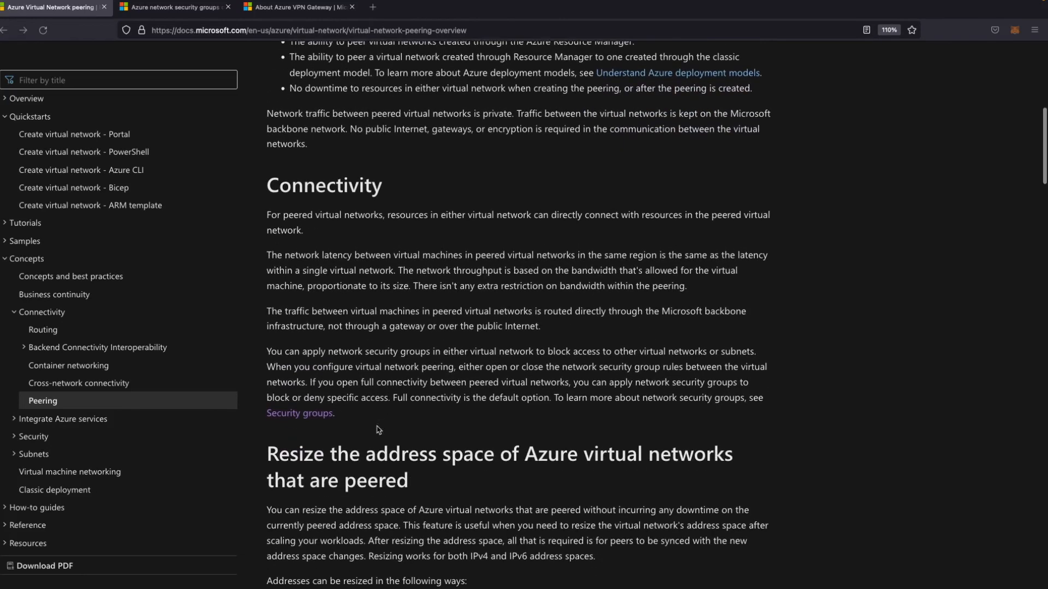
scroll("down", 3)
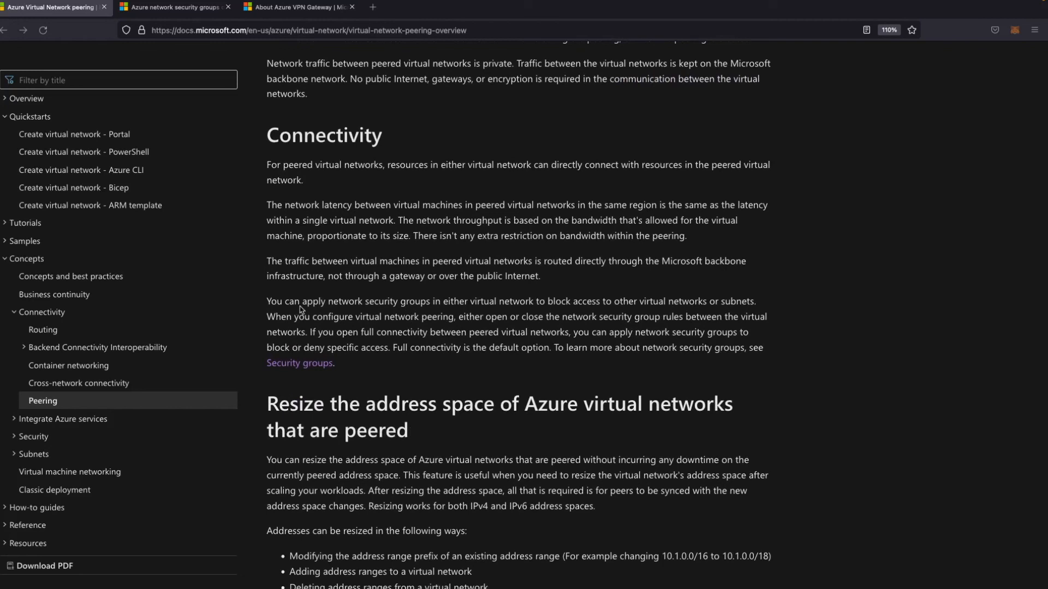
mouse_move(426, 308)
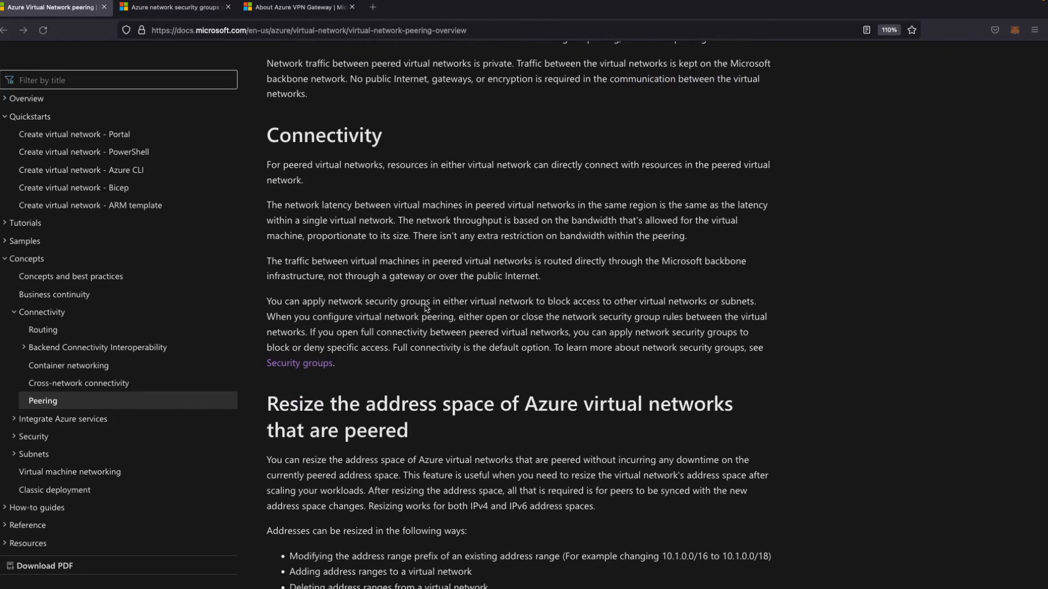
mouse_move(568, 308)
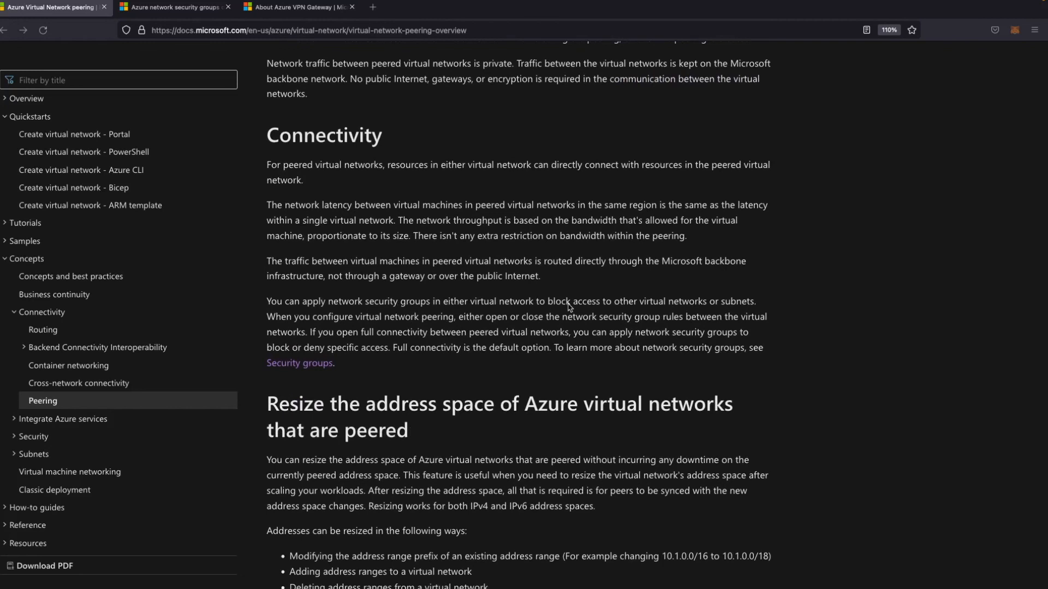
mouse_move(704, 311)
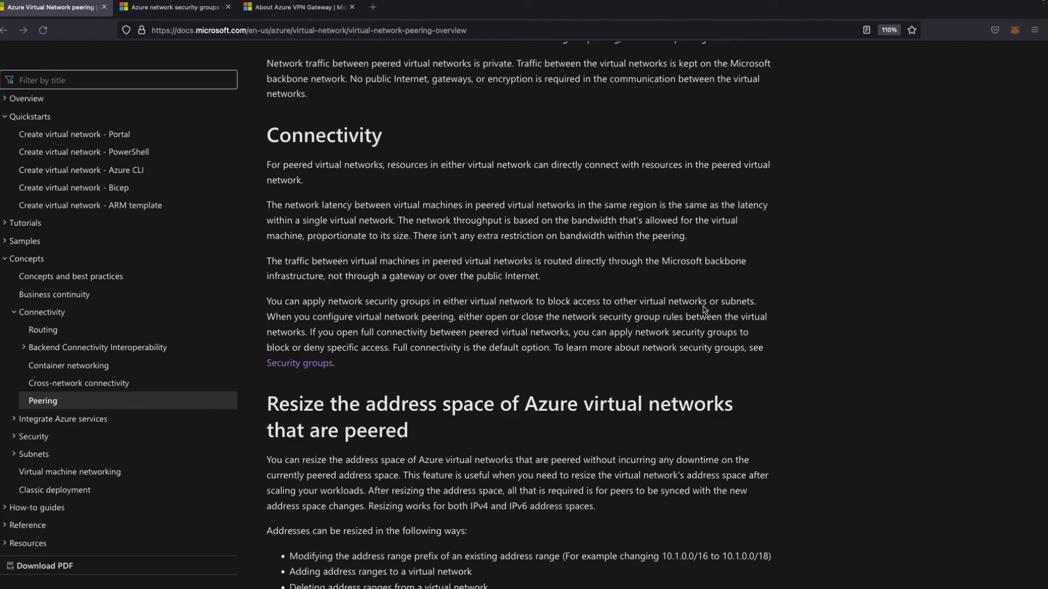
mouse_move(710, 311)
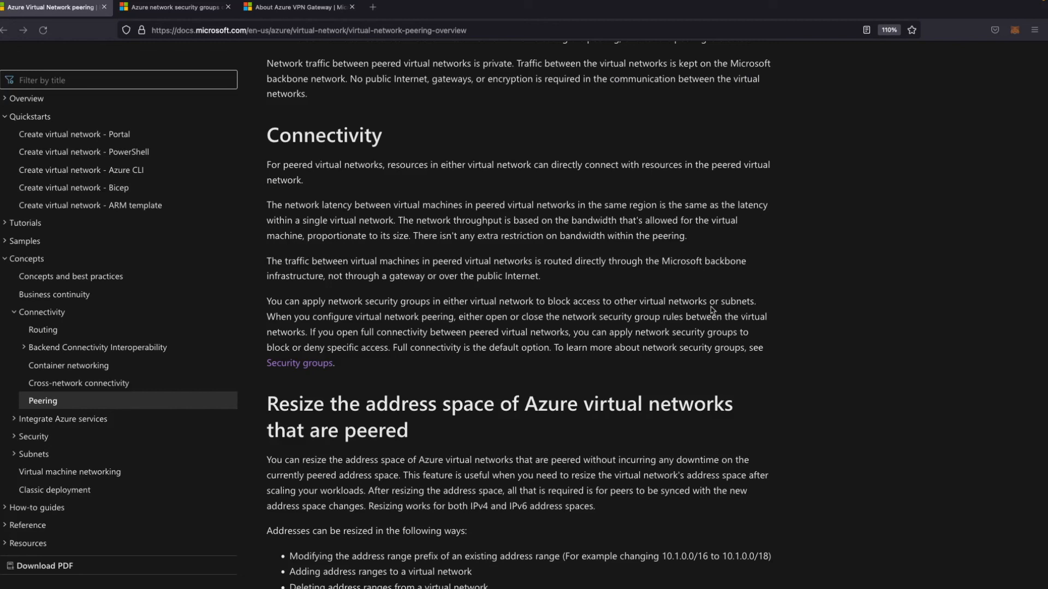
mouse_move(549, 329)
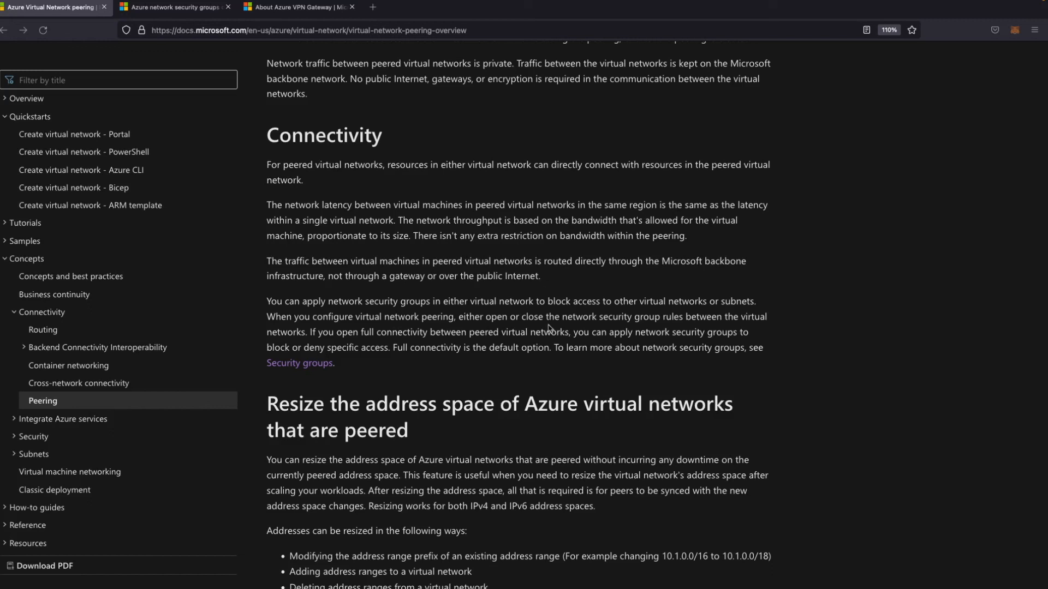
mouse_move(432, 343)
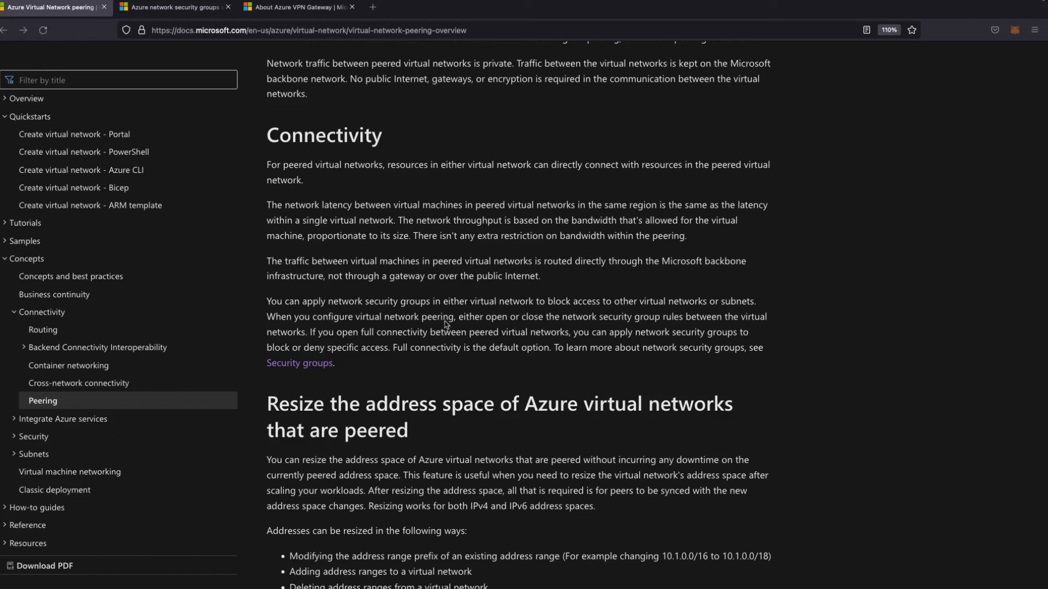
mouse_move(335, 317)
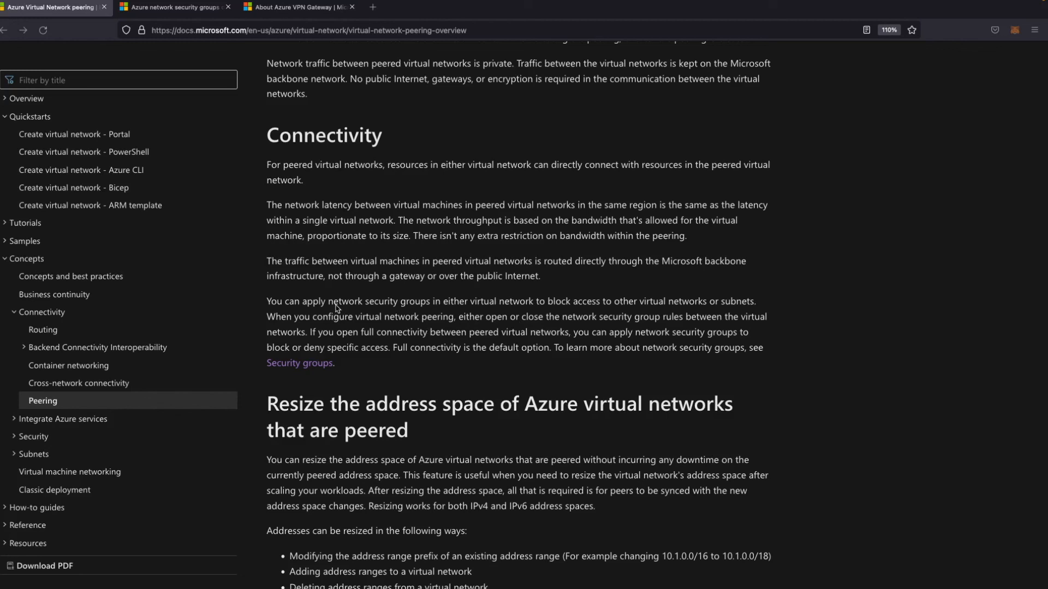
mouse_move(383, 397)
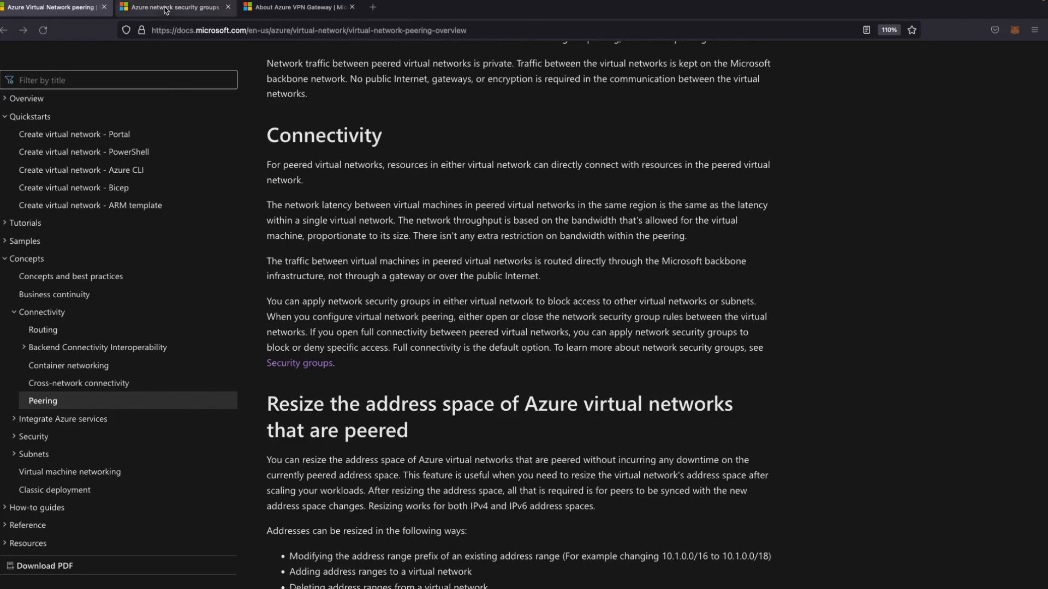
View the Network security groups article, then the What is VPN Gateway? article
left_click(174, 8)
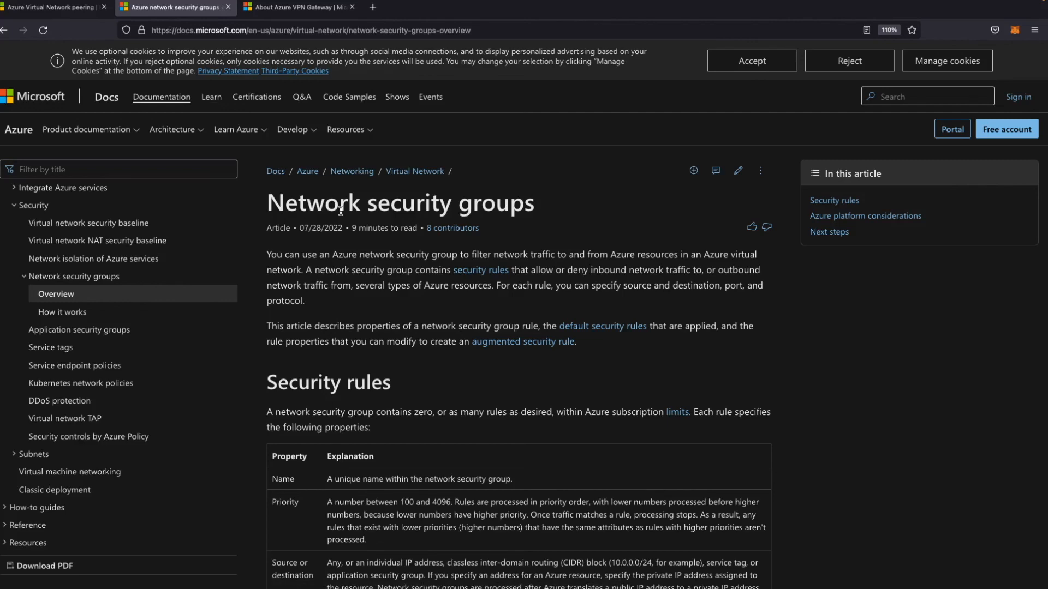
mouse_move(482, 223)
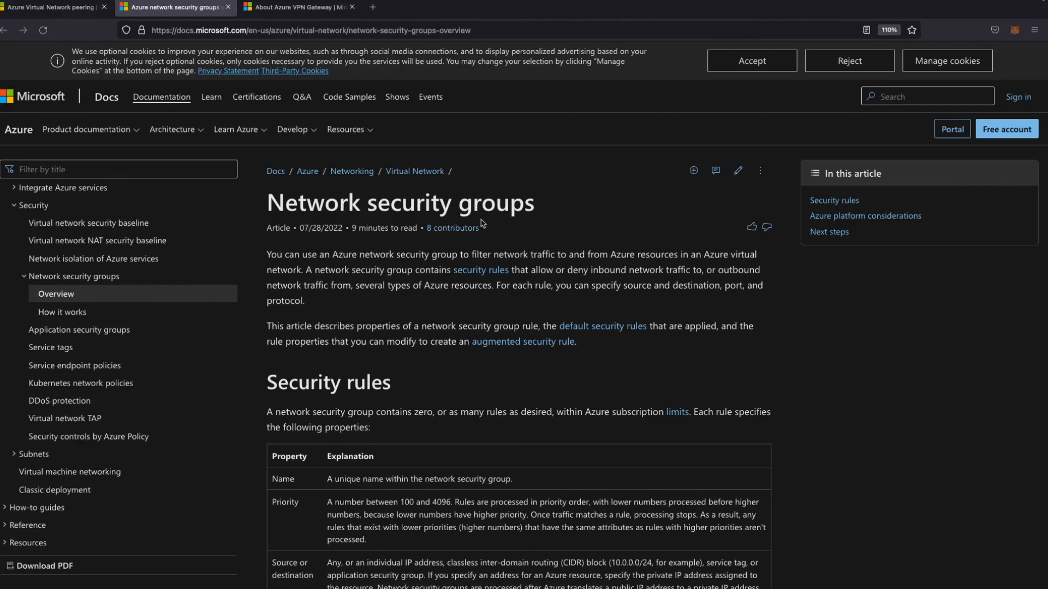
left_click(297, 7)
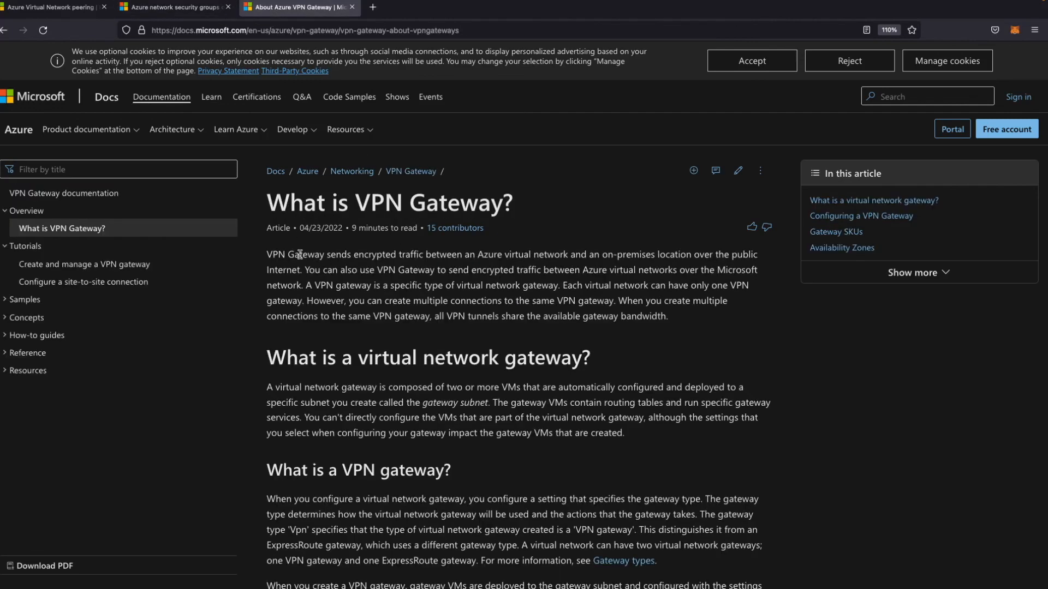
mouse_move(499, 267)
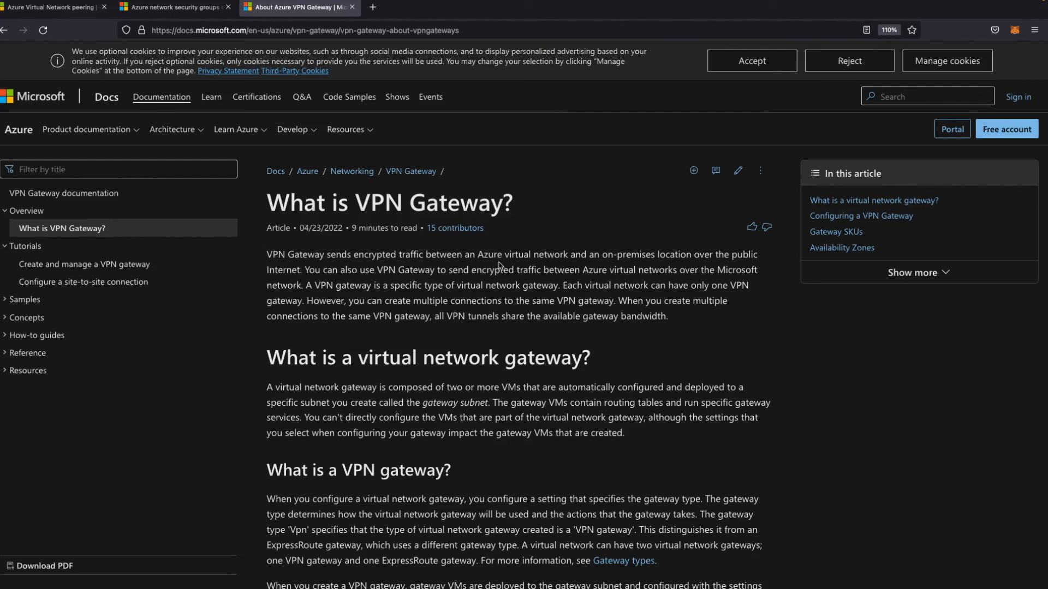